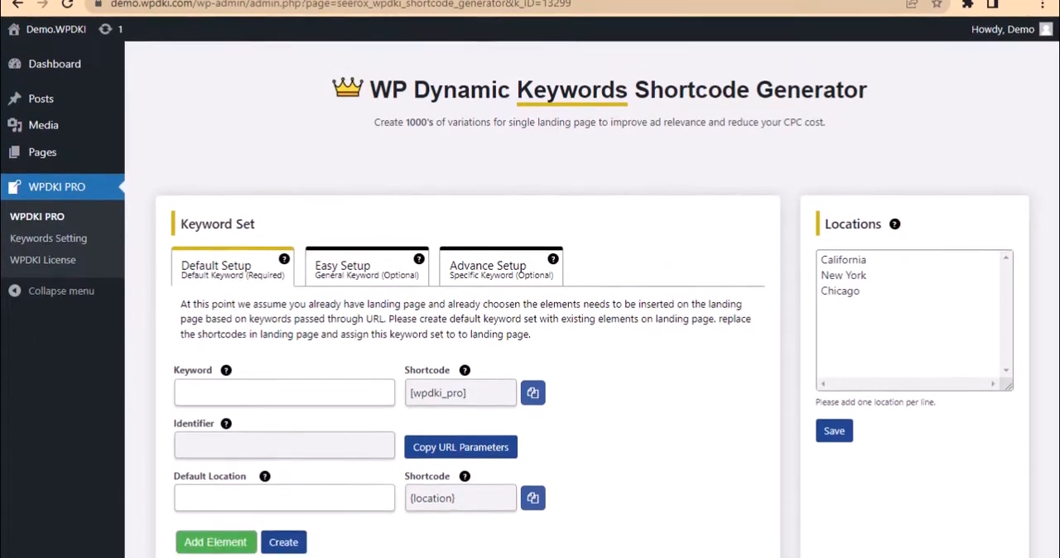
# Scroll the WPDKI Shortcode Generator page, then switch to the Landing Page editor.
pyautogui.scroll(-3)
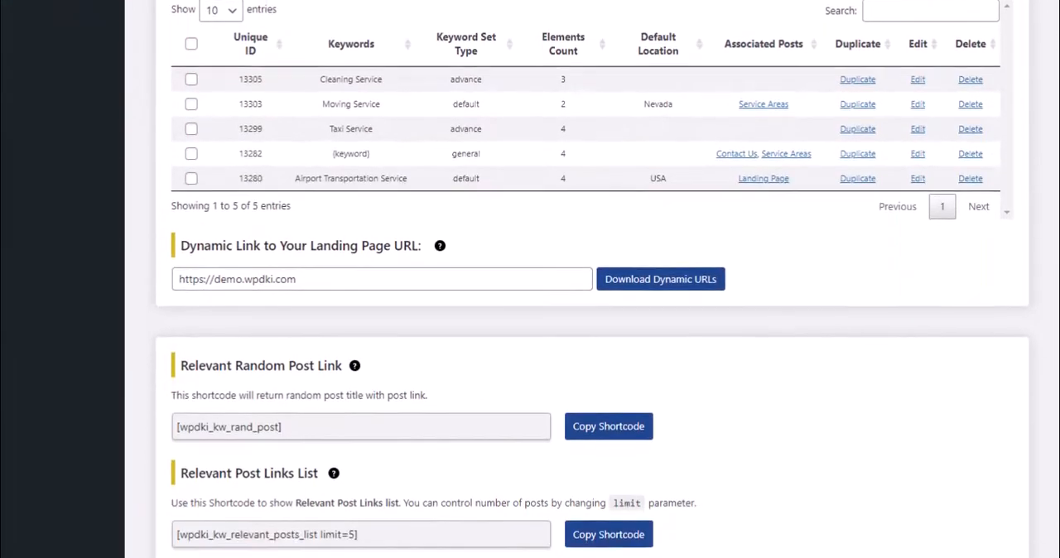
pyautogui.scroll(-3)
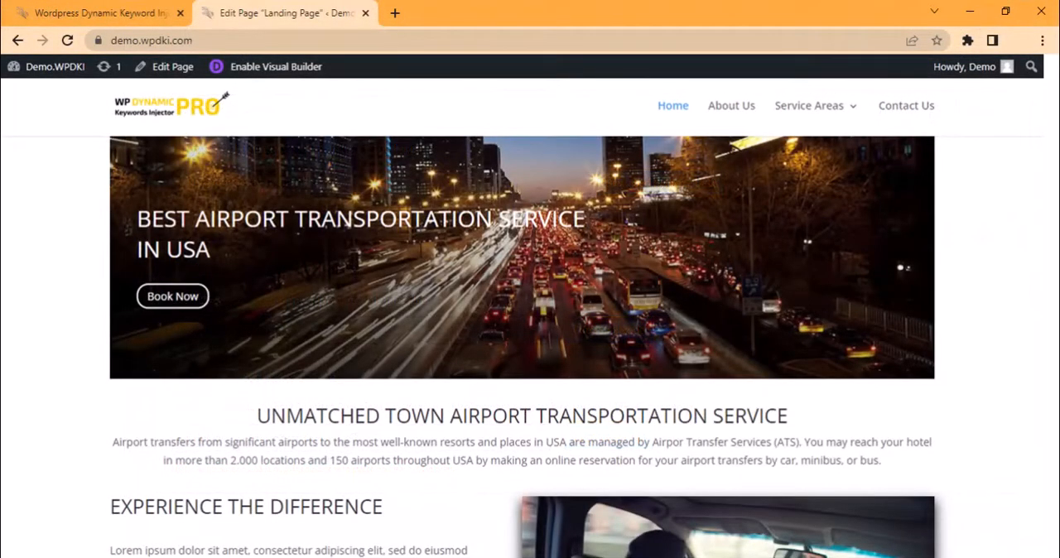
pyautogui.scroll(-3)
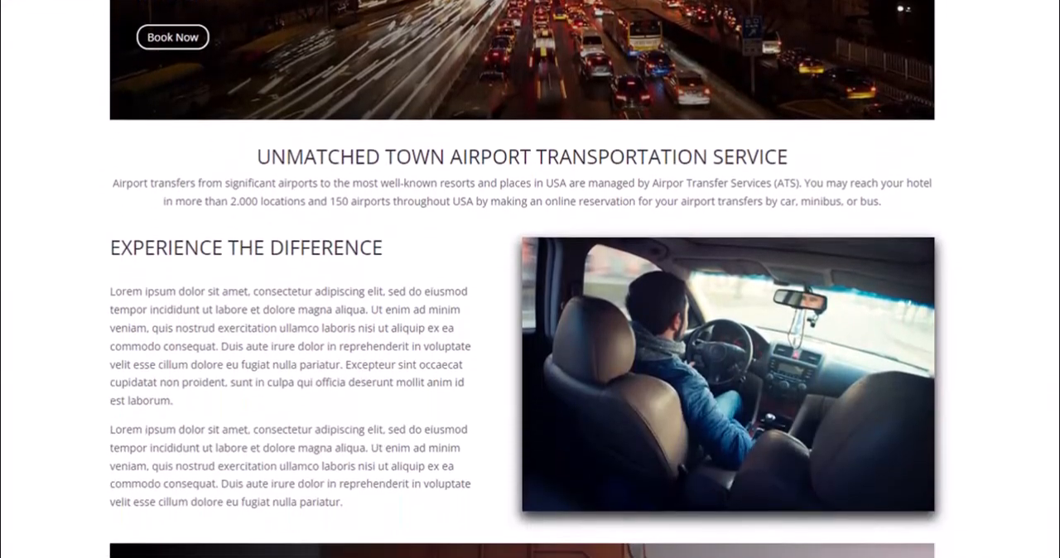
pyautogui.scroll(-3)
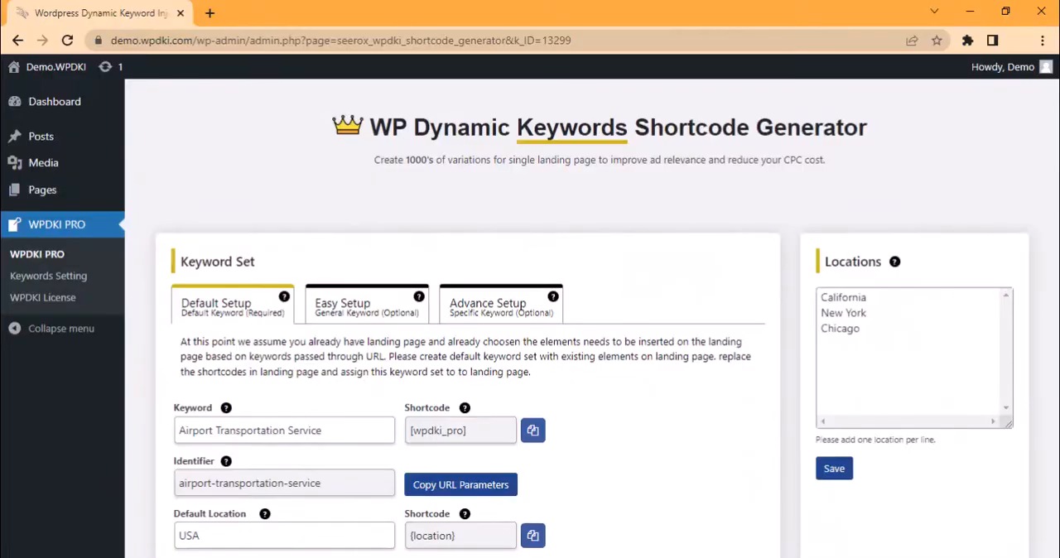
pyautogui.scroll(-3)
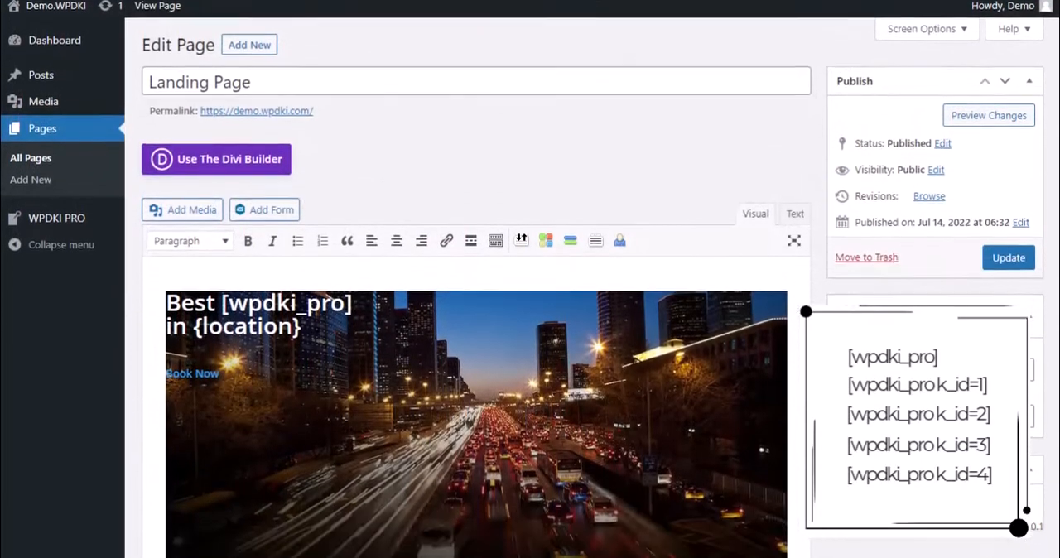
pyautogui.scroll(-3)
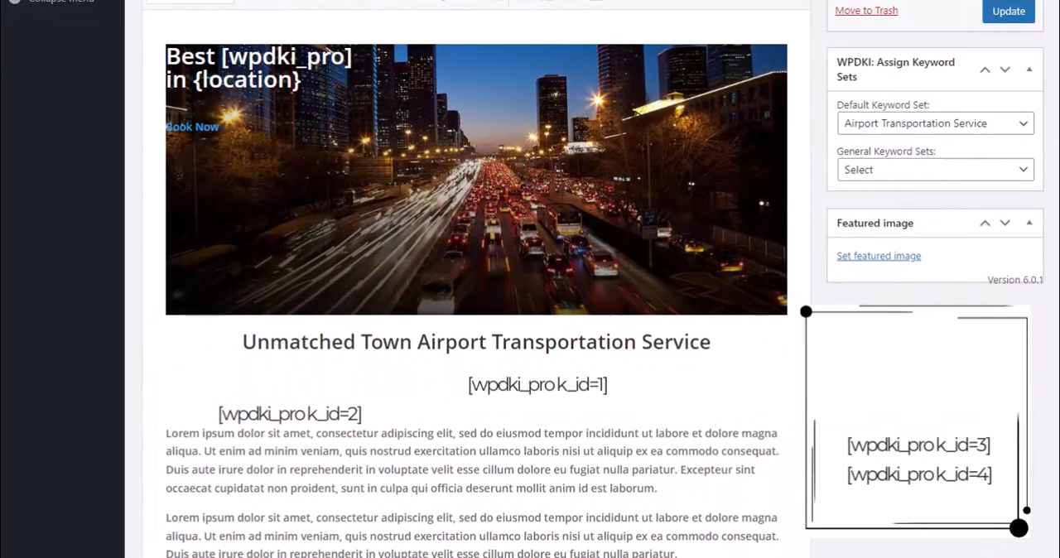
pyautogui.scroll(-3)
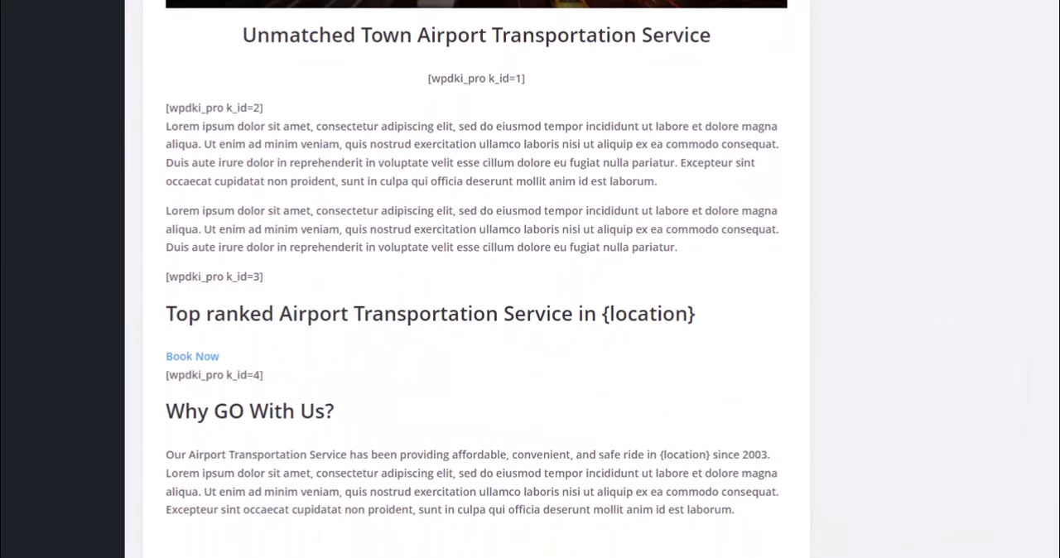
pyautogui.click(286, 12)
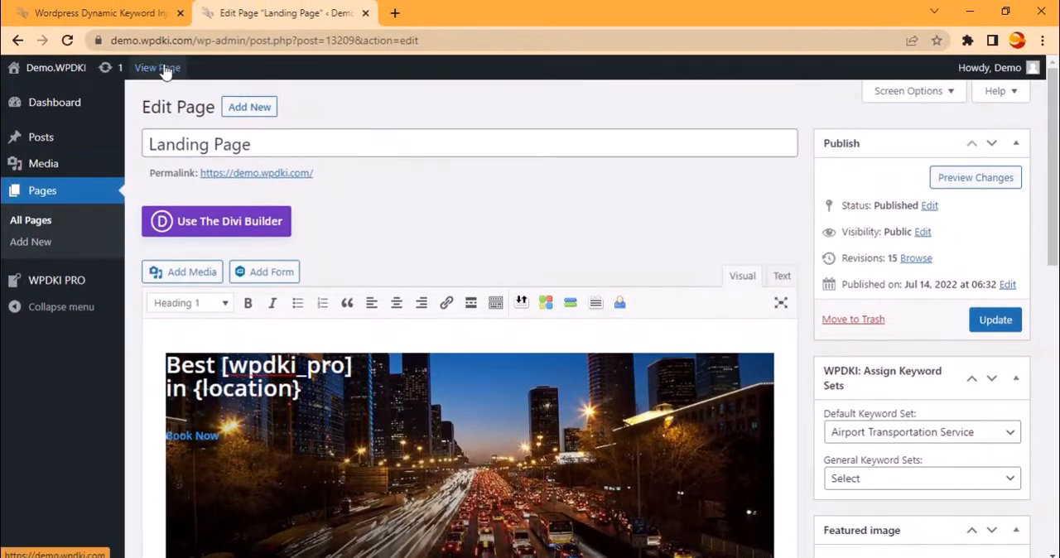
# View the published Landing Page and scroll through its Airport Transportation Service content.
pyautogui.click(157, 68)
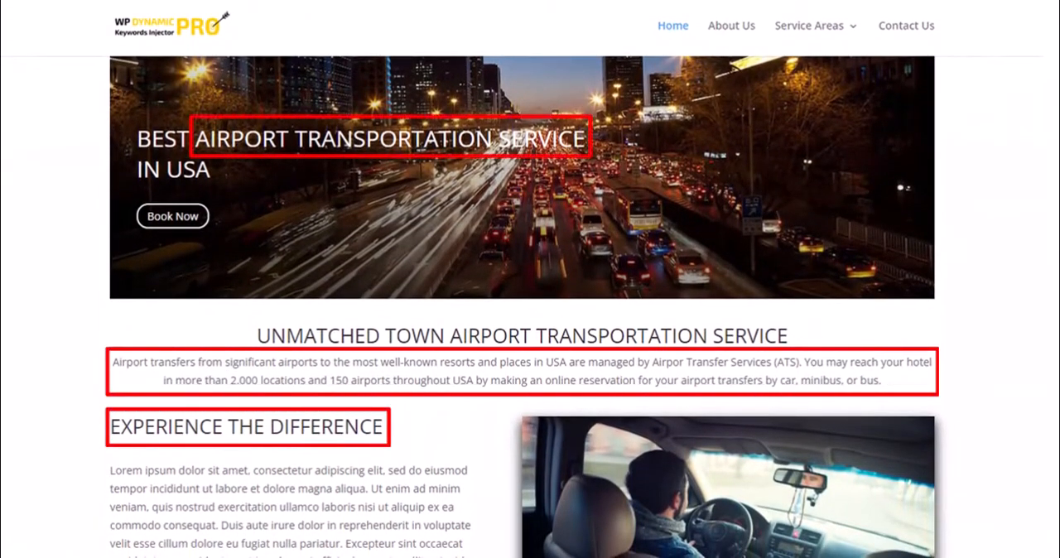
pyautogui.scroll(-3)
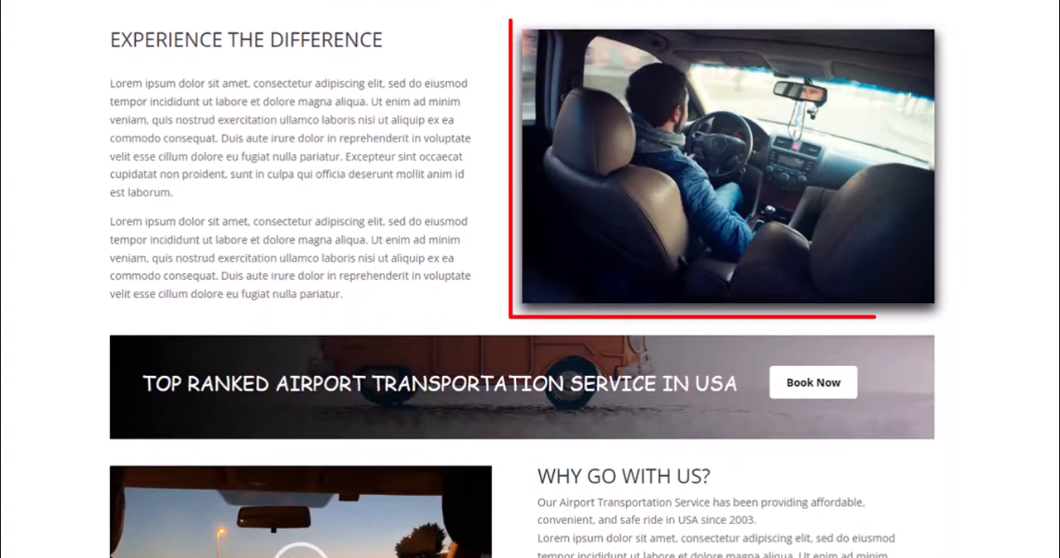
pyautogui.scroll(-3)
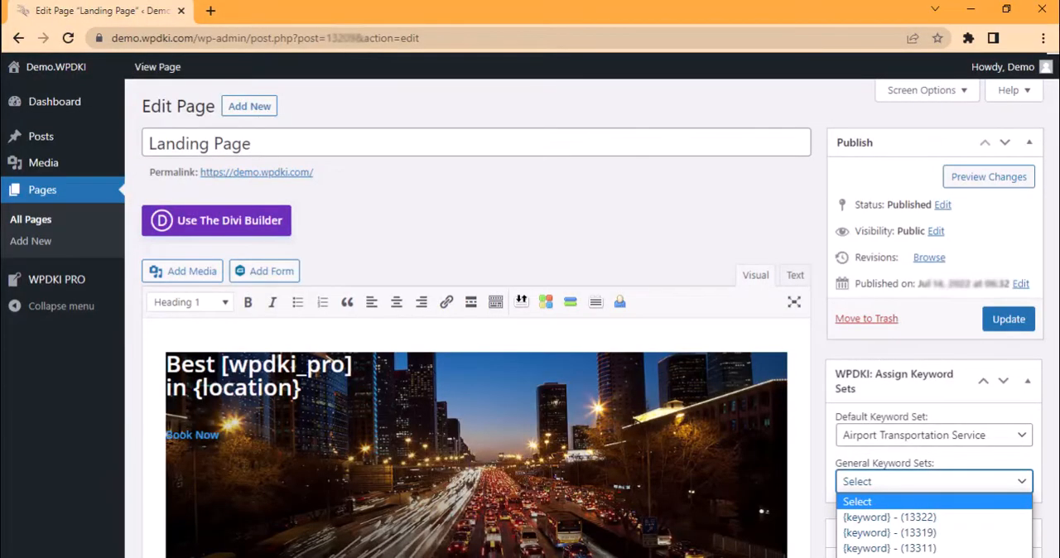
pyautogui.scroll(-3)
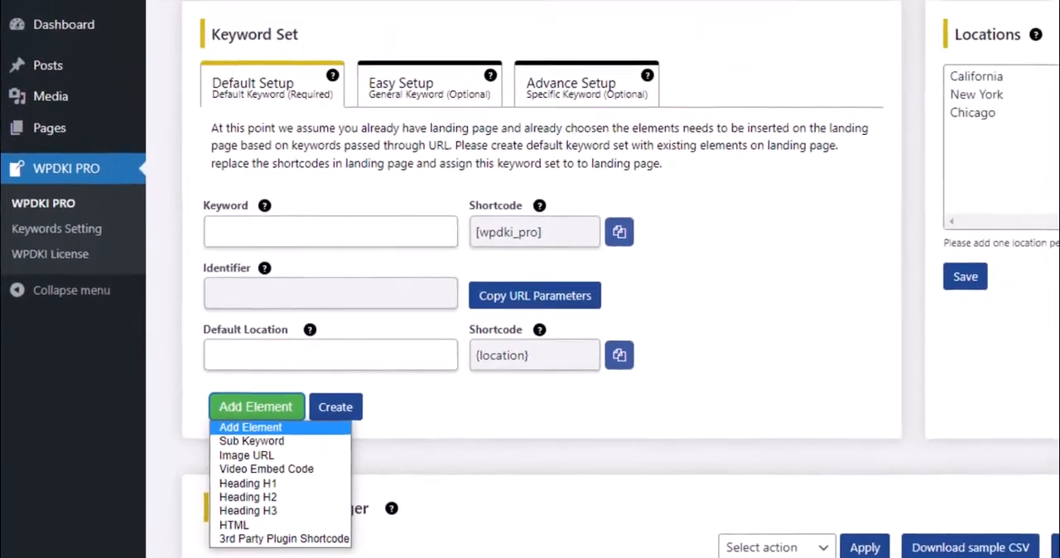
pyautogui.click(285, 13)
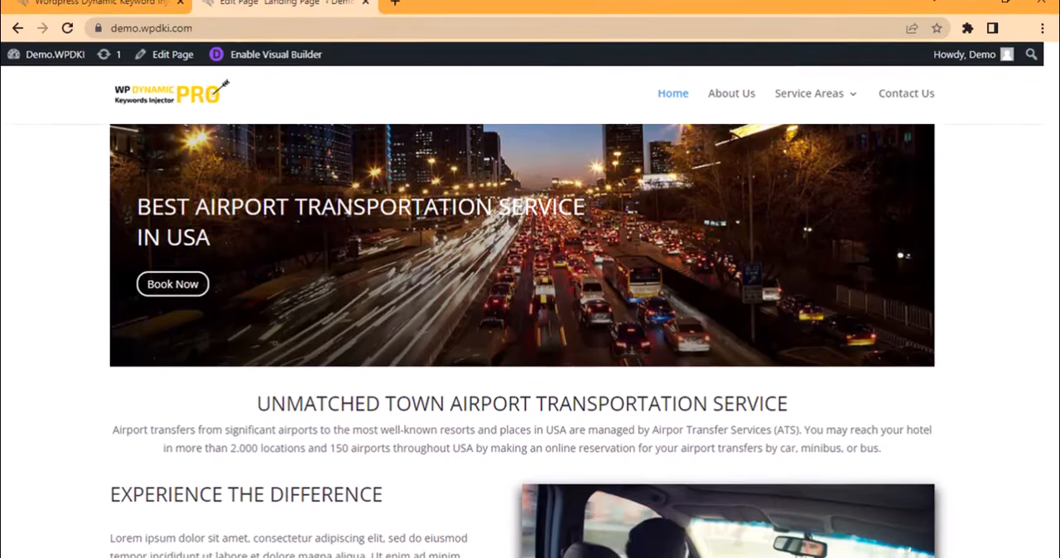
# Scroll the parameter-swapped landing page (Shipping Service, Taxi Service), then return to Edit Page.
pyautogui.scroll(-3)
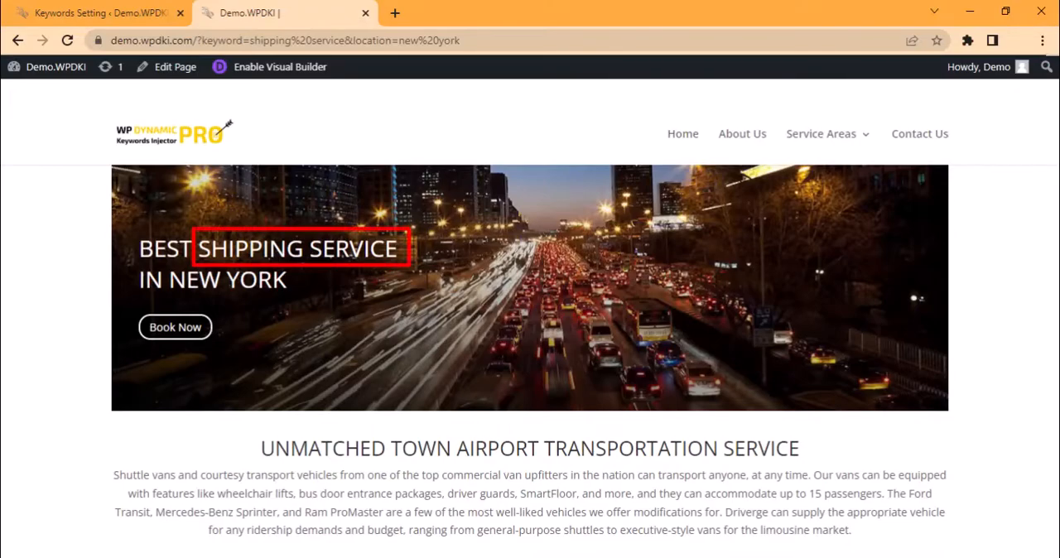
pyautogui.scroll(-3)
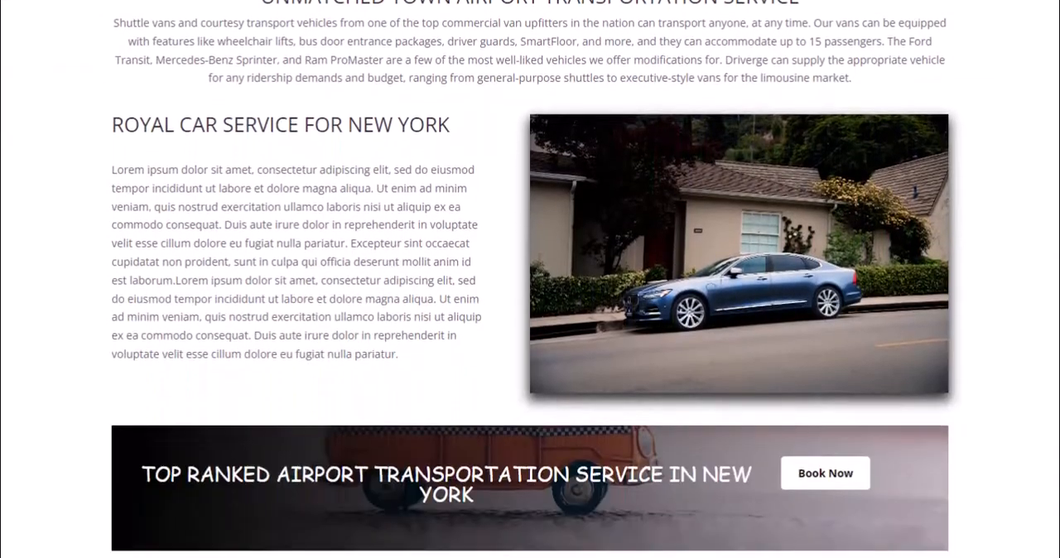
pyautogui.scroll(-3)
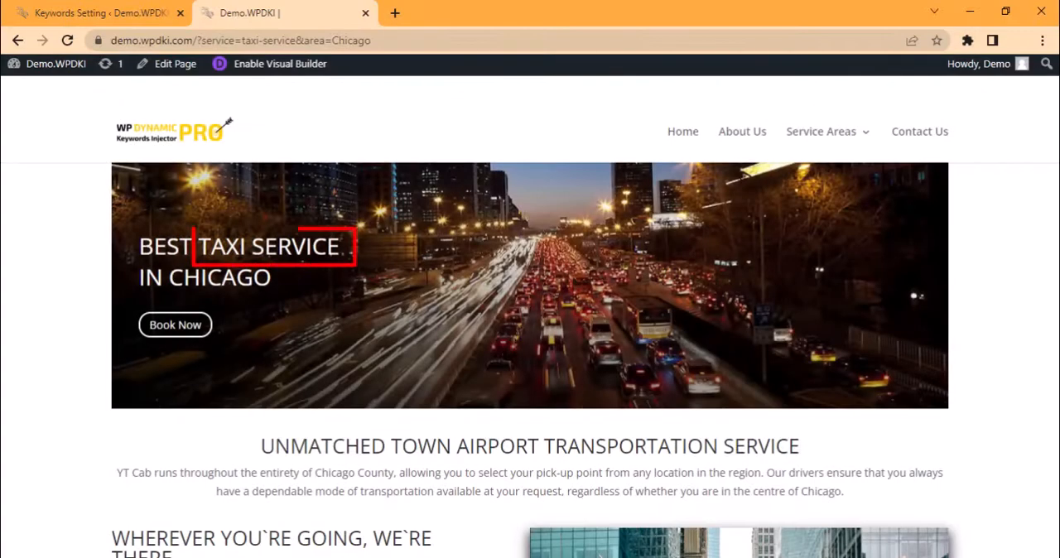
pyautogui.scroll(-3)
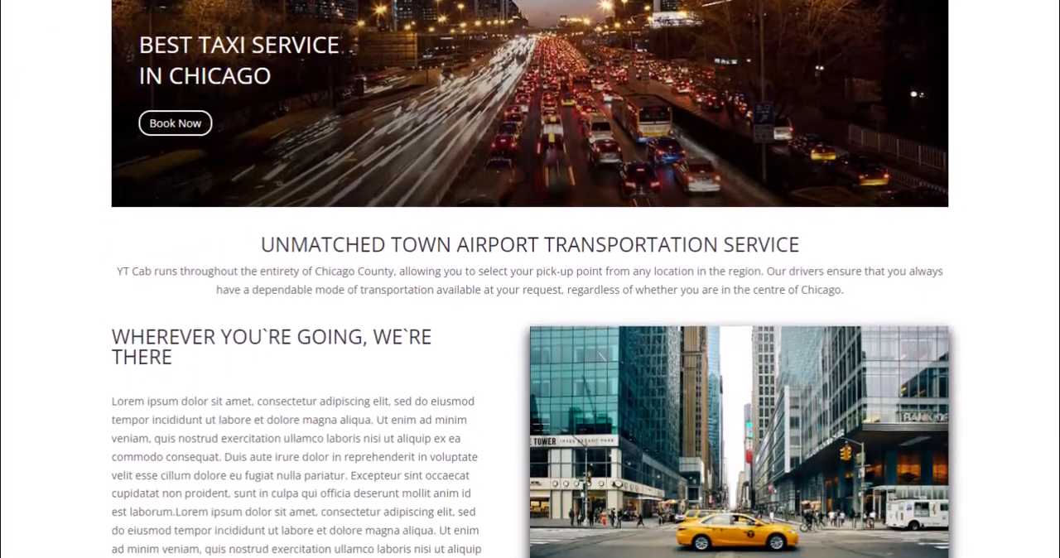
pyautogui.scroll(-3)
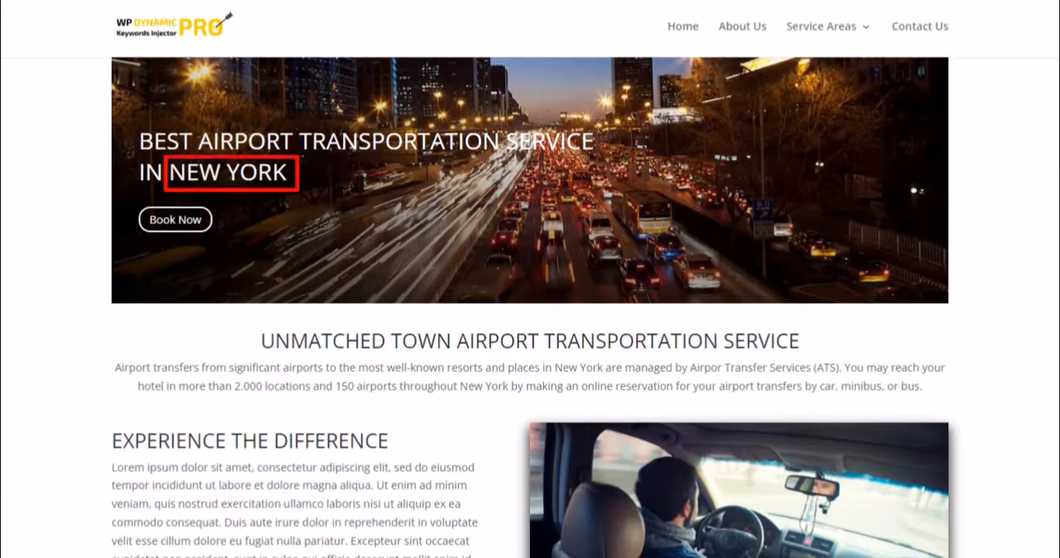
pyautogui.click(281, 12)
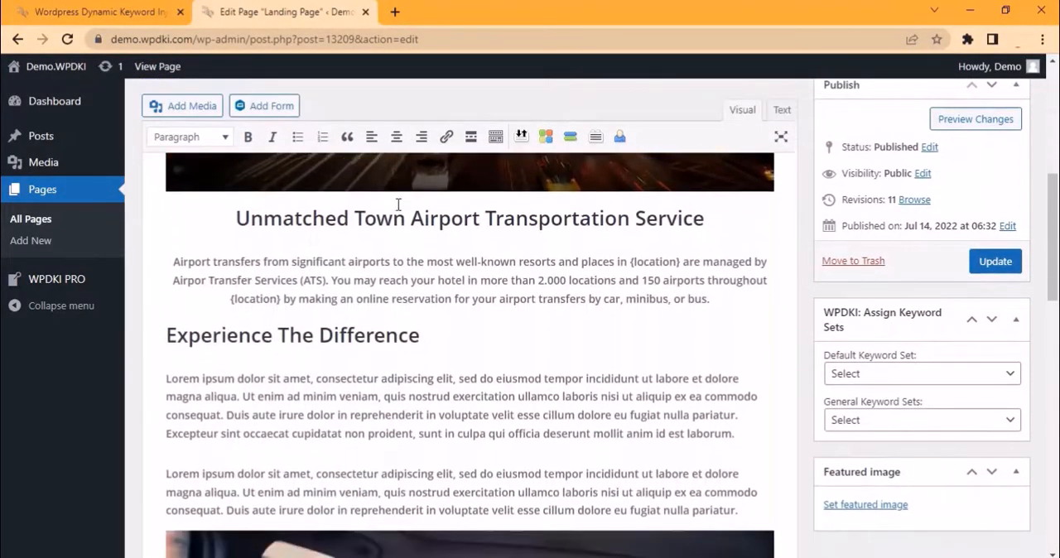
# Preview the landing page, then check the empty WPDKI PRO Keyword Set Manager.
pyautogui.scroll(-3)
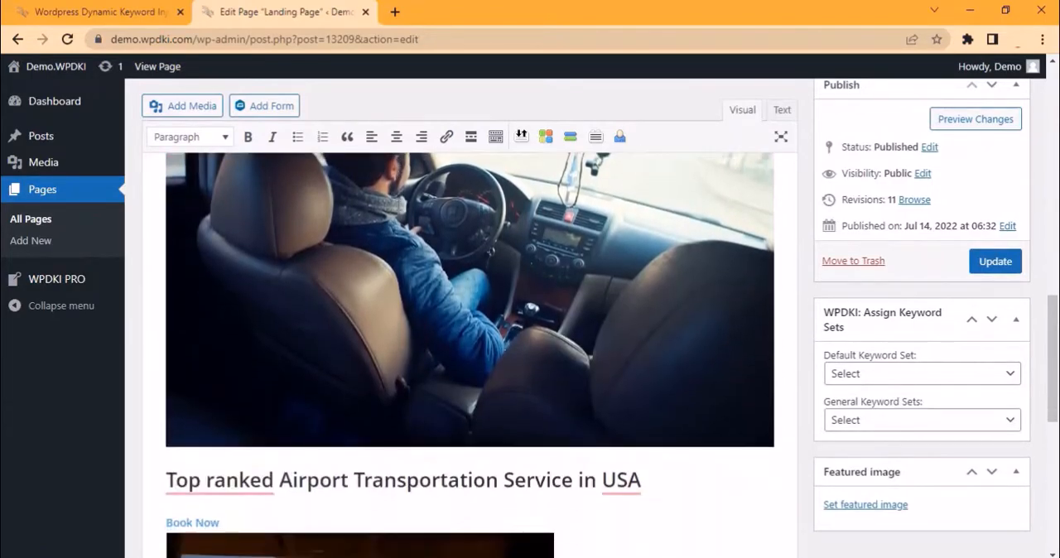
pyautogui.scroll(-3)
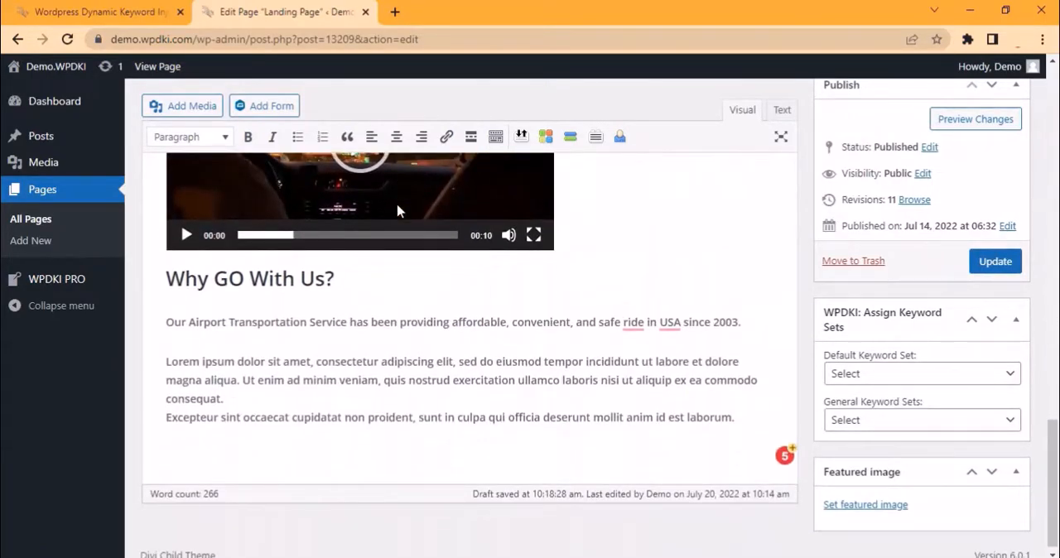
pyautogui.click(156, 67)
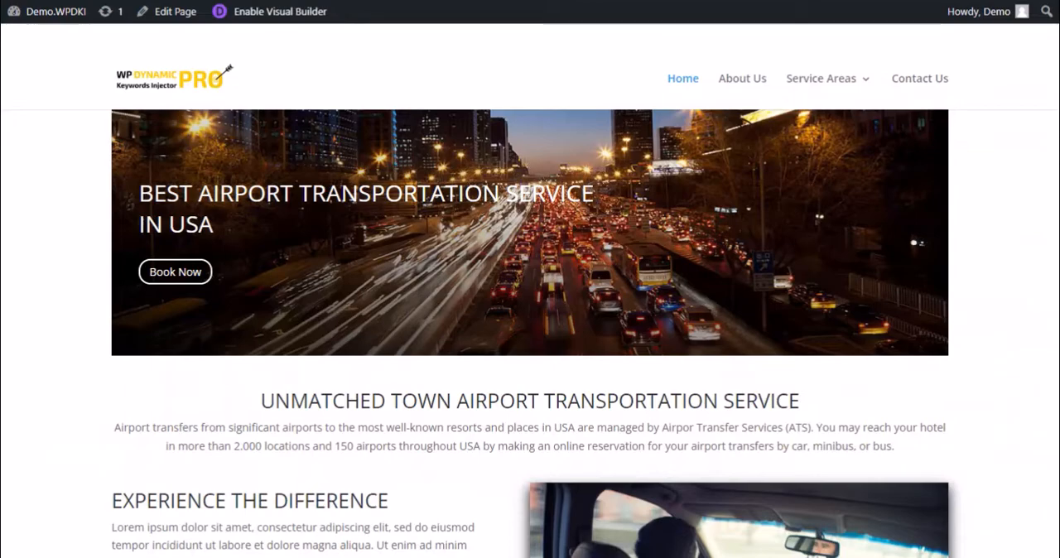
pyautogui.scroll(-3)
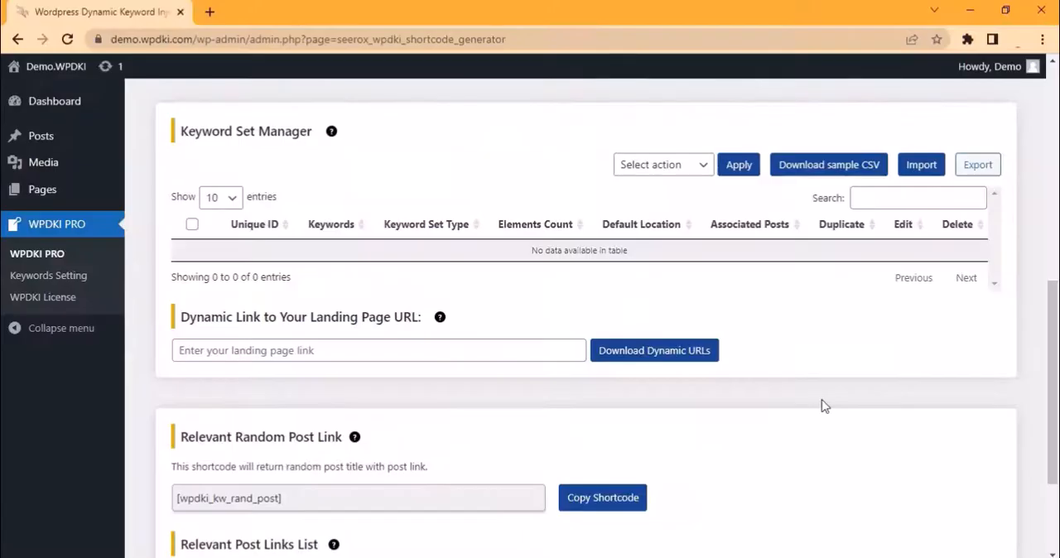
pyautogui.click(921, 164)
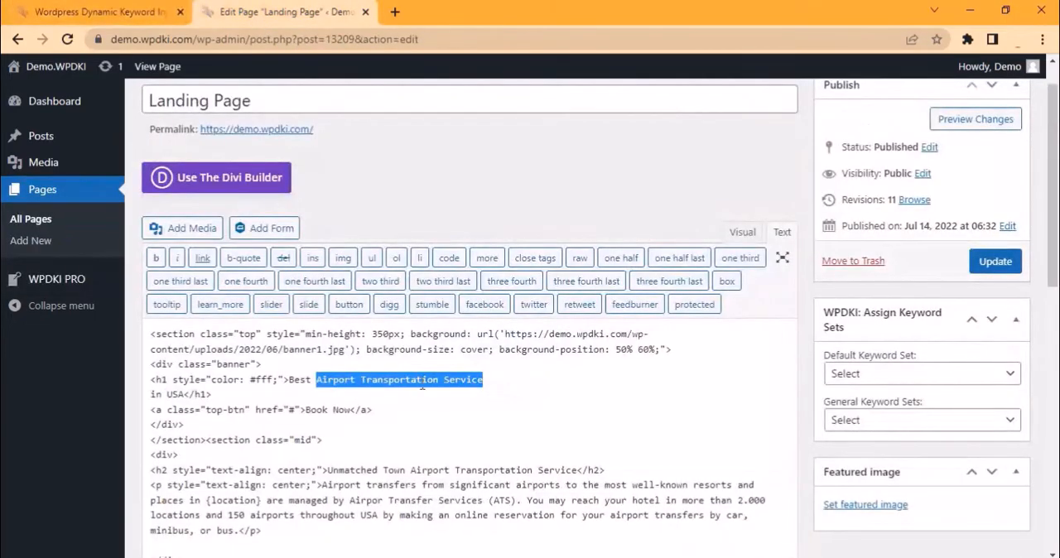
# Put [wpdki_pro] in the headline, select USA and the intro paragraph, and return to the form.
pyautogui.write('[wpdki_pro]')
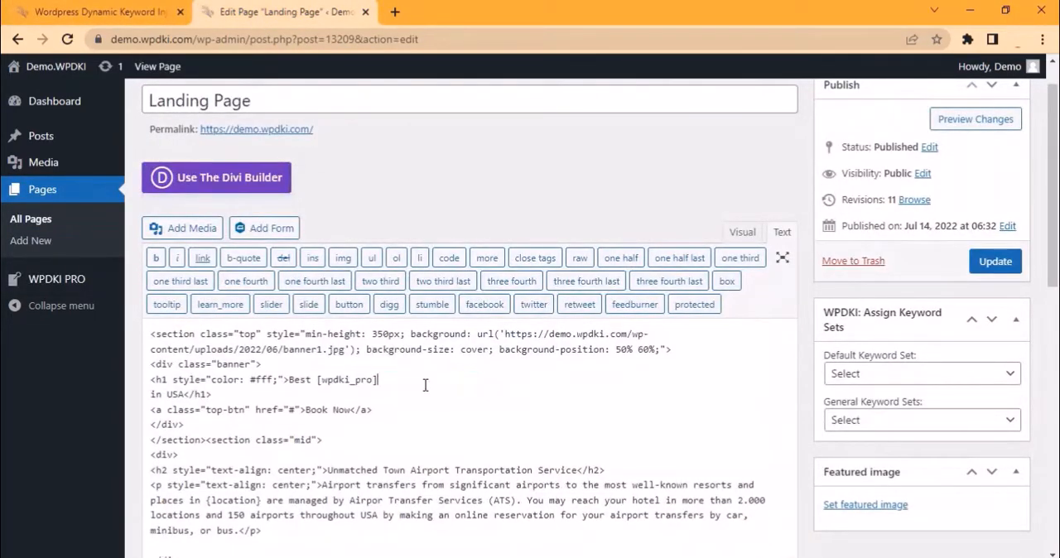
pyautogui.doubleClick(173, 395)
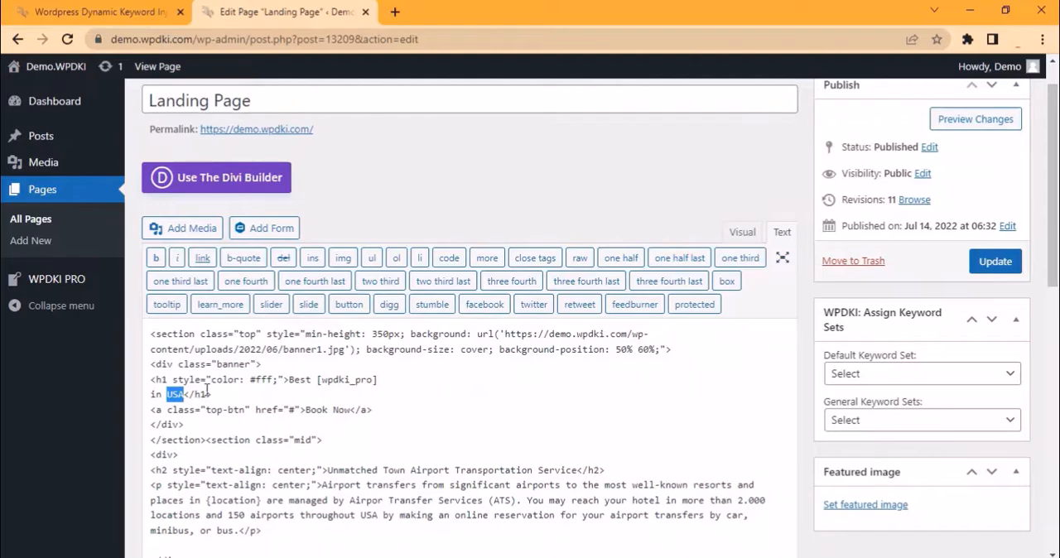
pyautogui.click(56, 224)
pyautogui.write('{location}')
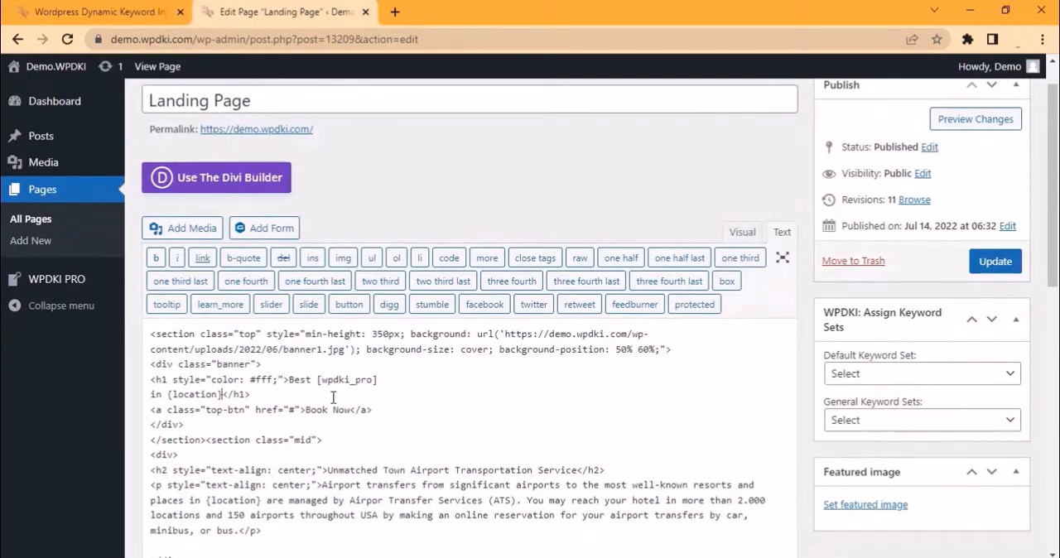
pyautogui.moveTo(322, 484); pyautogui.dragTo(234, 531)
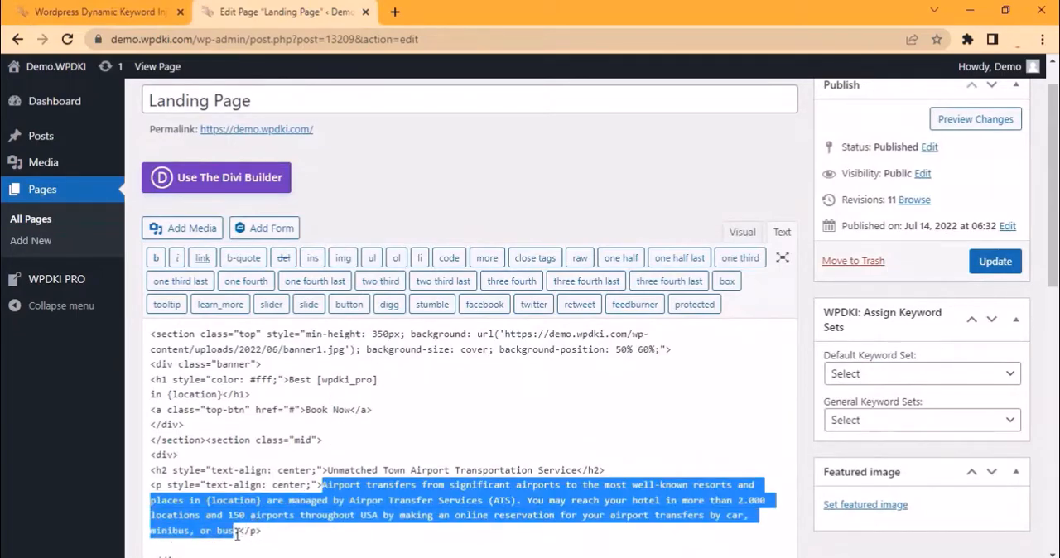
pyautogui.click(91, 11)
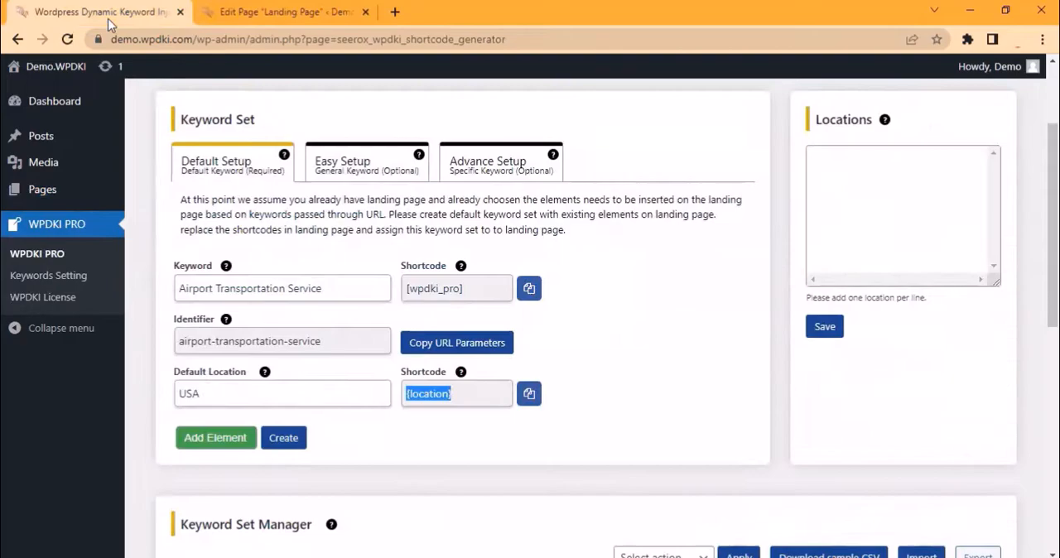
# Add a paragraph element with the airport transfers text and use [wpdki_pro k_id=1] in the page.
pyautogui.click(215, 437)
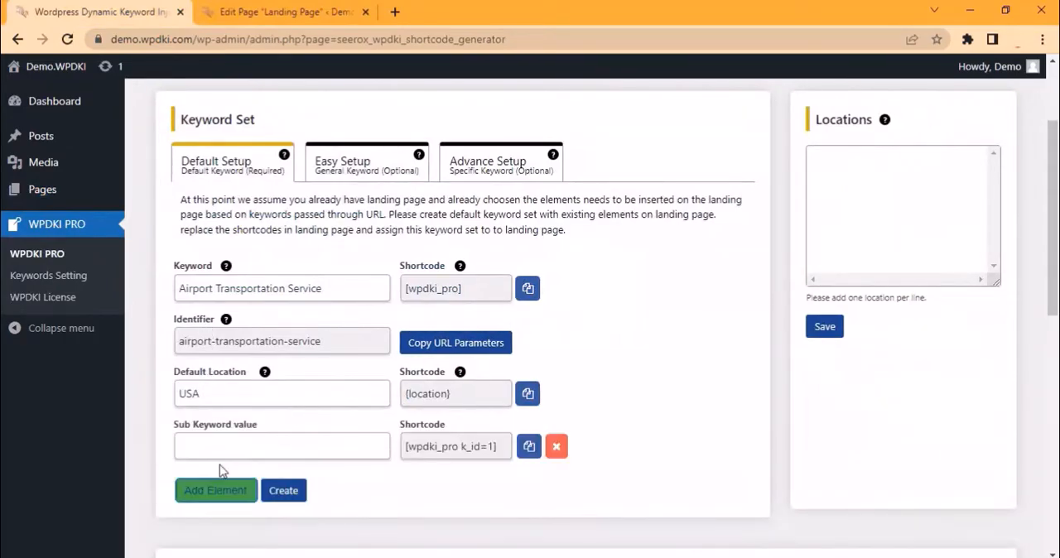
pyautogui.write('Airport transfers from significant airports to the most well-known resorts and')
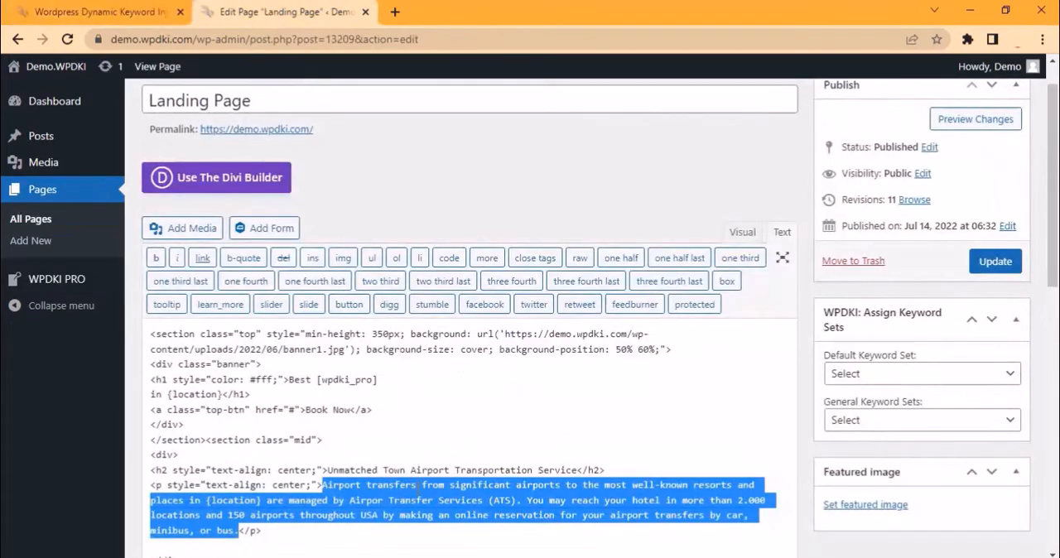
pyautogui.write('[wpdki_pro_k_id=1]</p>')
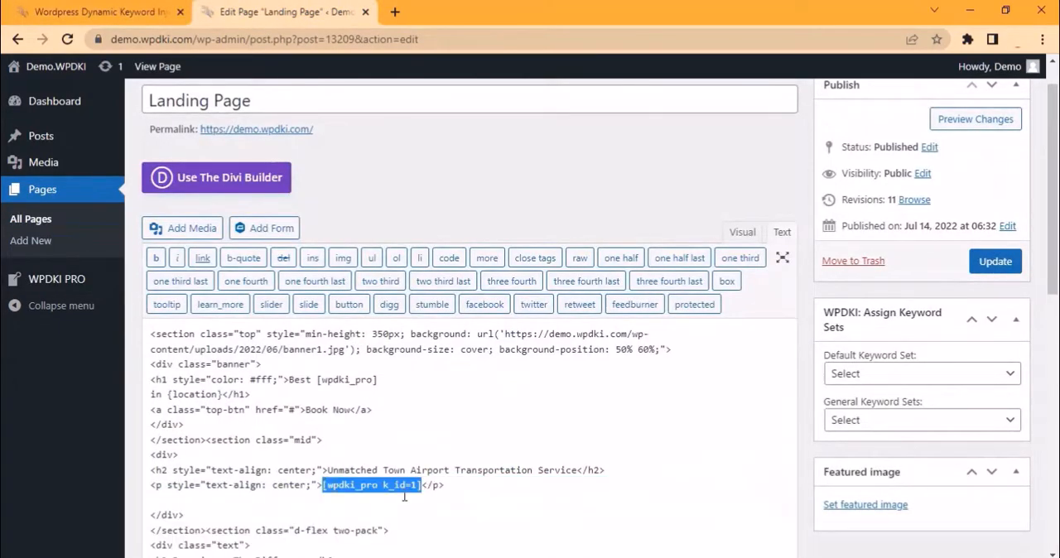
pyautogui.scroll(-3)
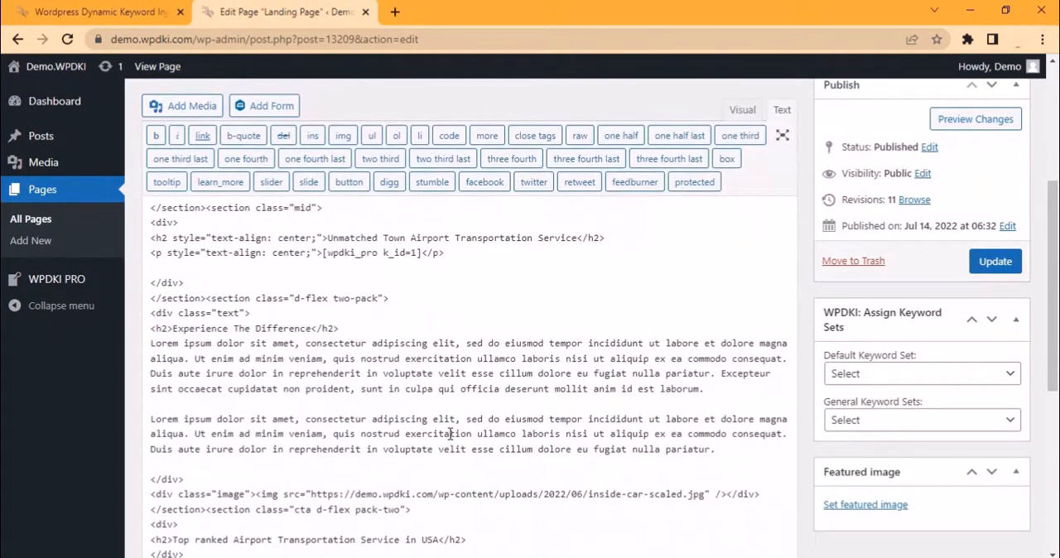
pyautogui.doubleClick(242, 329)
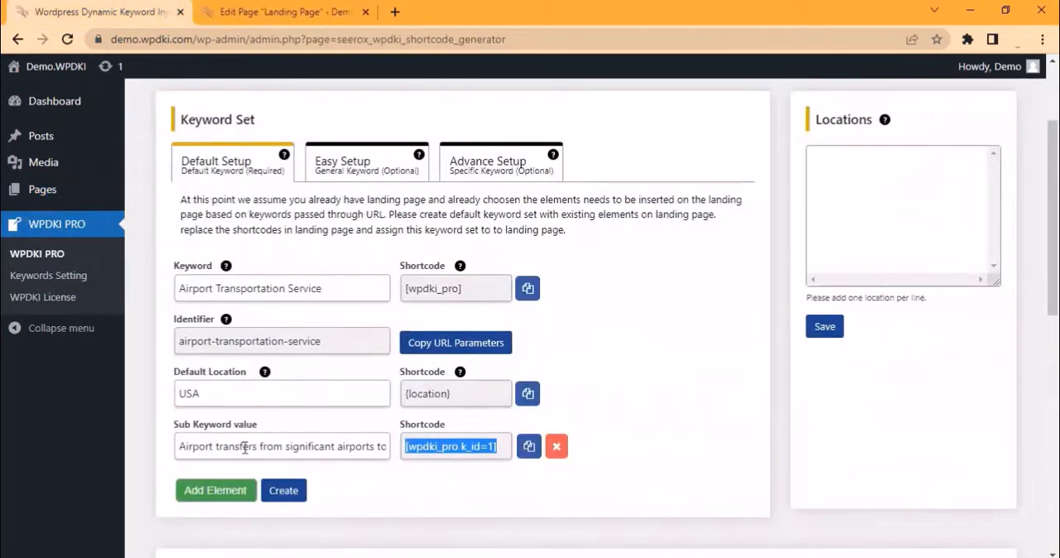
# Add an H2 heading element reading 'Experience The Difference' to the keyword set.
pyautogui.click(215, 490)
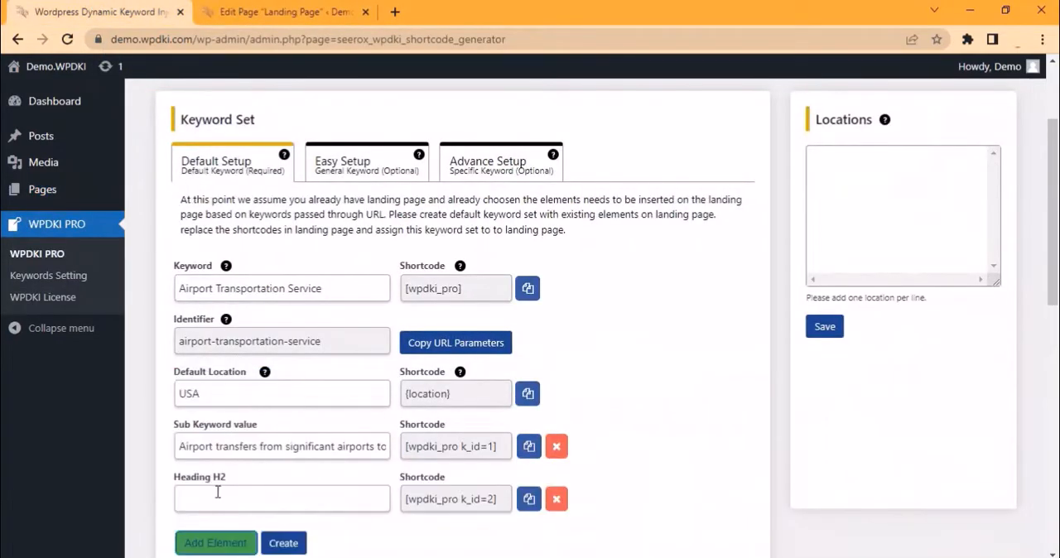
pyautogui.write('Experience The Difference')
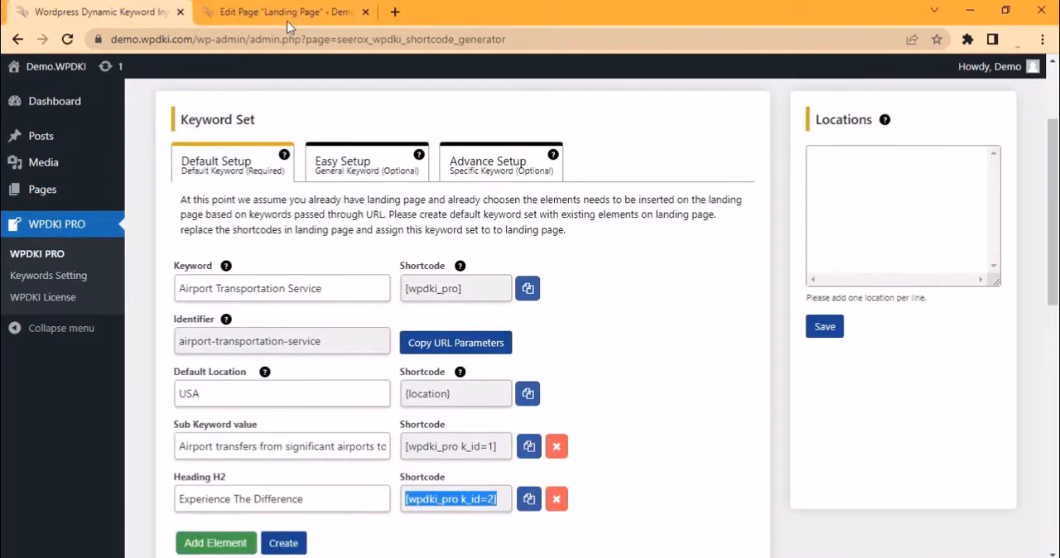
pyautogui.click(282, 12)
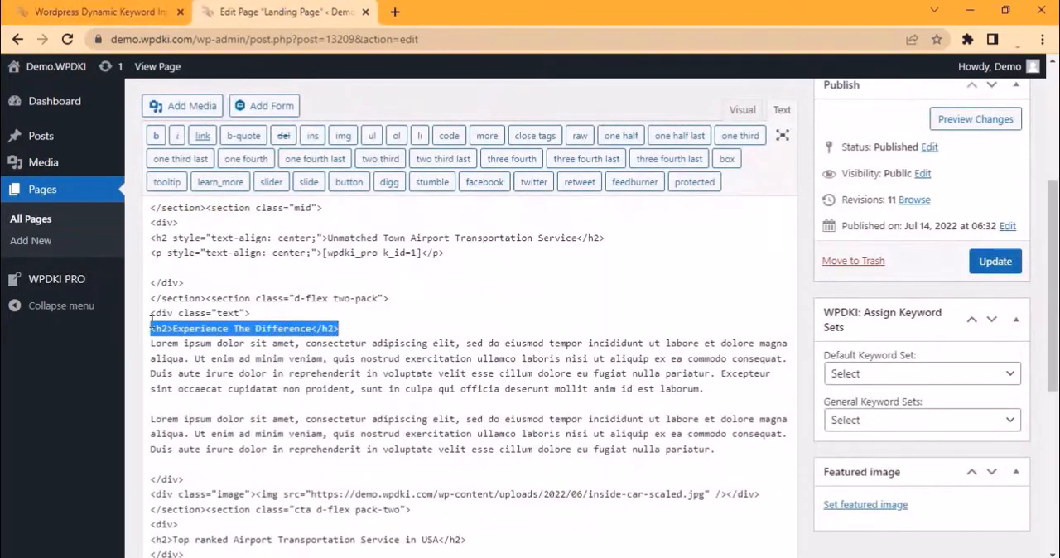
pyautogui.click(95, 12)
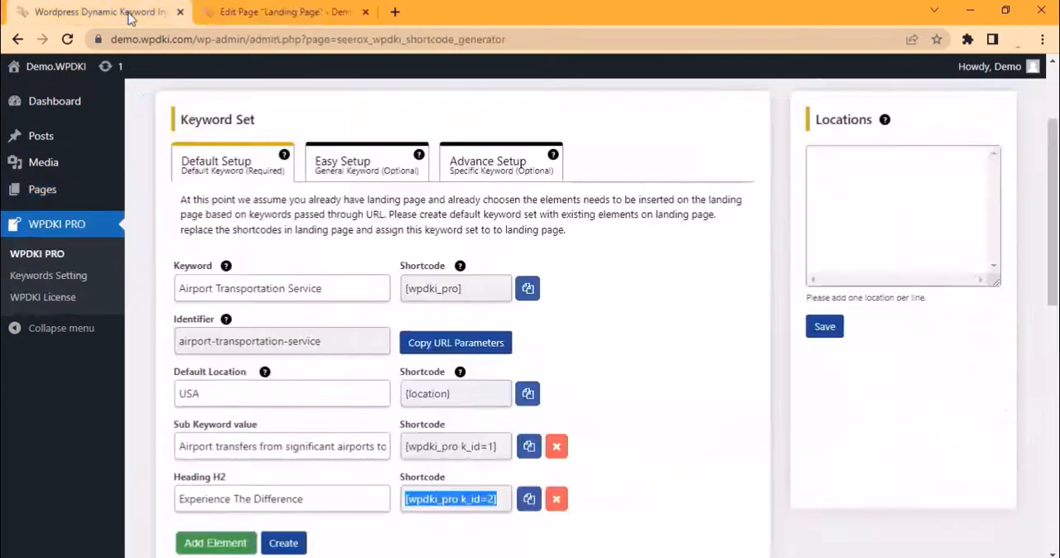
pyautogui.scroll(-3)
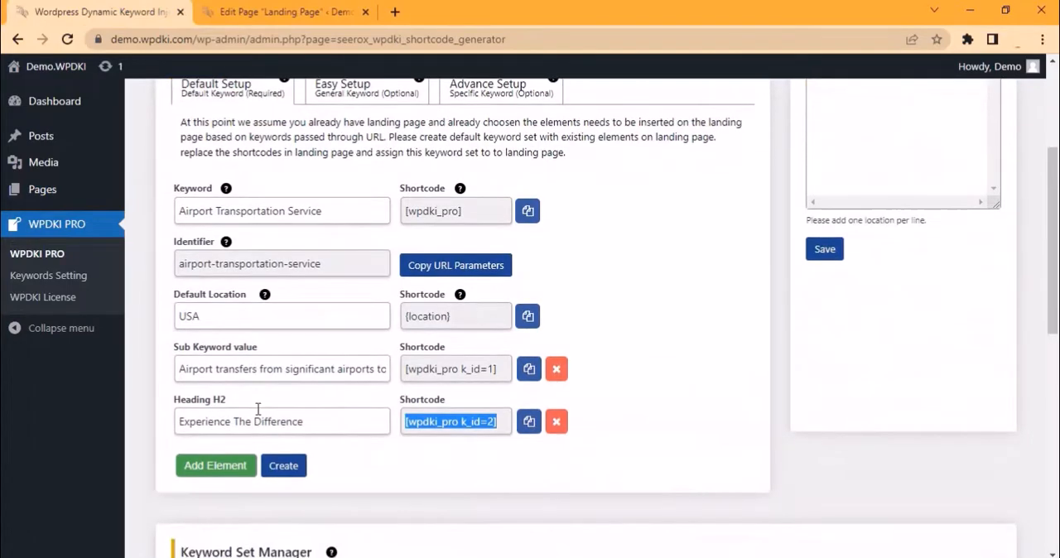
# Replace the empty image tag in the page code with [wpdki_pro k_id=3].
pyautogui.click(215, 465)
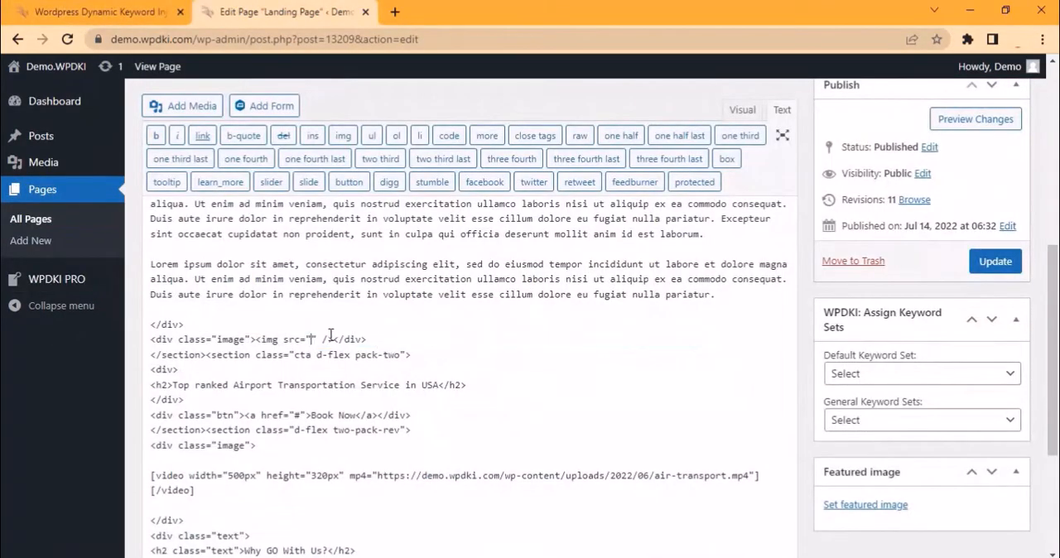
pyautogui.doubleClick(294, 340)
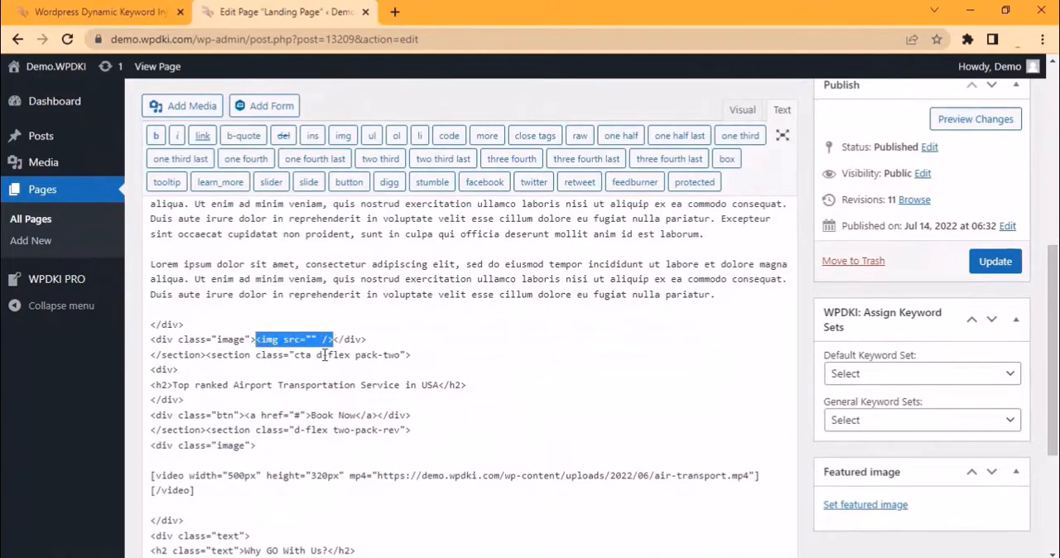
pyautogui.write('[wpdki_pro k_id=3]')
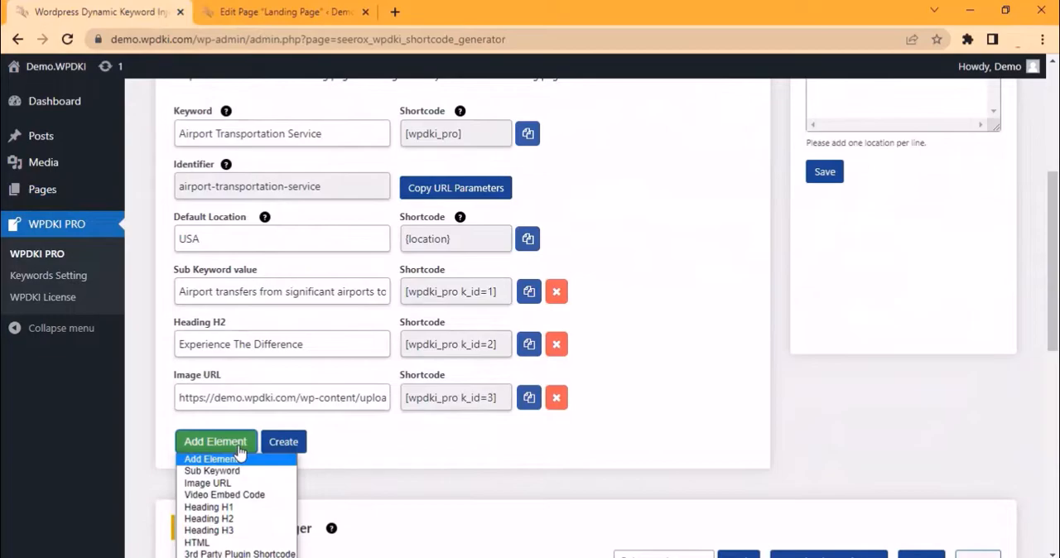
pyautogui.moveTo(236, 495)
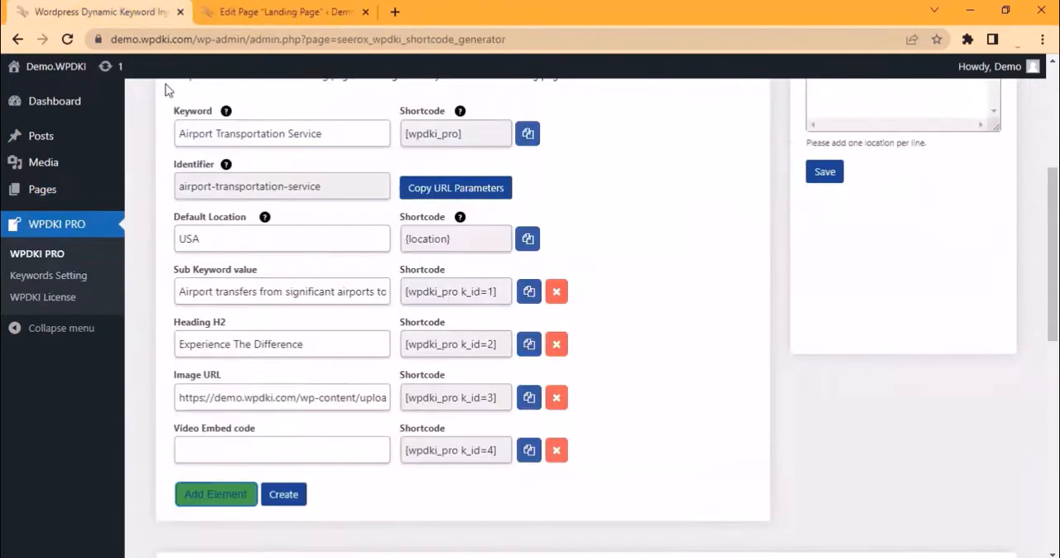
# Add the video embed element, create the keyword set, and update the landing page.
pyautogui.click(528, 449)
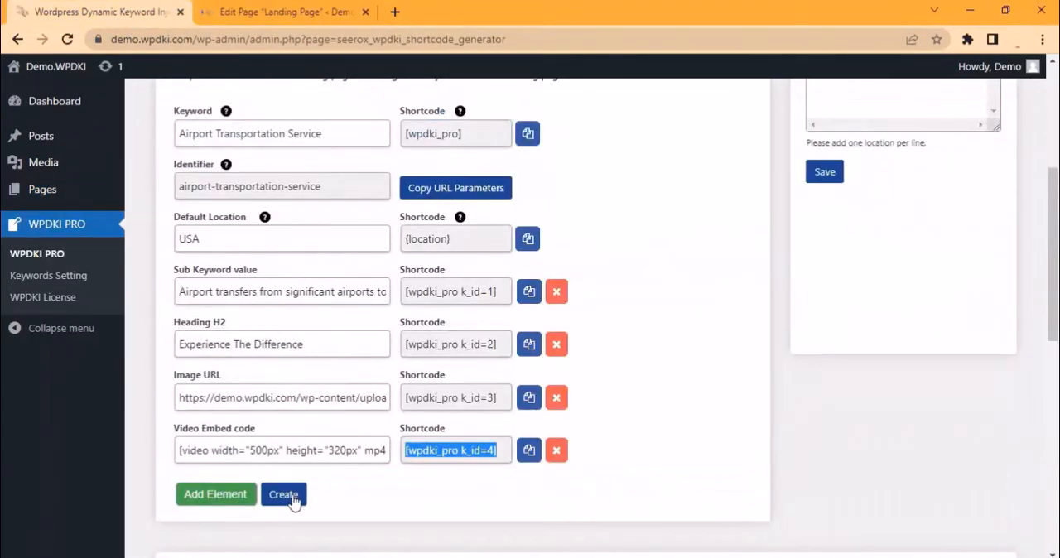
pyautogui.click(283, 494)
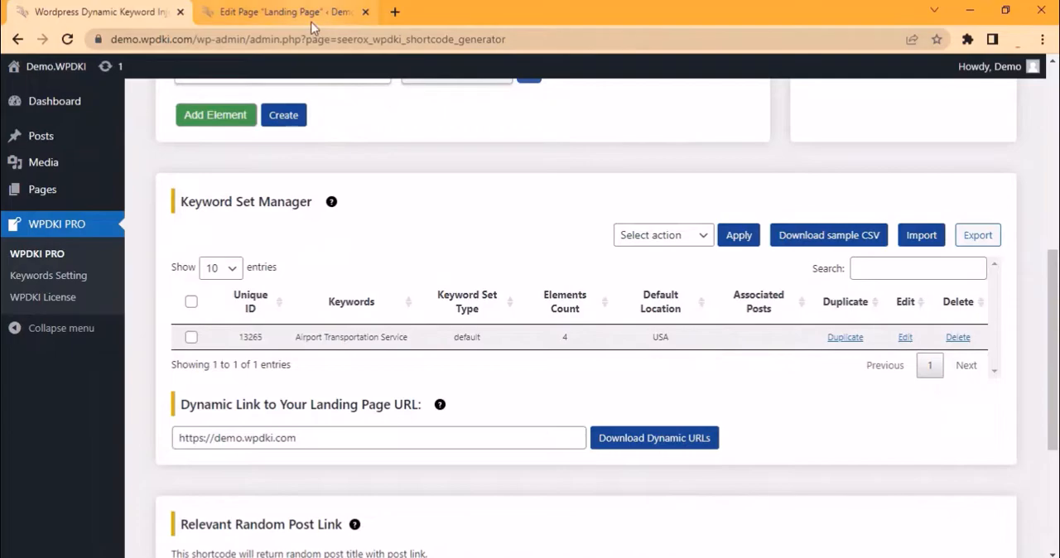
pyautogui.click(281, 12)
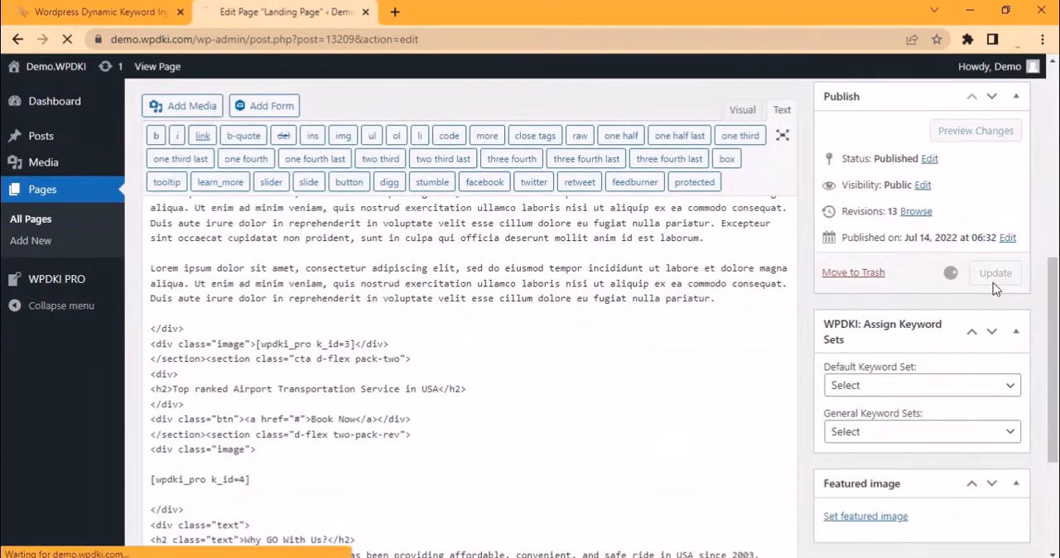
pyautogui.click(995, 272)
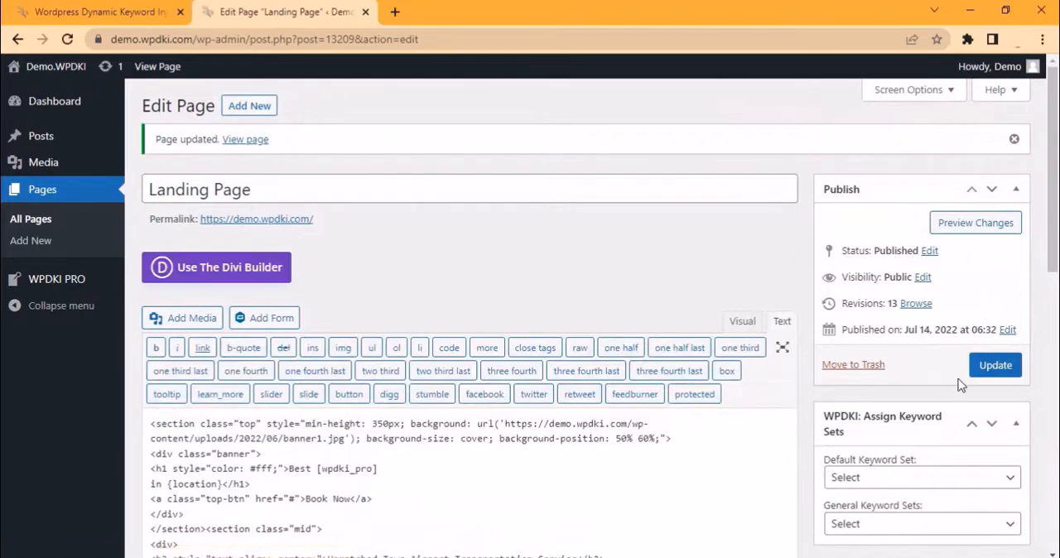
# Choose Airport Transportation Service as the default keyword set, then scroll the live page.
pyautogui.click(921, 478)
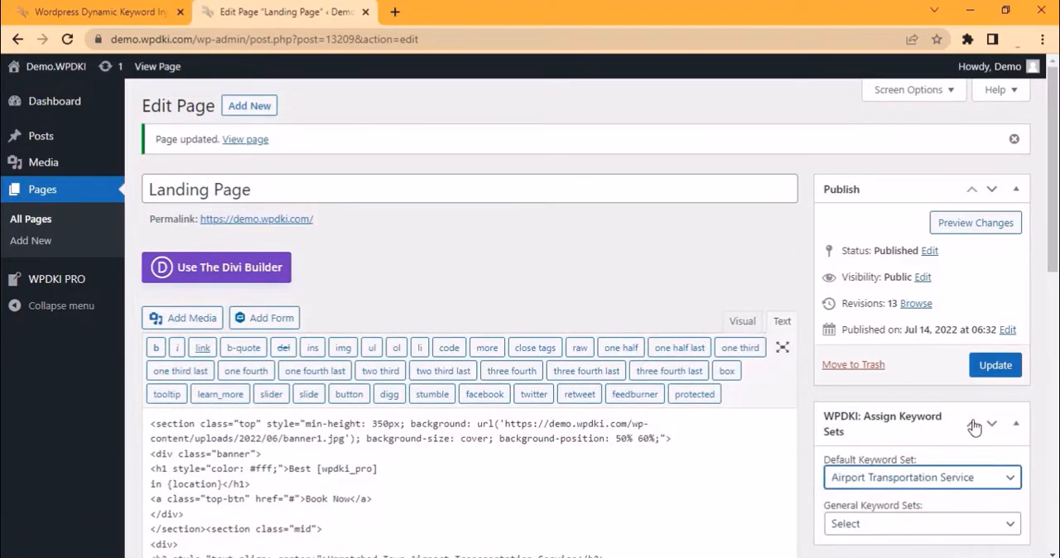
pyautogui.click(995, 365)
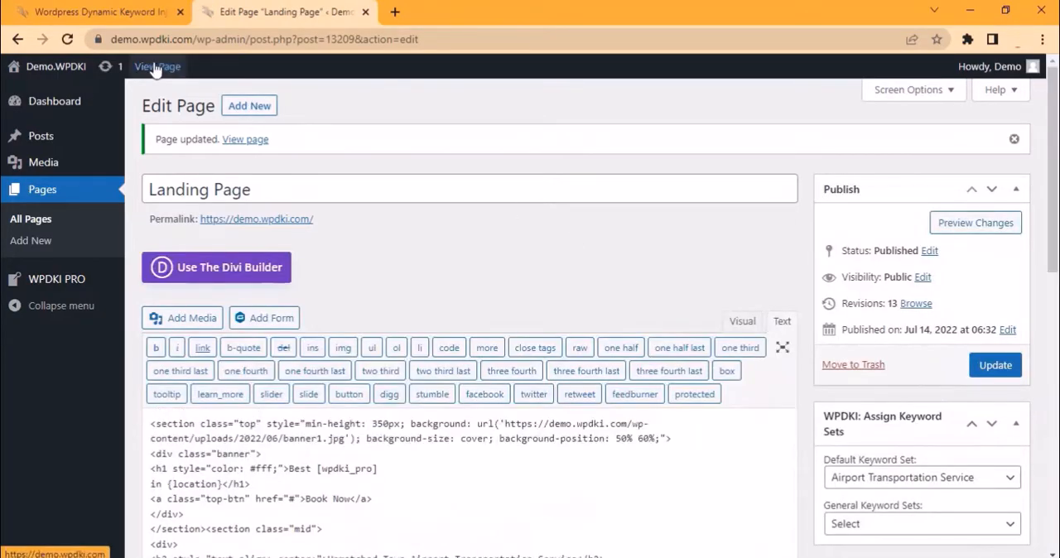
pyautogui.click(157, 66)
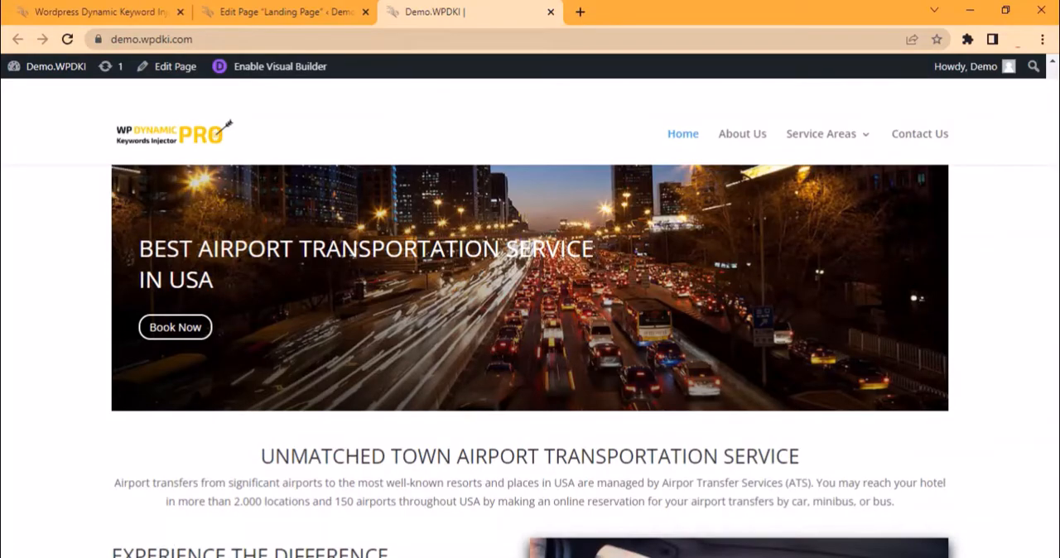
pyautogui.scroll(-3)
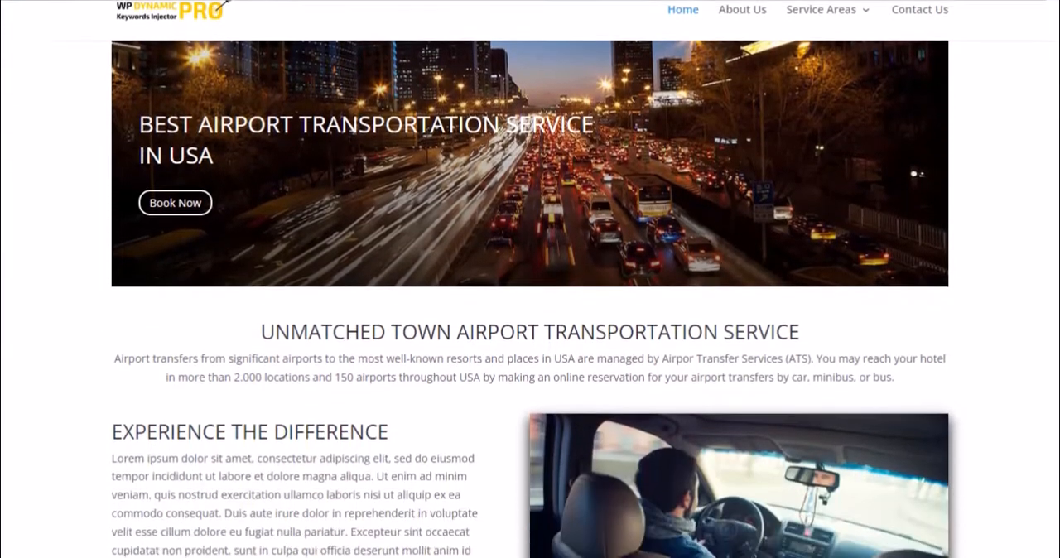
pyautogui.scroll(-3)
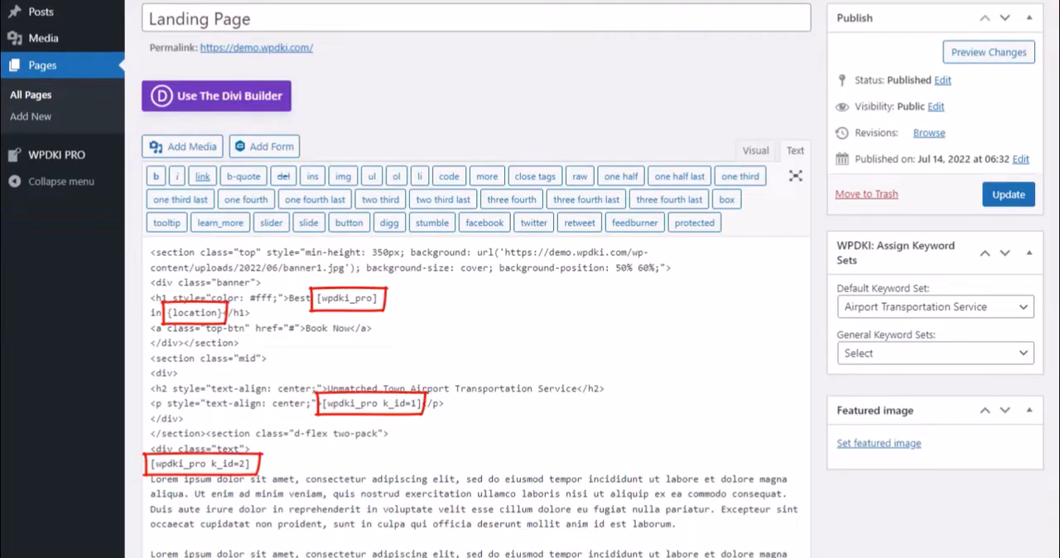
# Reopen the live landing page and scroll through its injected keyword, heading and image.
pyautogui.scroll(-3)
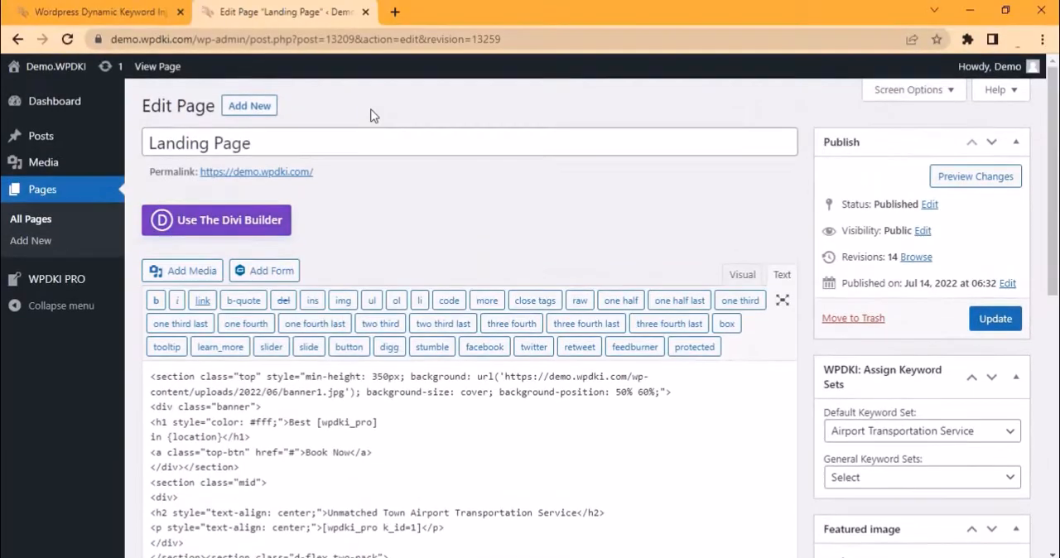
pyautogui.click(157, 66)
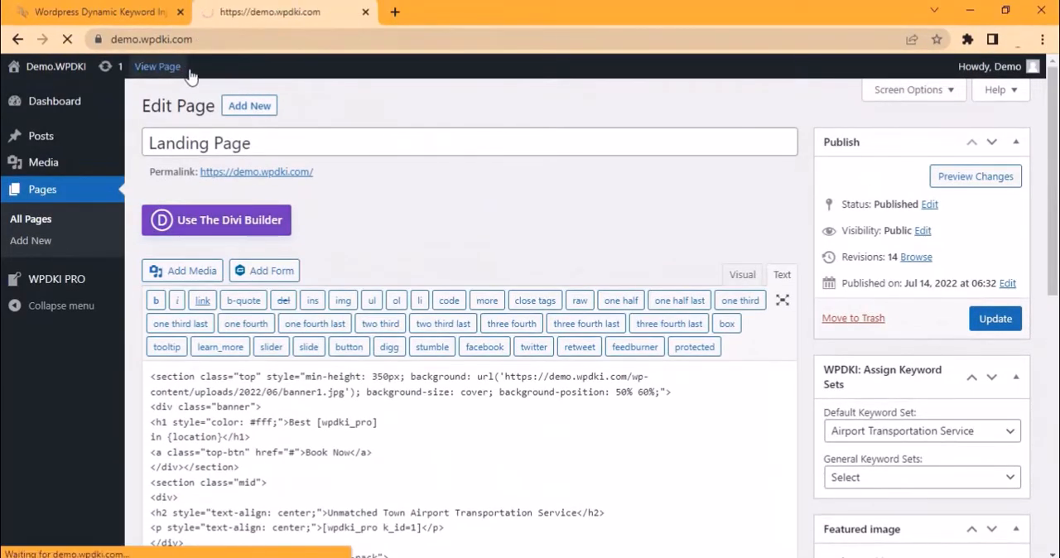
pyautogui.click(156, 66)
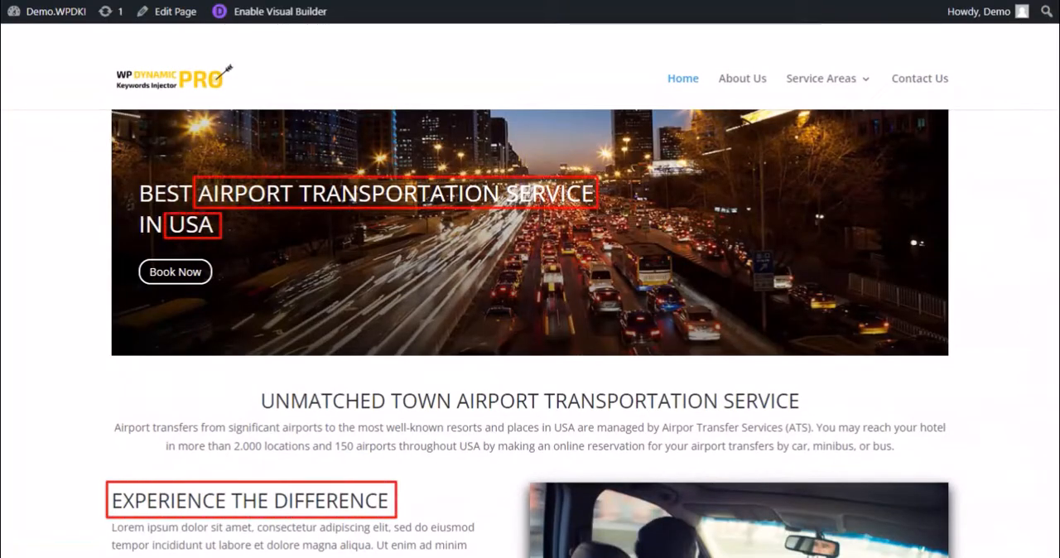
pyautogui.scroll(-3)
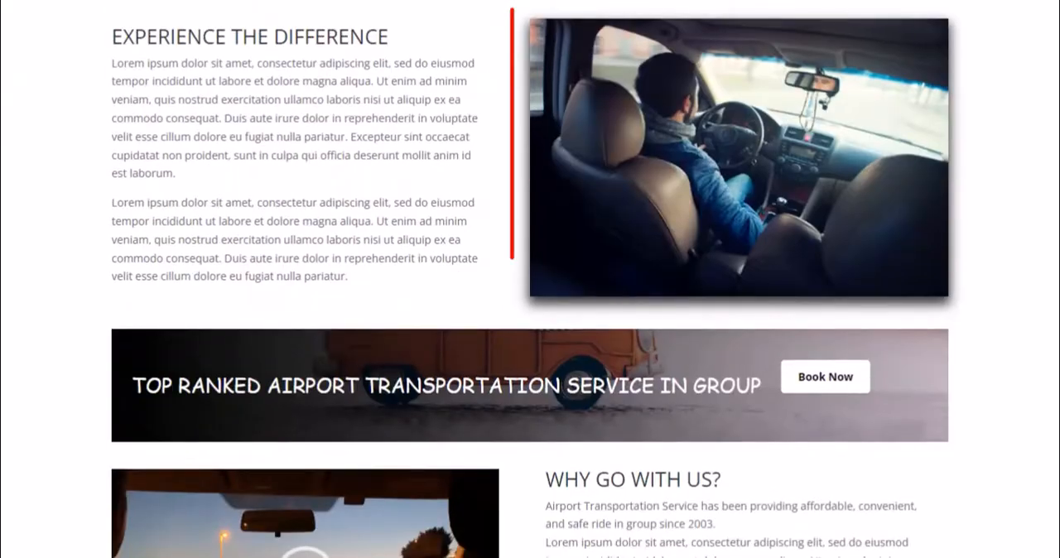
pyautogui.click(739, 159)
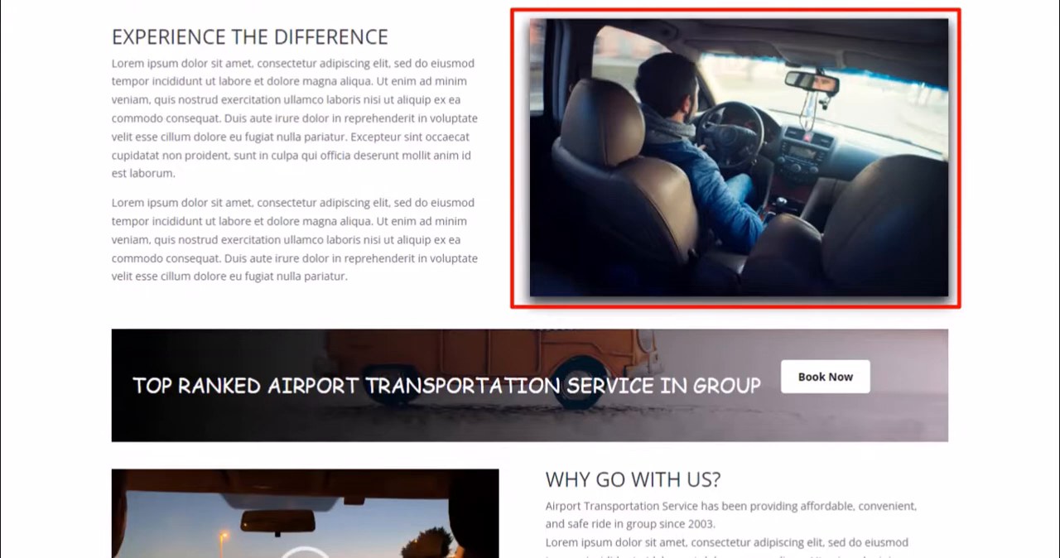
pyautogui.scroll(-3)
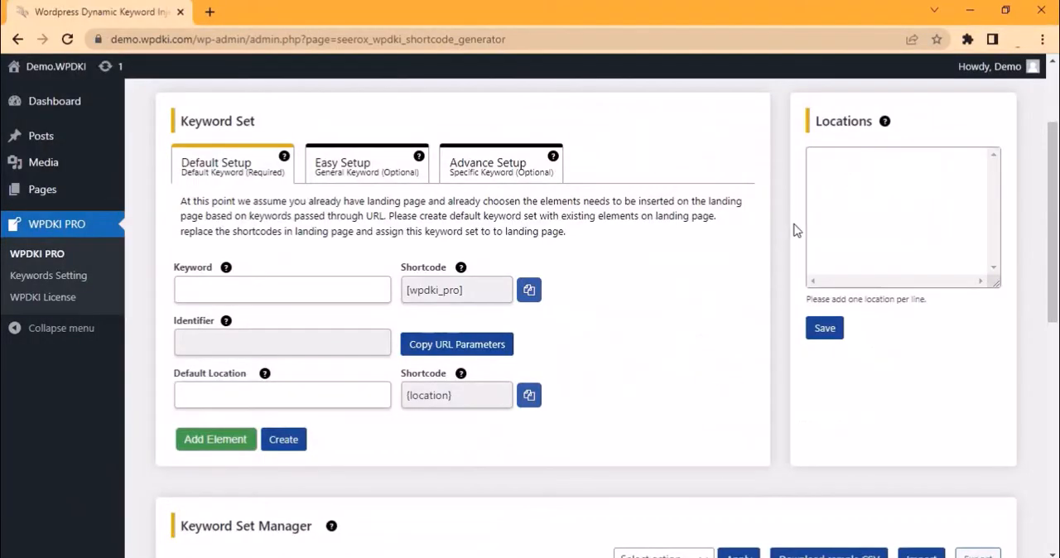
# Tick Airport Transportation Service, download its dynamic URLs CSV, and open the file.
pyautogui.click(824, 328)
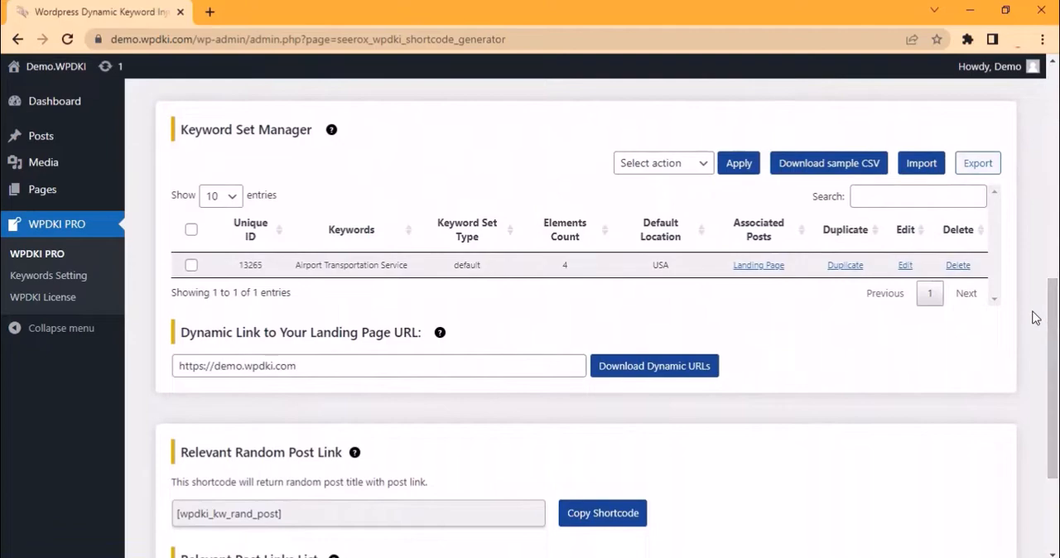
pyautogui.click(379, 365)
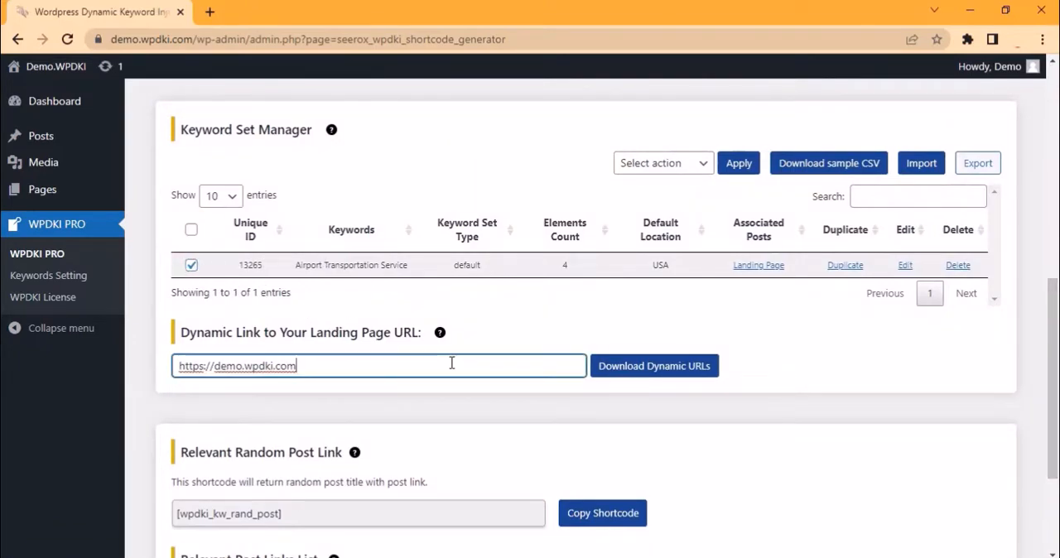
pyautogui.click(653, 365)
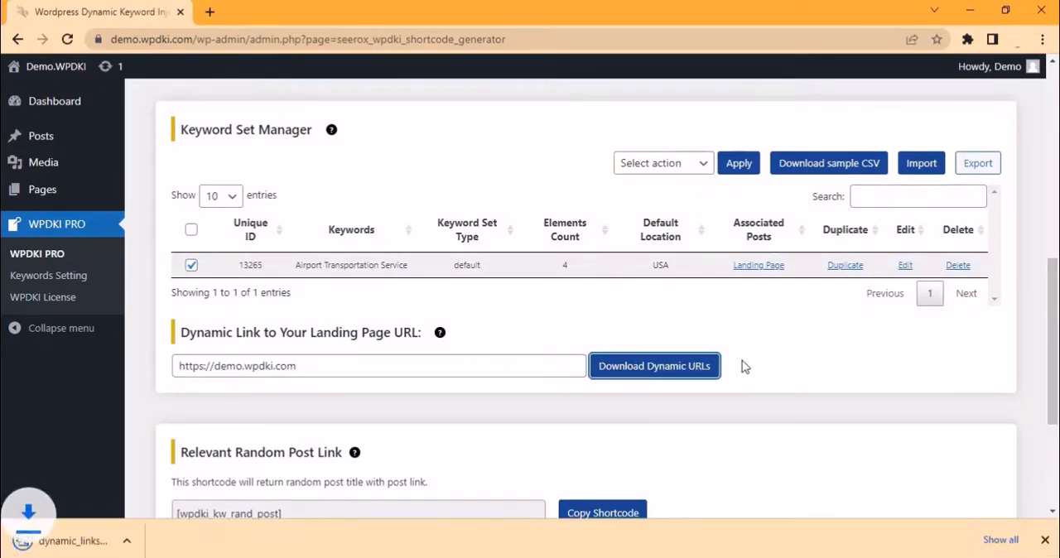
pyautogui.click(653, 365)
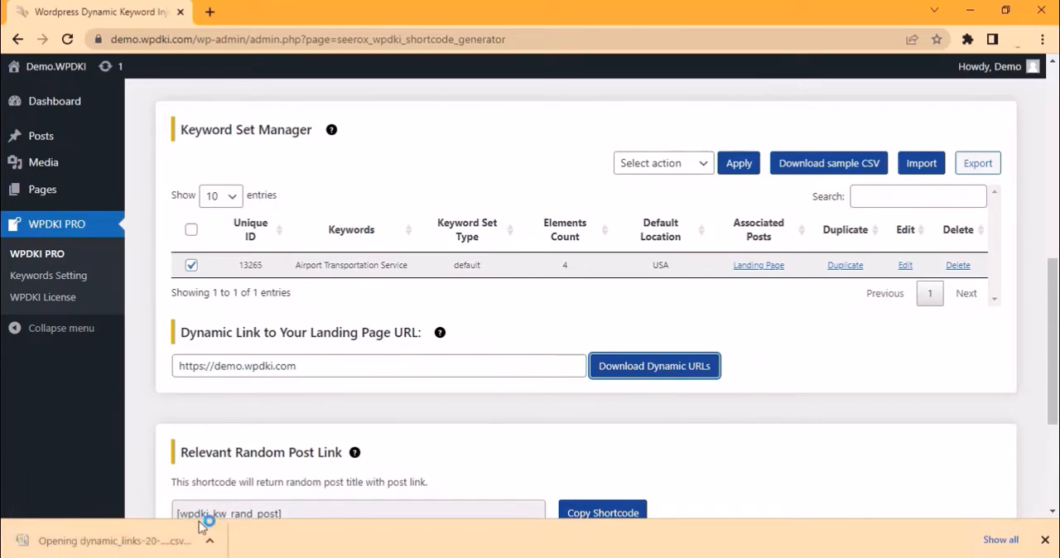
pyautogui.click(114, 540)
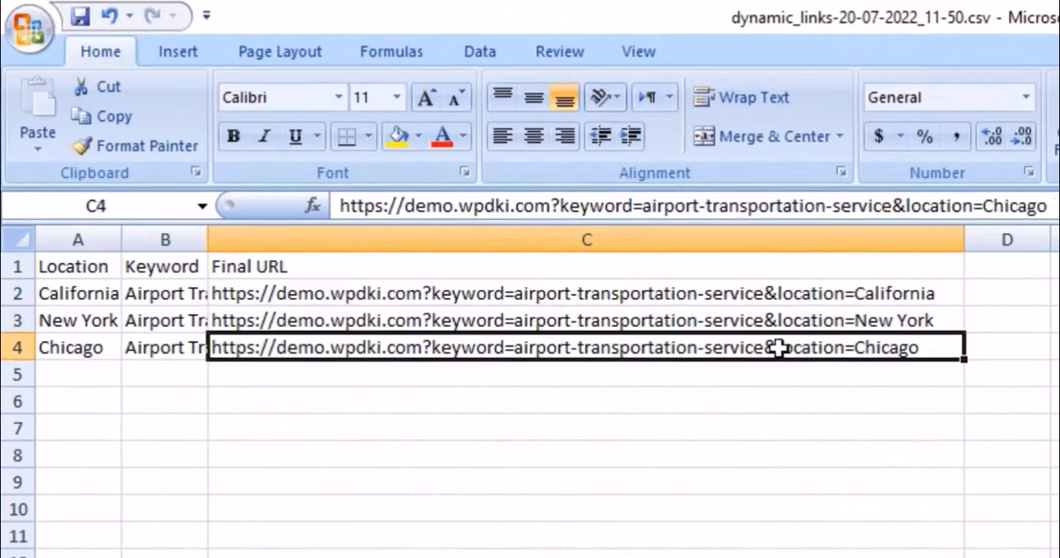
# Inspect the Chicago Final URL in cell C4 of the exported sheet.
pyautogui.doubleClick(587, 347)
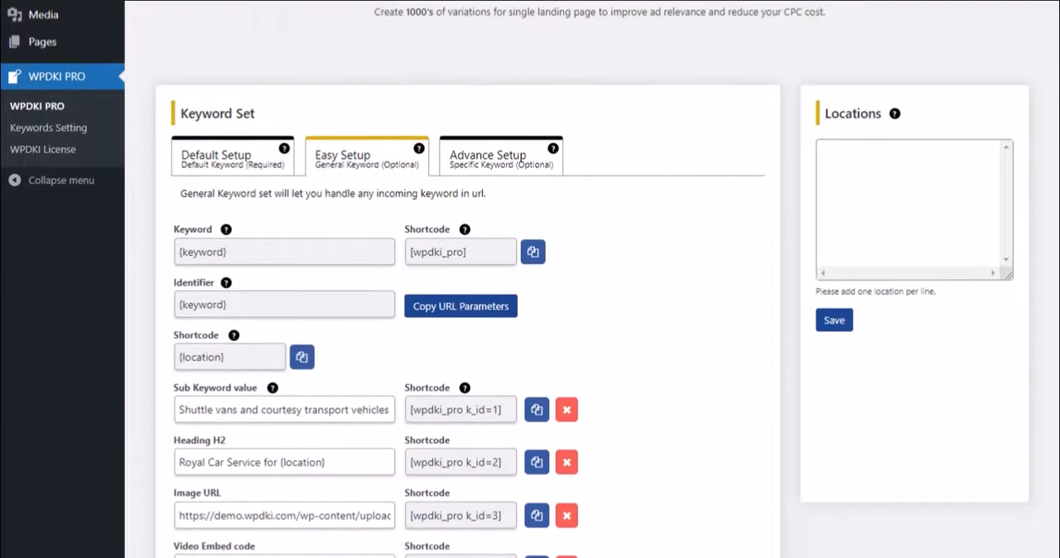
# Load demo.wpdki.com with keyword=Cleaning Service and location parameters, and scroll the injected page.
pyautogui.scroll(-3)
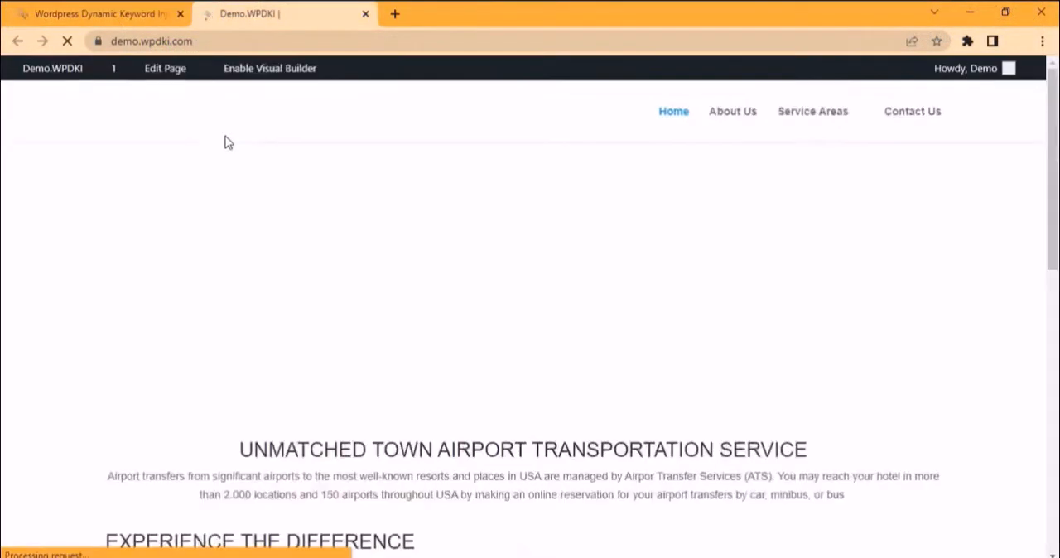
pyautogui.write('https://demo.wpdki.com/?keyword=Cleaning+Service&location=New+York')
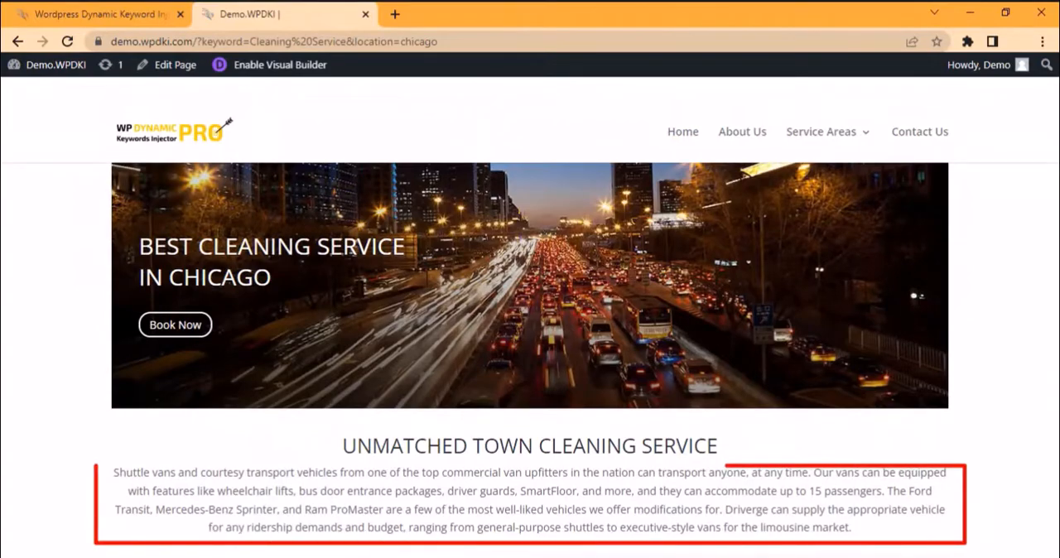
pyautogui.scroll(-3)
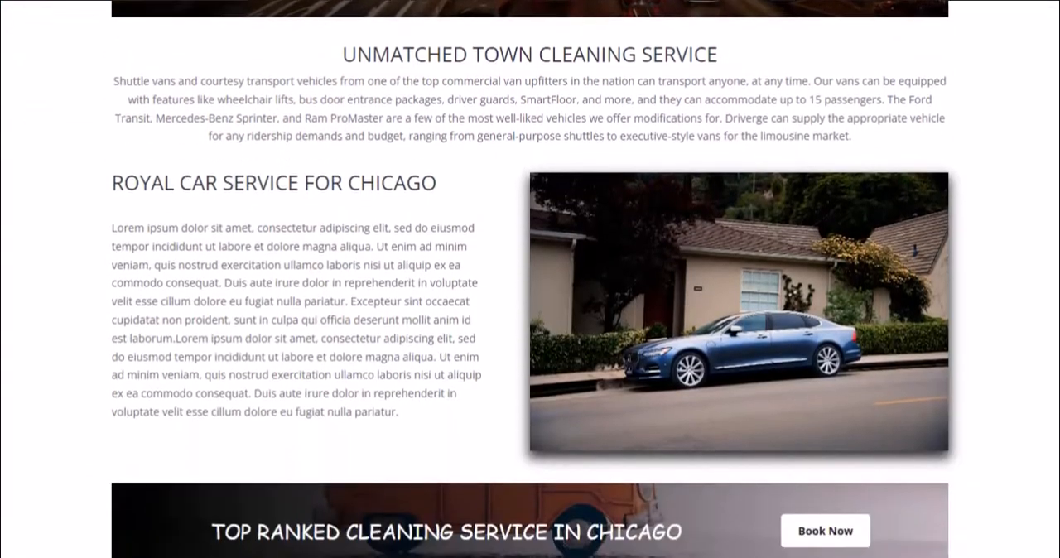
pyautogui.scroll(-3)
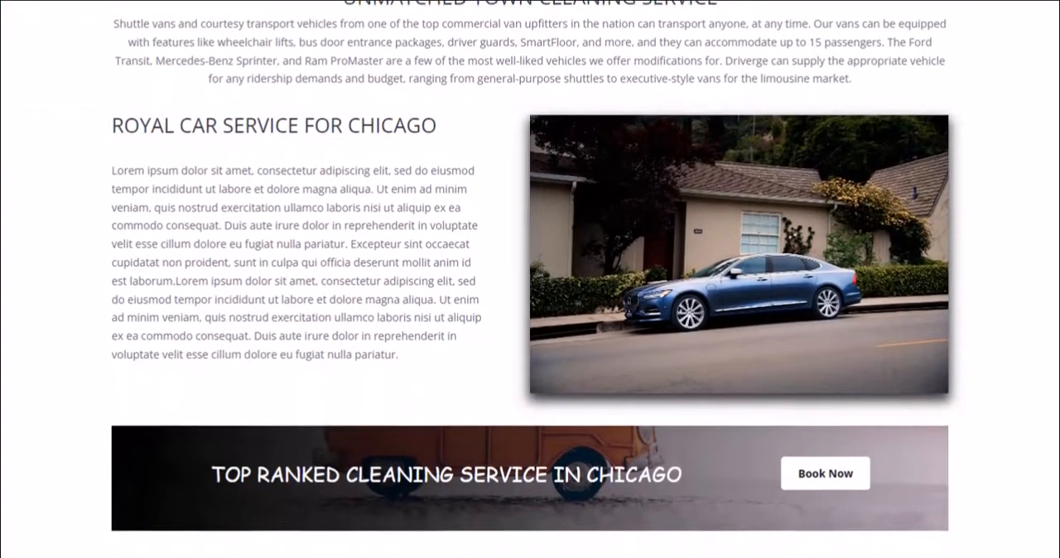
pyautogui.scroll(-3)
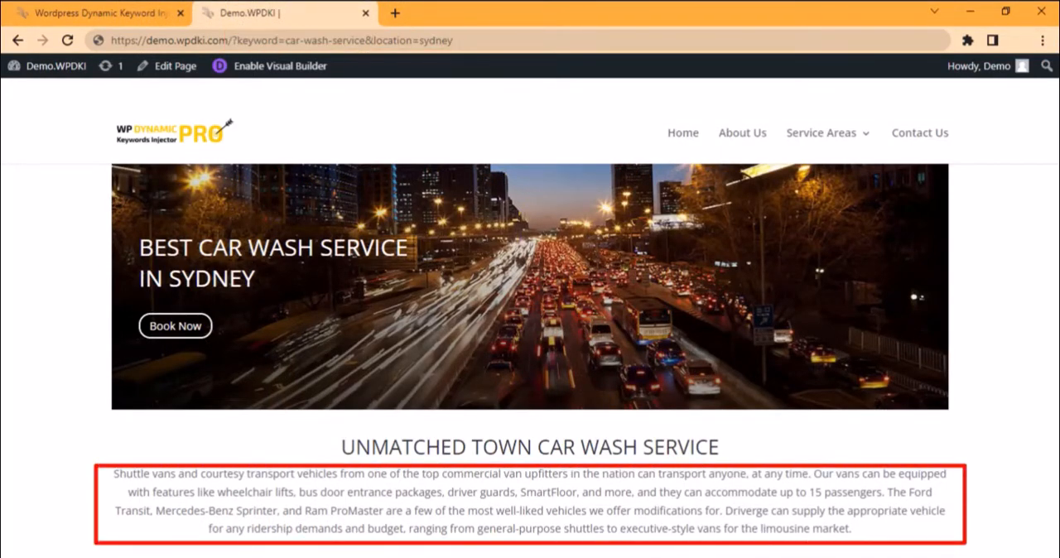
pyautogui.scroll(-3)
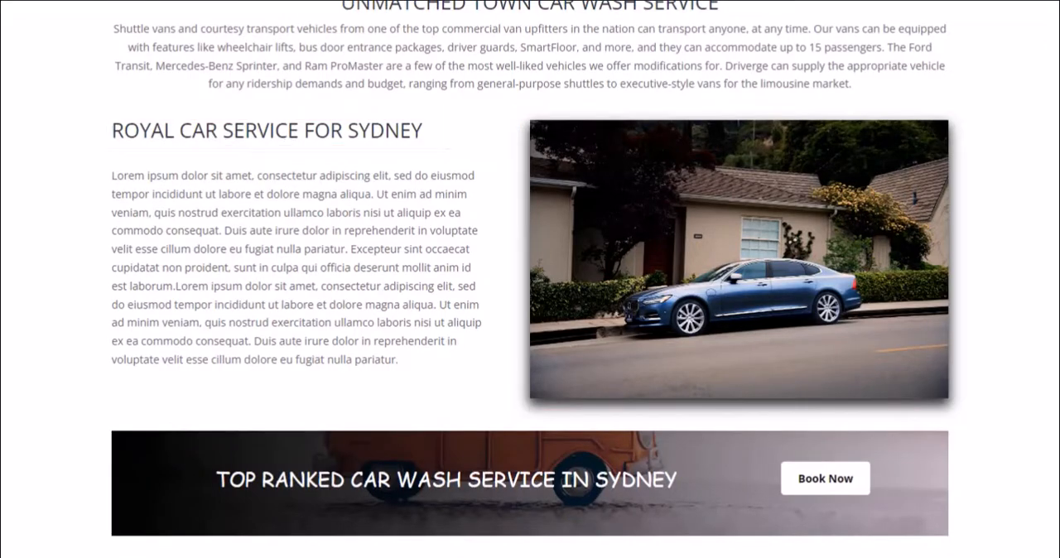
pyautogui.scroll(-3)
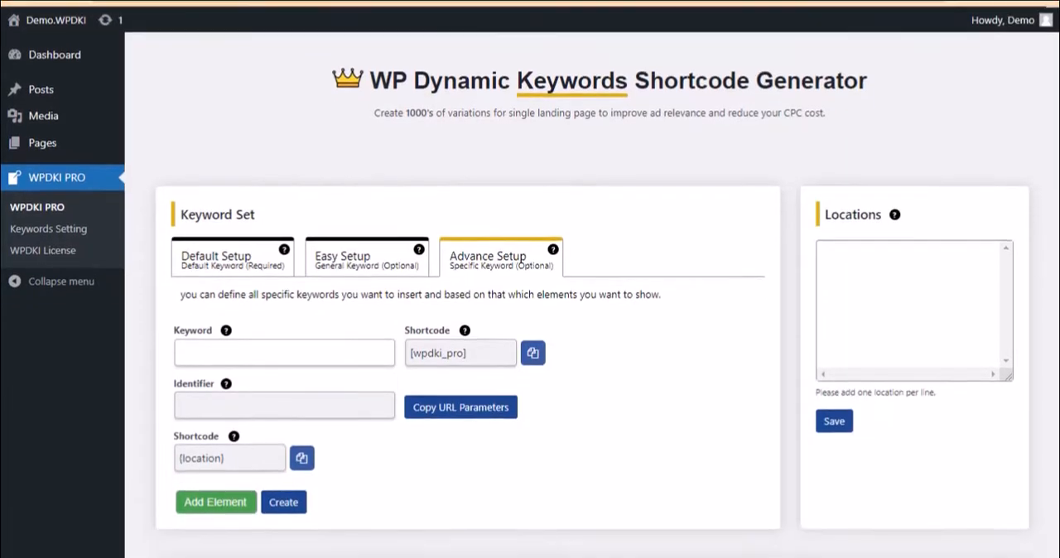
# Scroll the taxi-service Chicago and car-shop Hawaii landing pages, then return to the keyword set page.
pyautogui.scroll(-3)
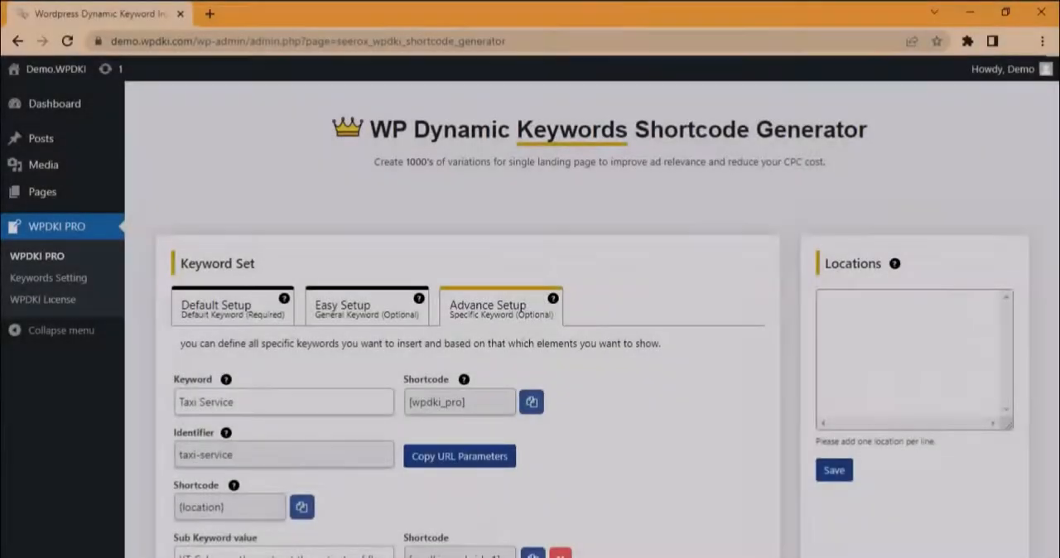
pyautogui.scroll(-3)
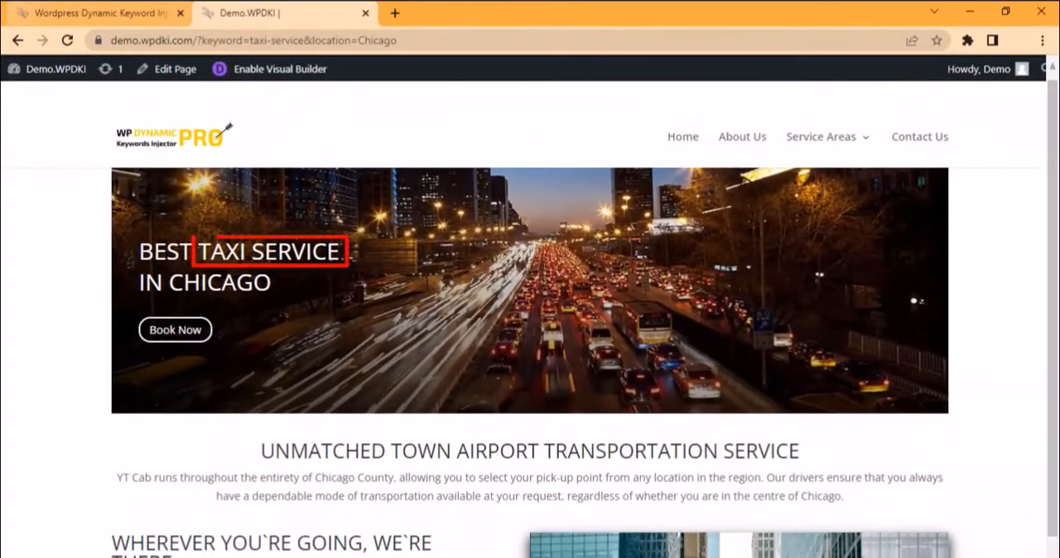
pyautogui.scroll(-3)
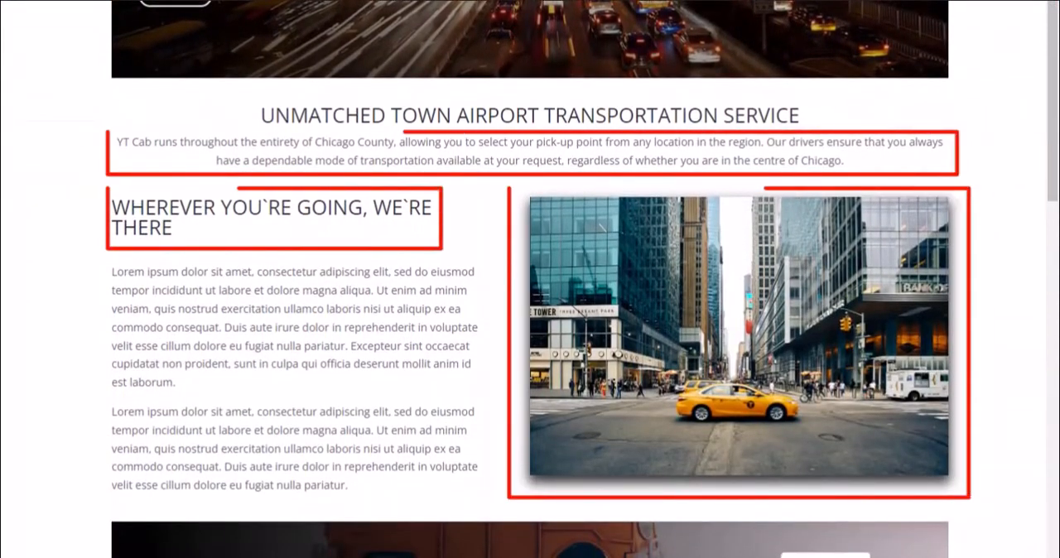
pyautogui.scroll(-3)
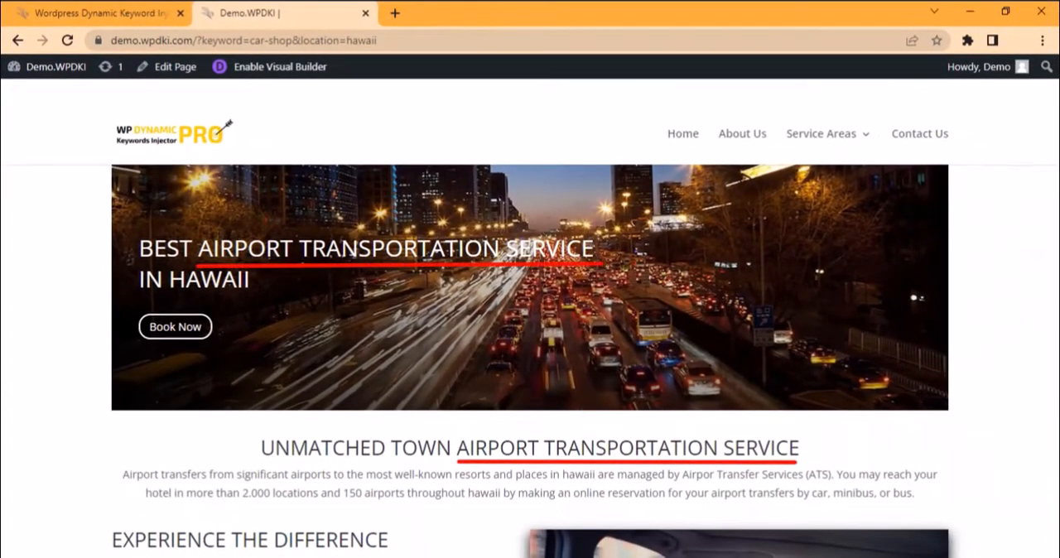
pyautogui.click(173, 66)
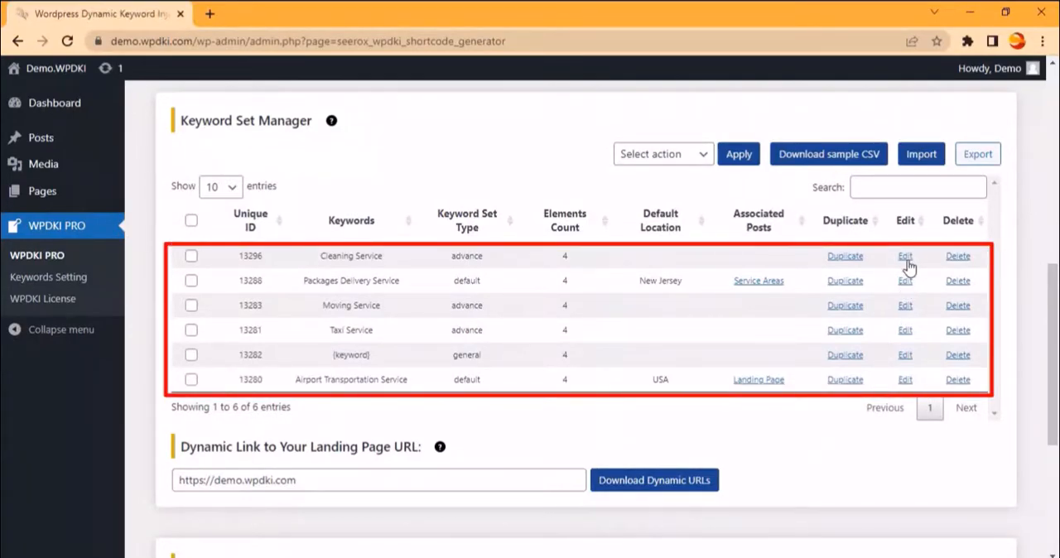
# Change the Cleaning Service keyword to Printing Service, duplicate the set, then delete the duplicate.
pyautogui.click(905, 256)
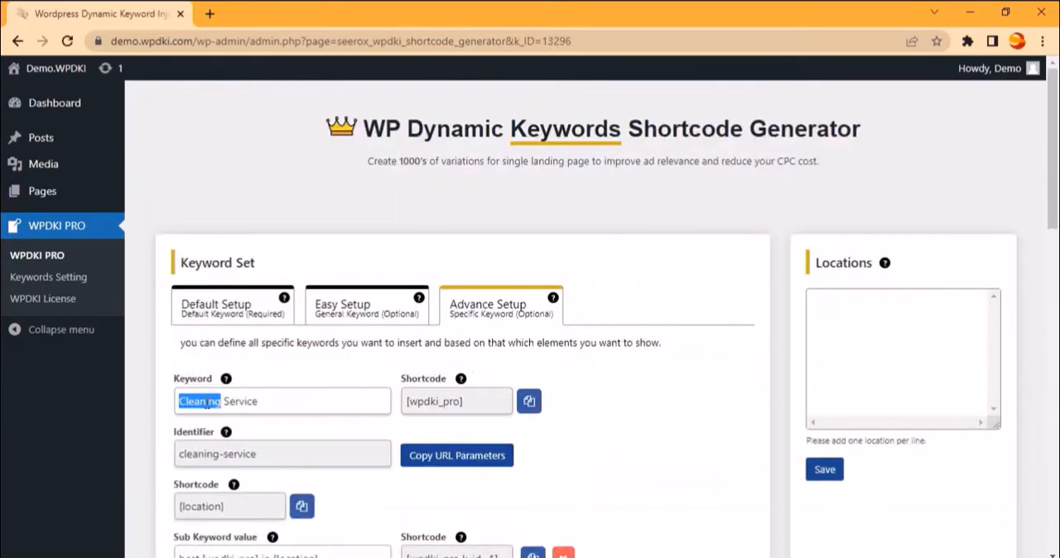
pyautogui.write('Printing Service')
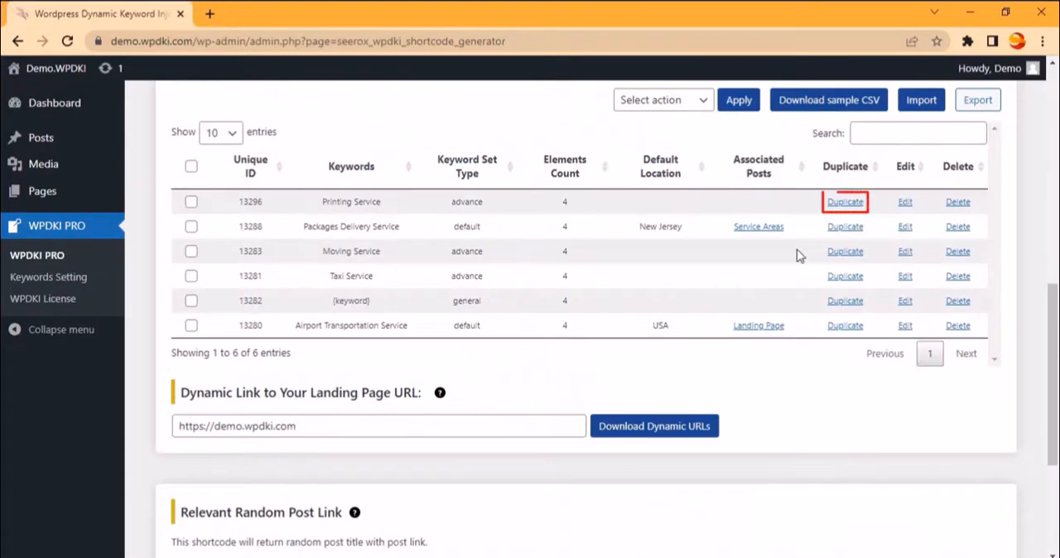
pyautogui.click(845, 202)
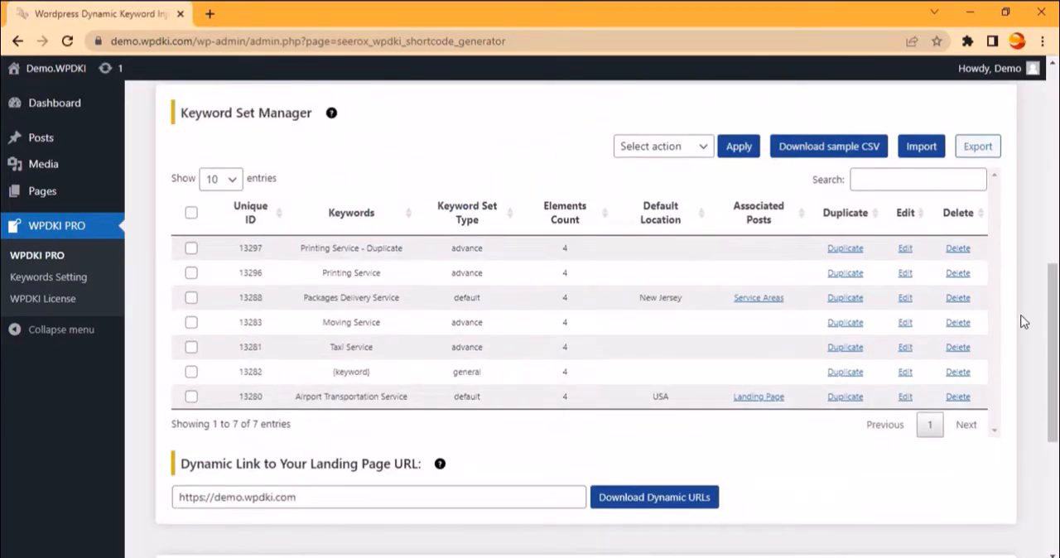
pyautogui.click(958, 248)
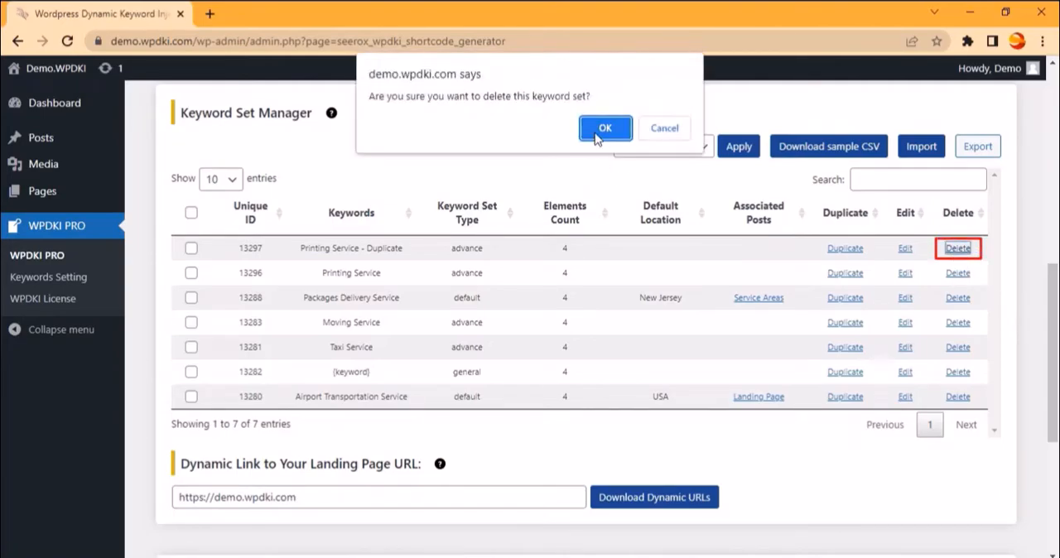
pyautogui.click(605, 128)
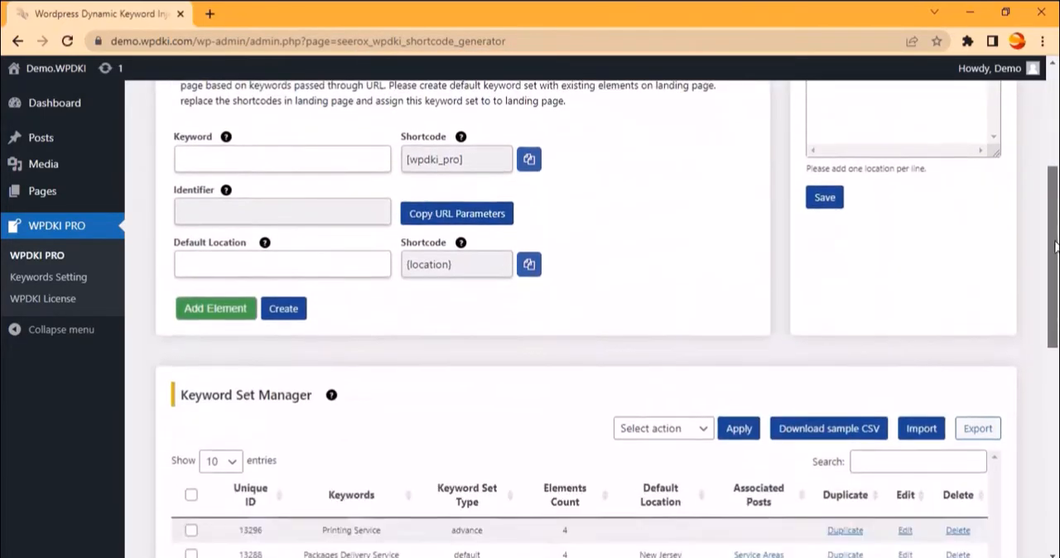
pyautogui.scroll(-3)
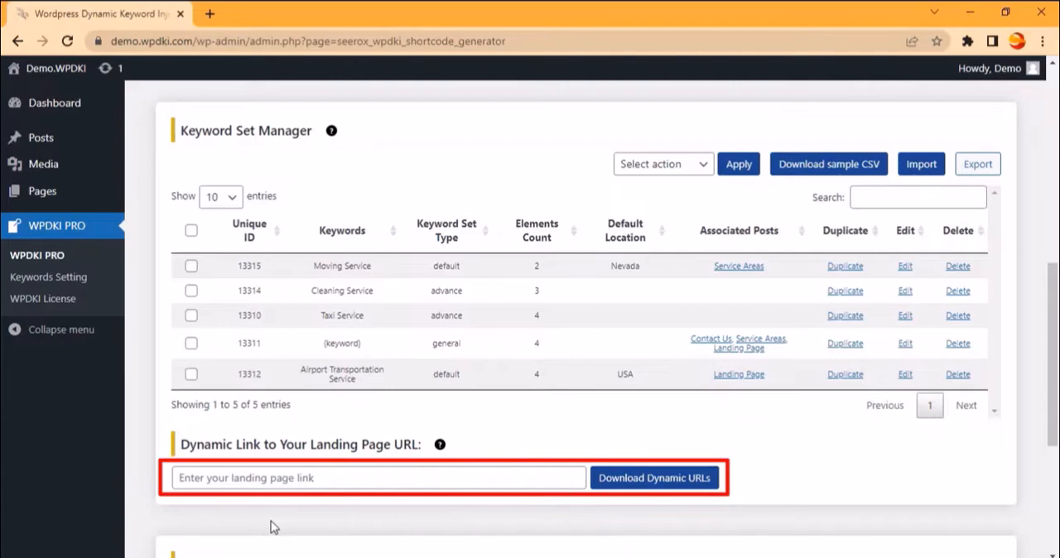
pyautogui.write('https://demo.wpdki.com')
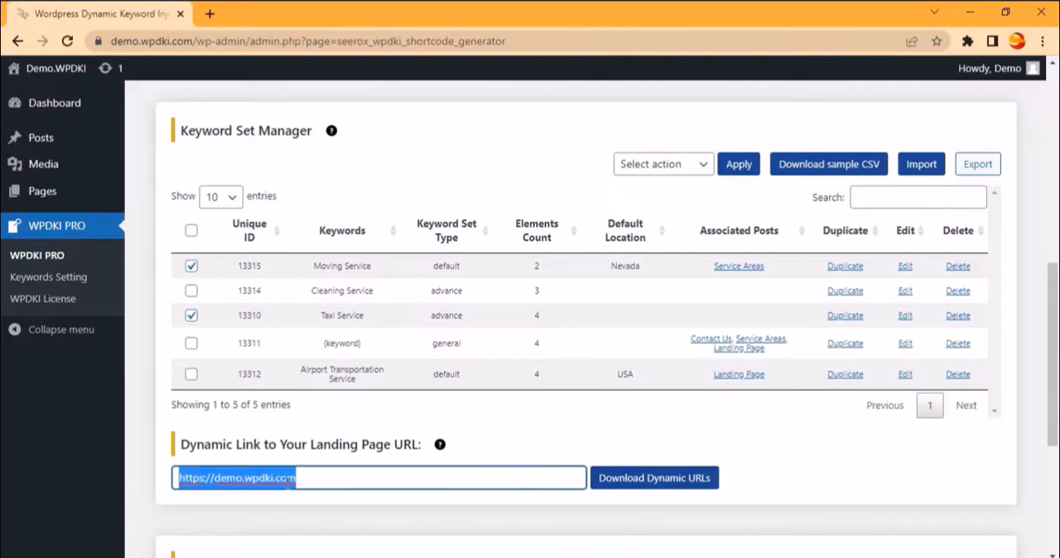
pyautogui.click(654, 478)
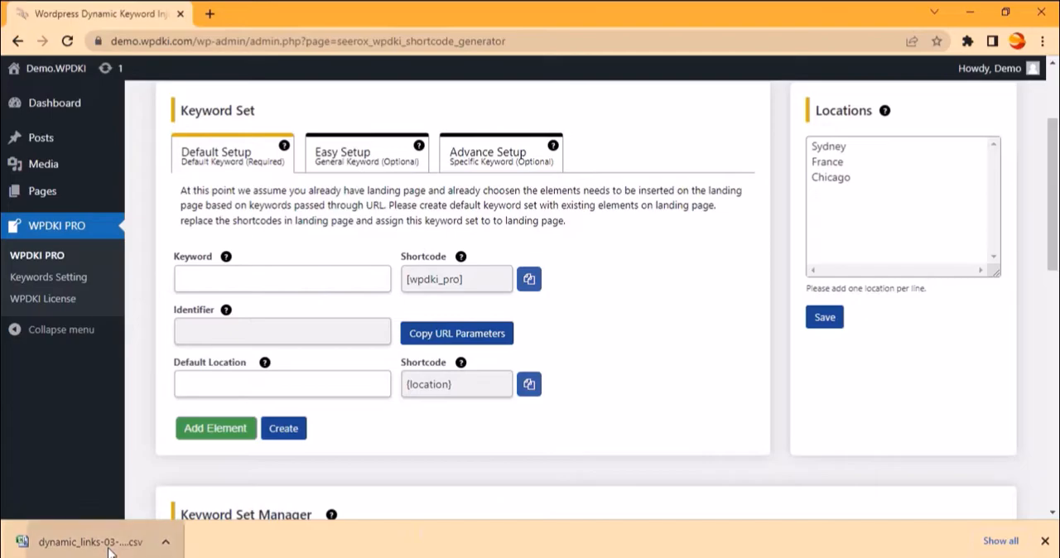
pyautogui.click(86, 541)
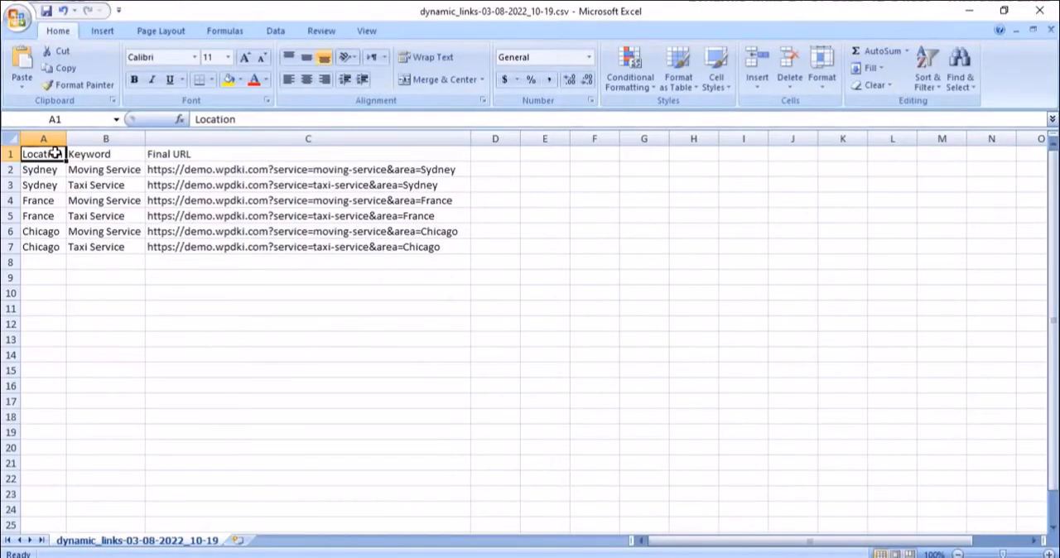
# Copy the Chicago taxi-service Final URL in cell C7.
pyautogui.click(308, 247)
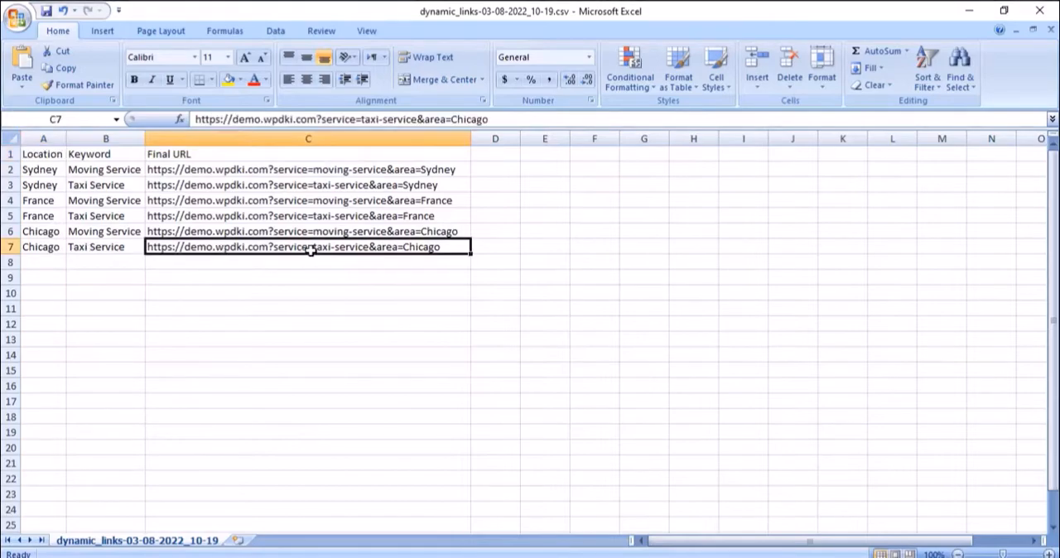
pyautogui.rightClick(308, 247)
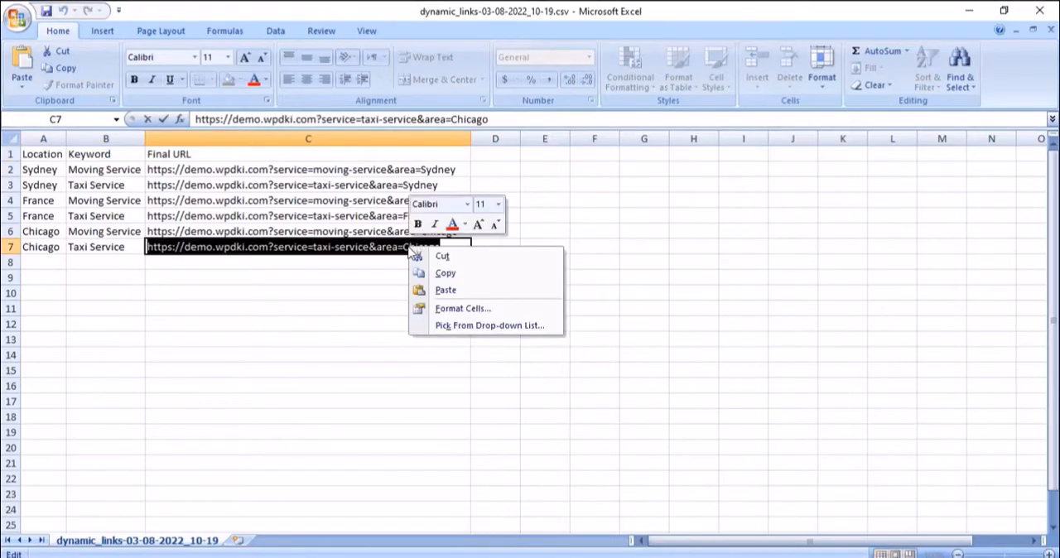
pyautogui.click(427, 278)
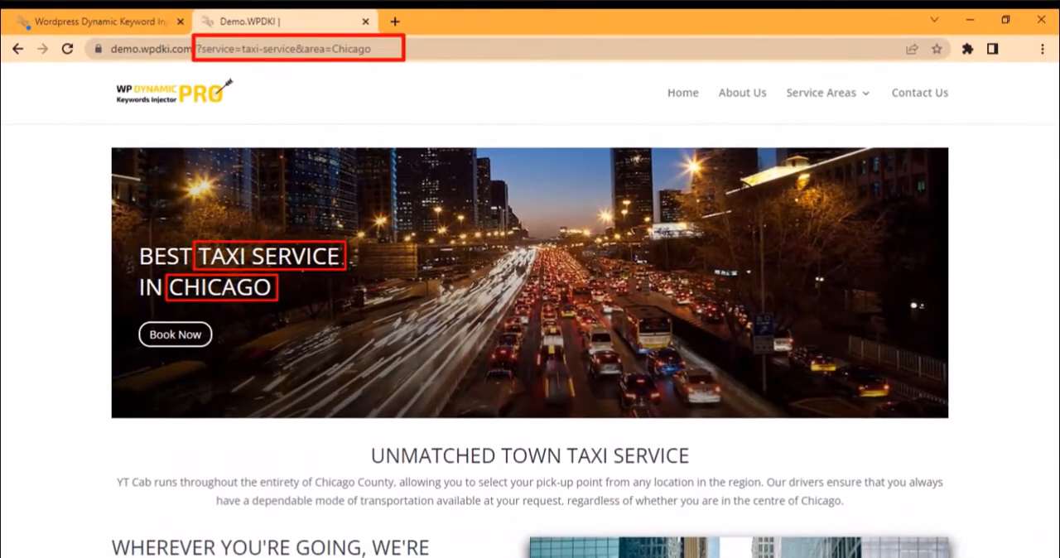
# Scroll the Best Taxi Service in Chicago landing page, then close its tab.
pyautogui.scroll(-3)
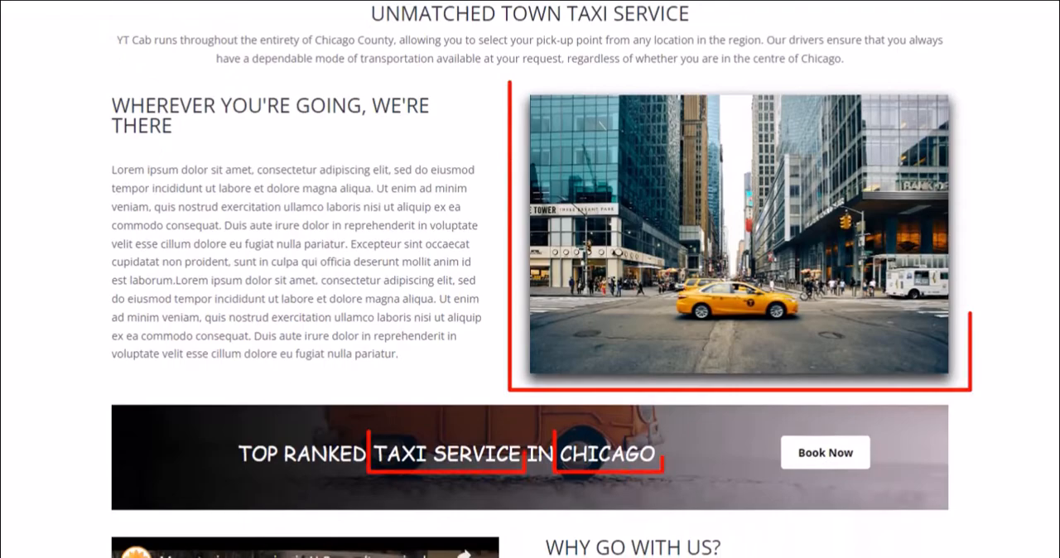
pyautogui.scroll(-3)
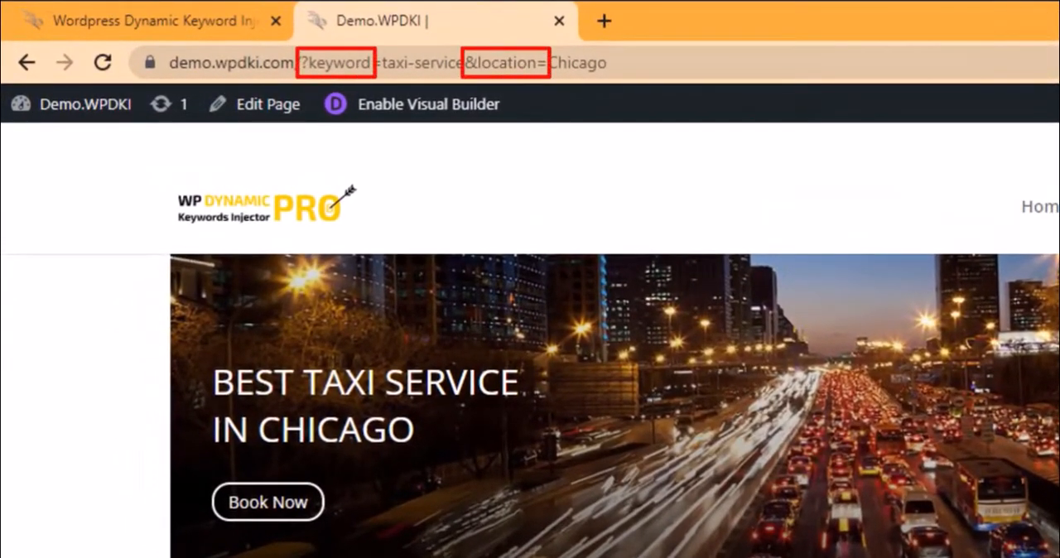
pyautogui.click(116, 14)
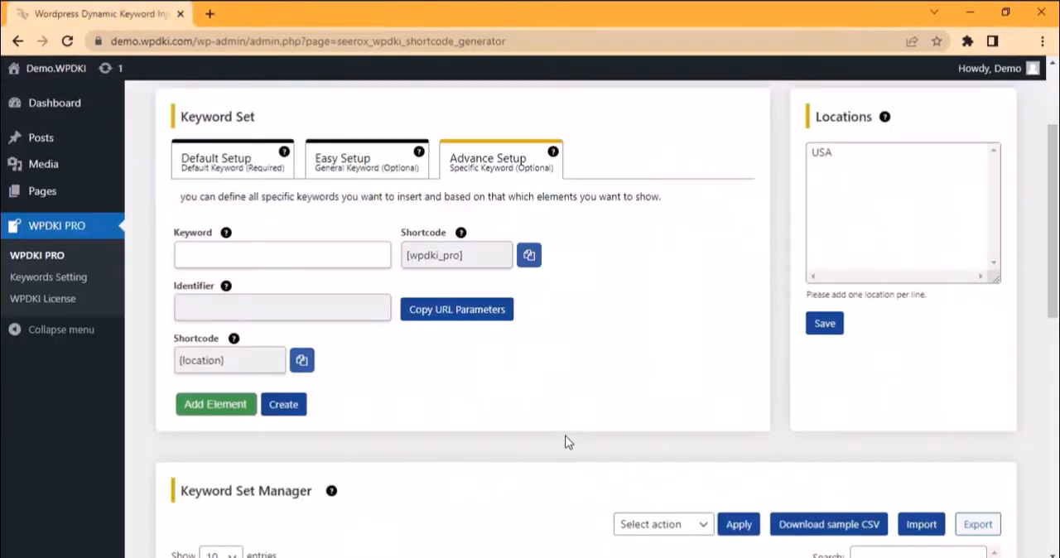
# Save the URL parameter names as service and area.
pyautogui.click(48, 276)
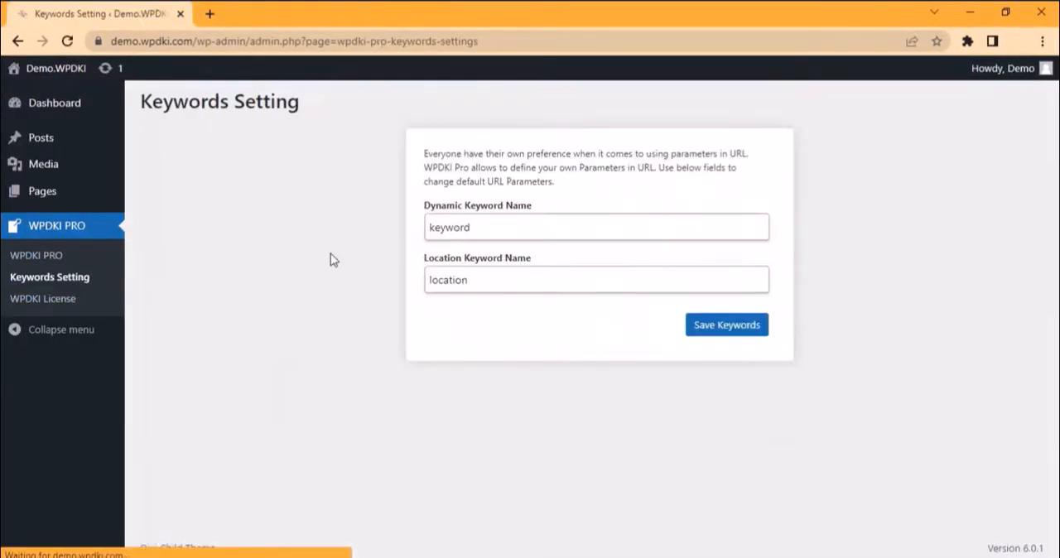
pyautogui.write('service')
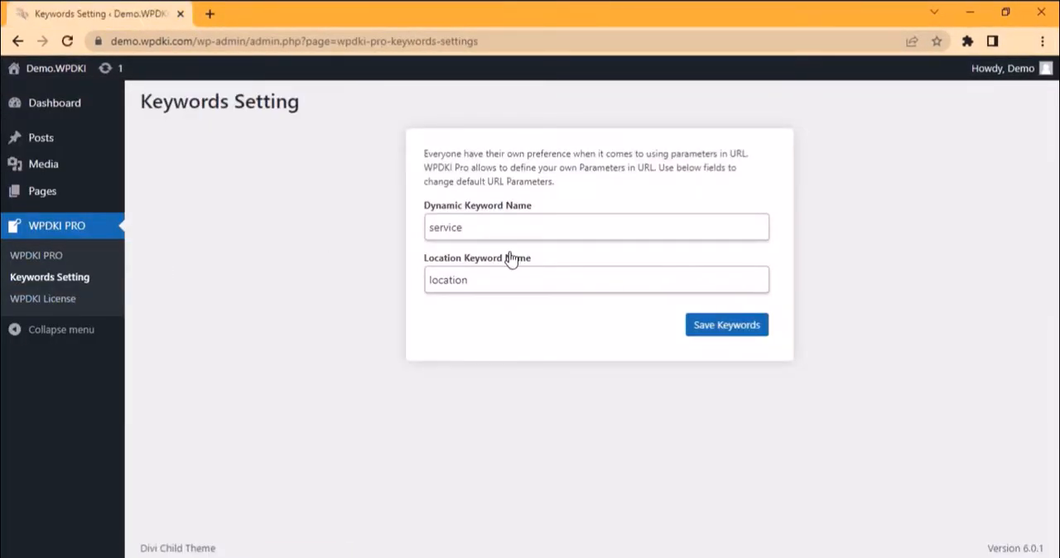
pyautogui.write('area')
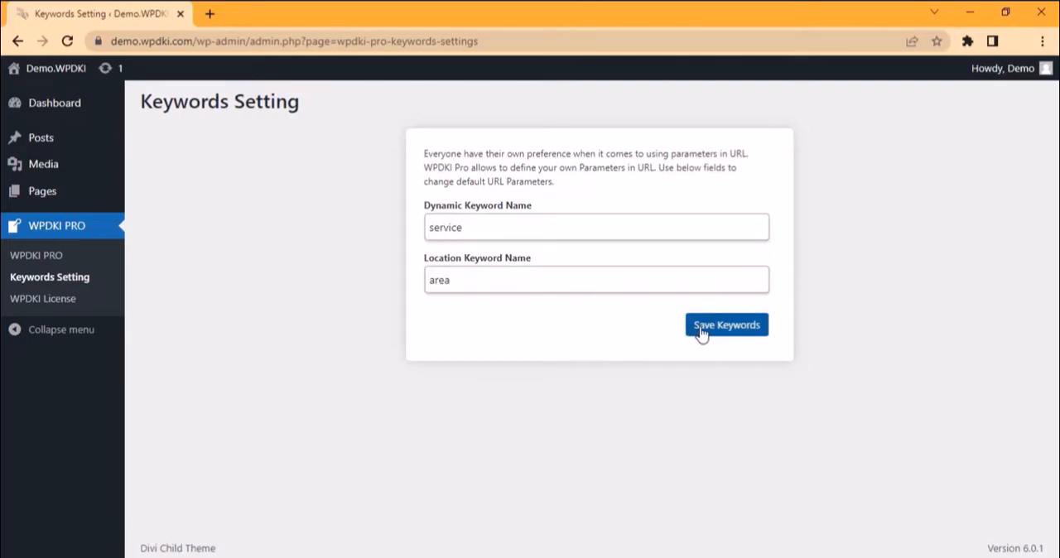
pyautogui.click(726, 325)
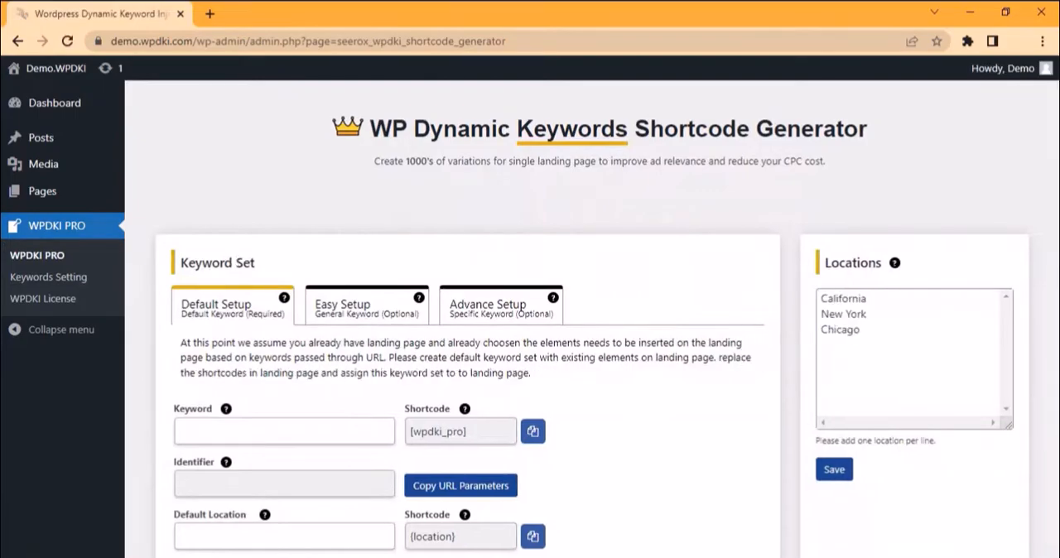
# Enter the landing page link and download the dynamic URLs as a CSV.
pyautogui.scroll(-3)
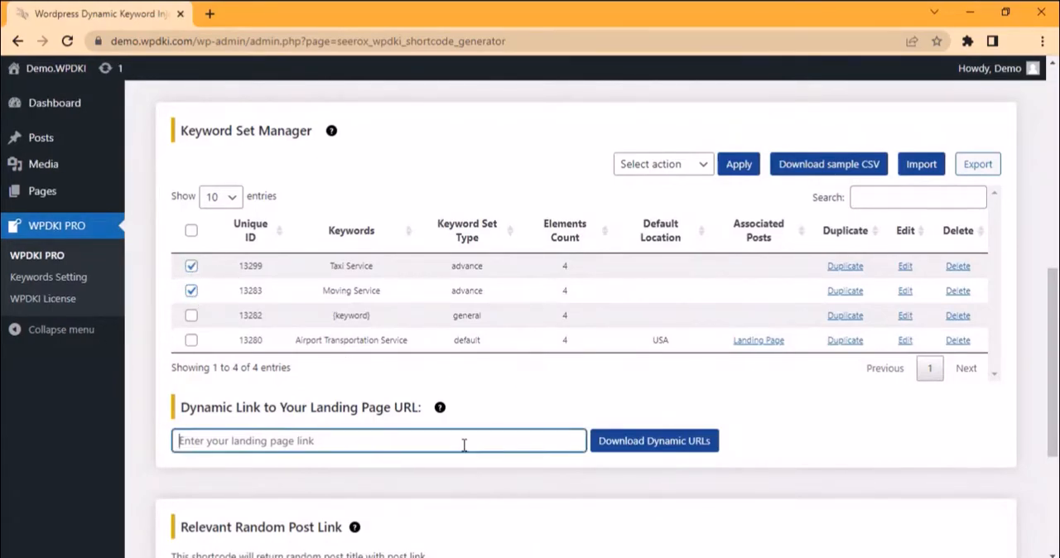
pyautogui.click(653, 441)
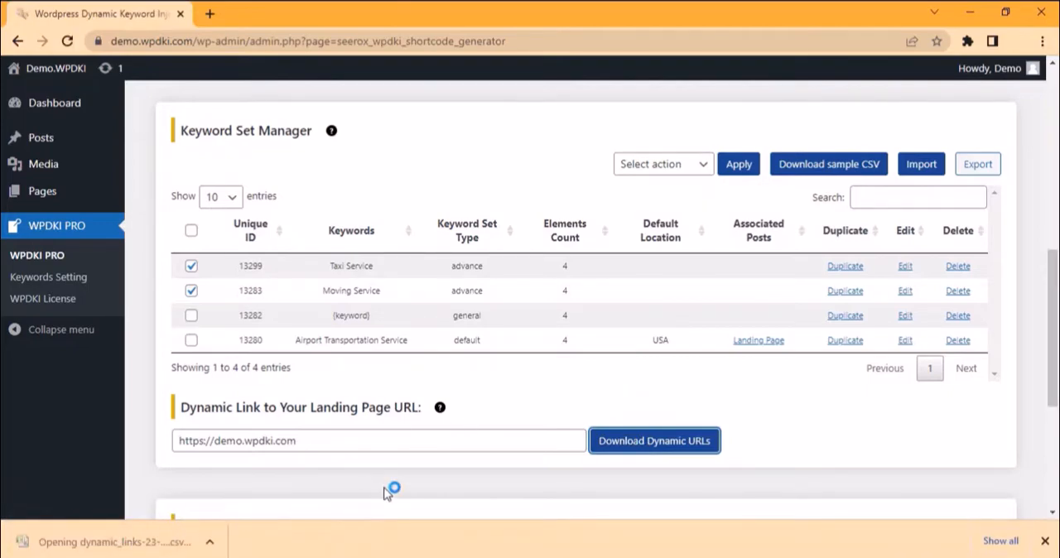
pyautogui.click(116, 541)
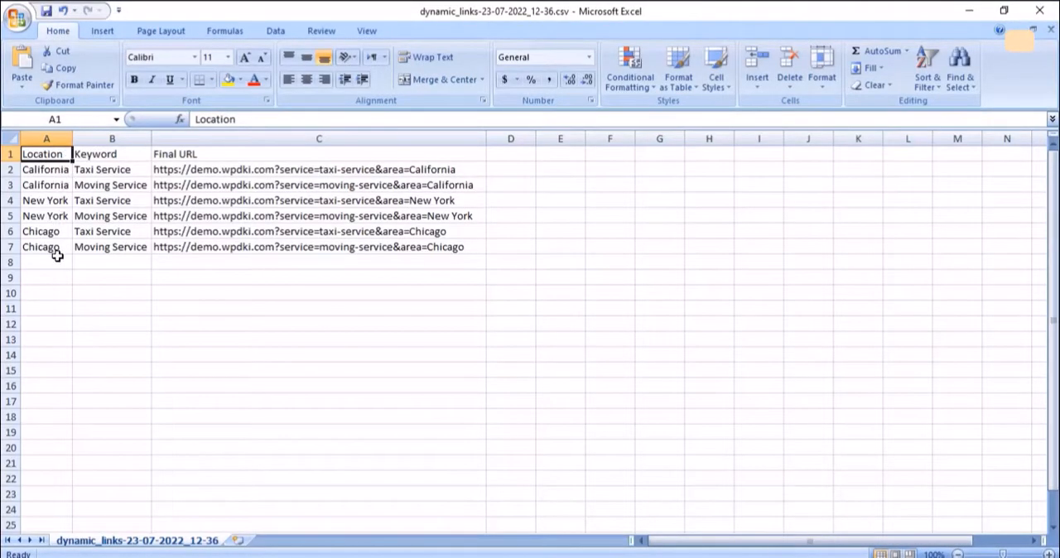
pyautogui.moveTo(101, 254)
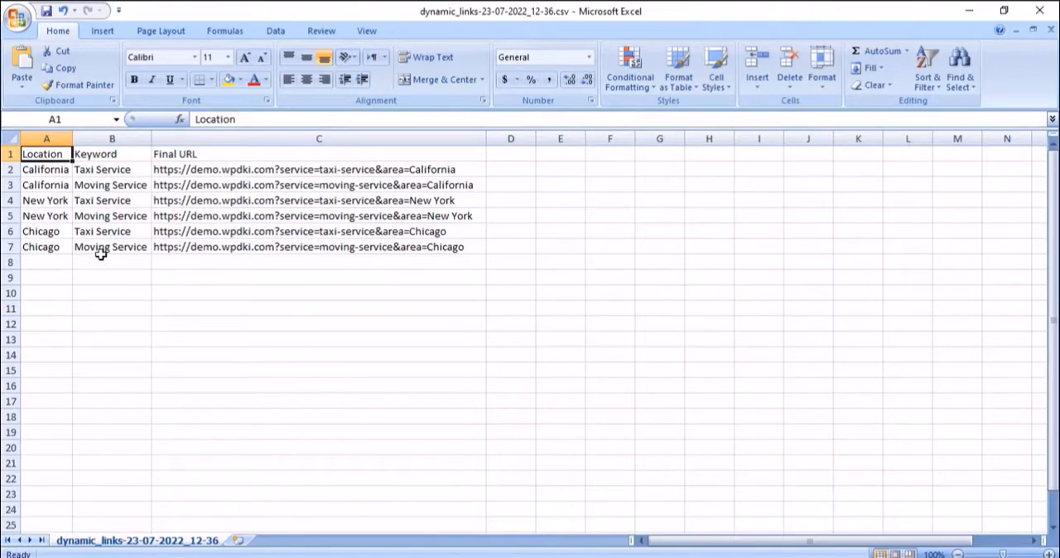
# Inspect a Final URL cell to confirm it uses the service and area parameters.
pyautogui.doubleClick(318, 231)
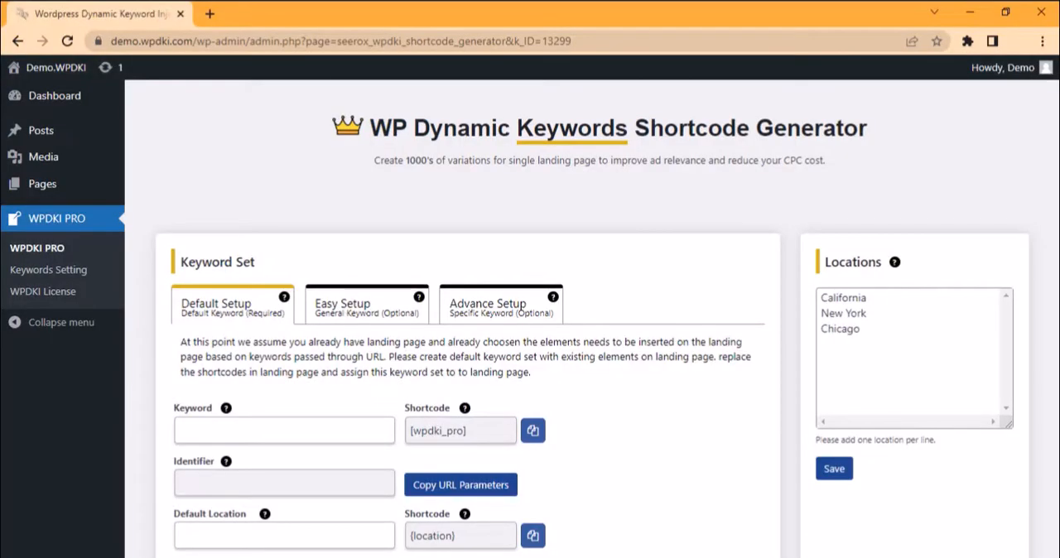
# Select all five keyword sets and export them to a CSV, then open a new tab.
pyautogui.scroll(-3)
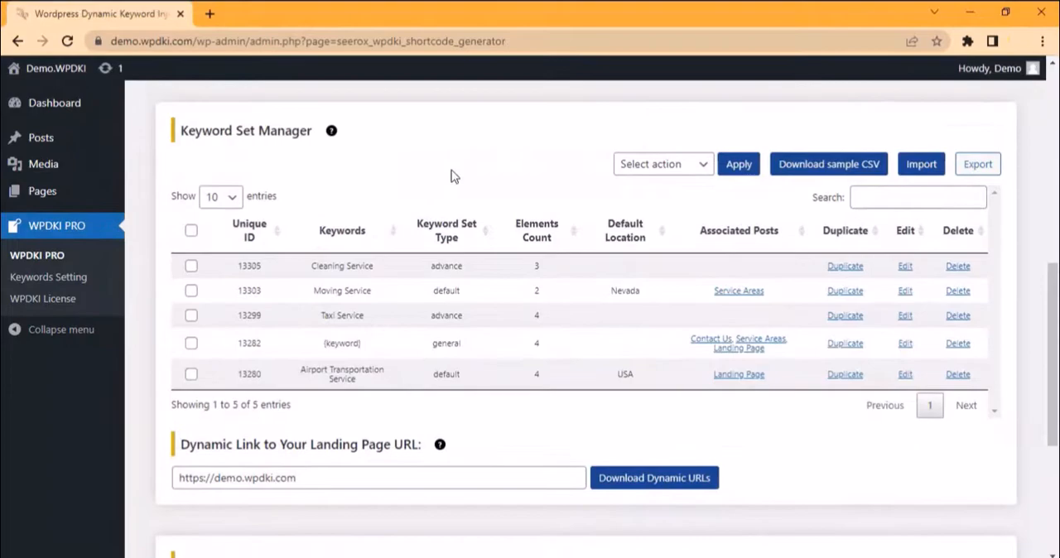
pyautogui.click(190, 230)
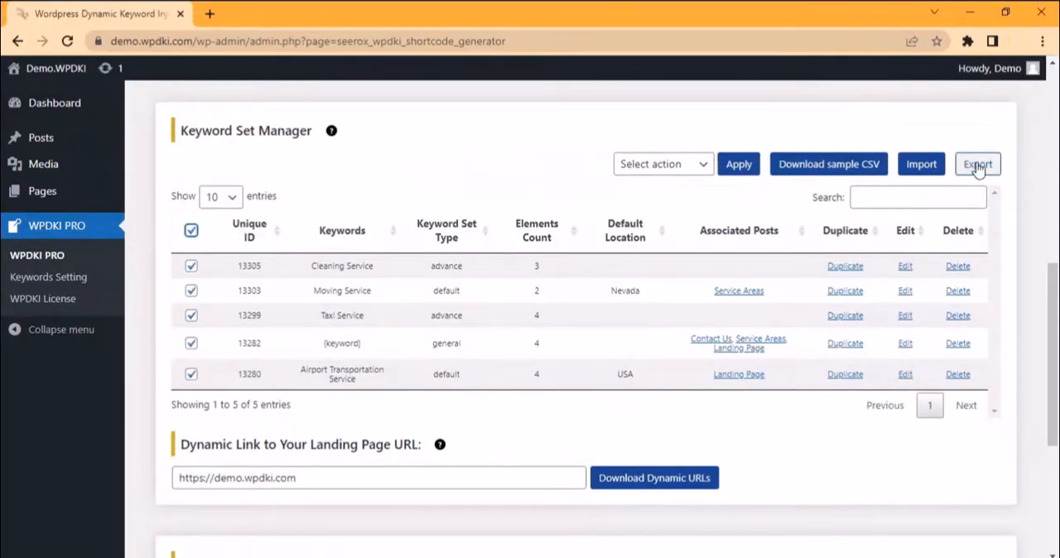
pyautogui.click(977, 163)
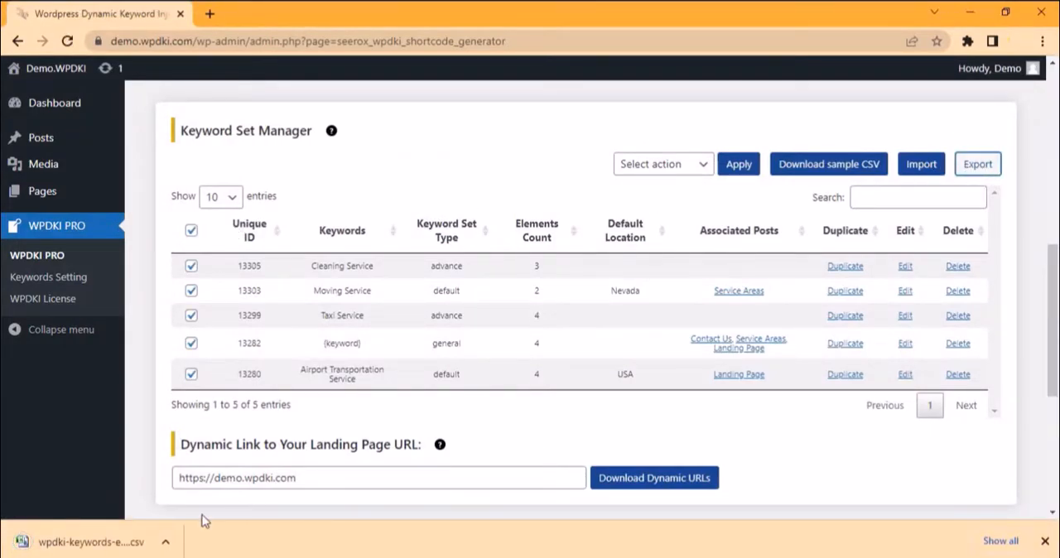
pyautogui.moveTo(167, 538)
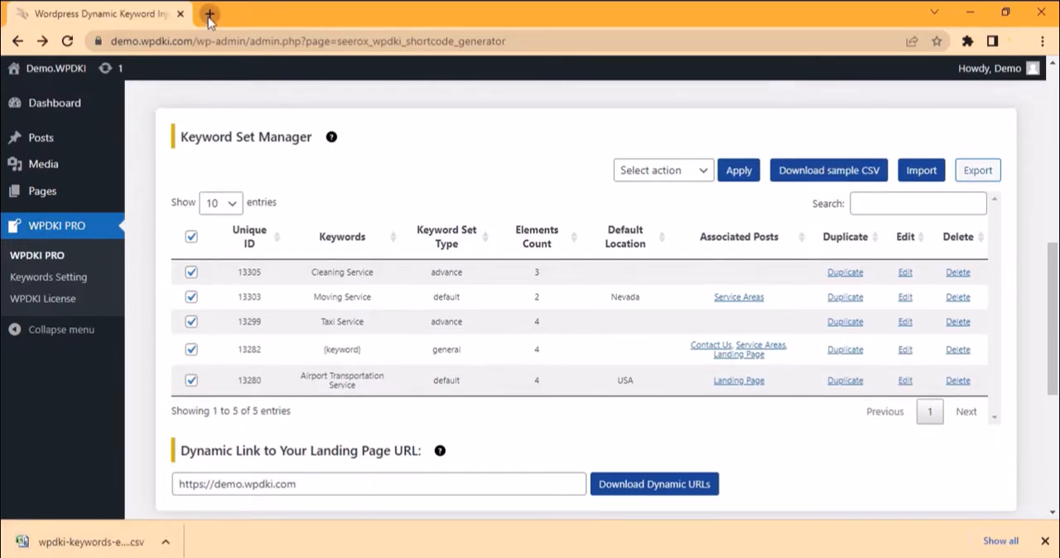
pyautogui.click(208, 14)
pyautogui.write('localhost/wpdkipro/wp-admin/')
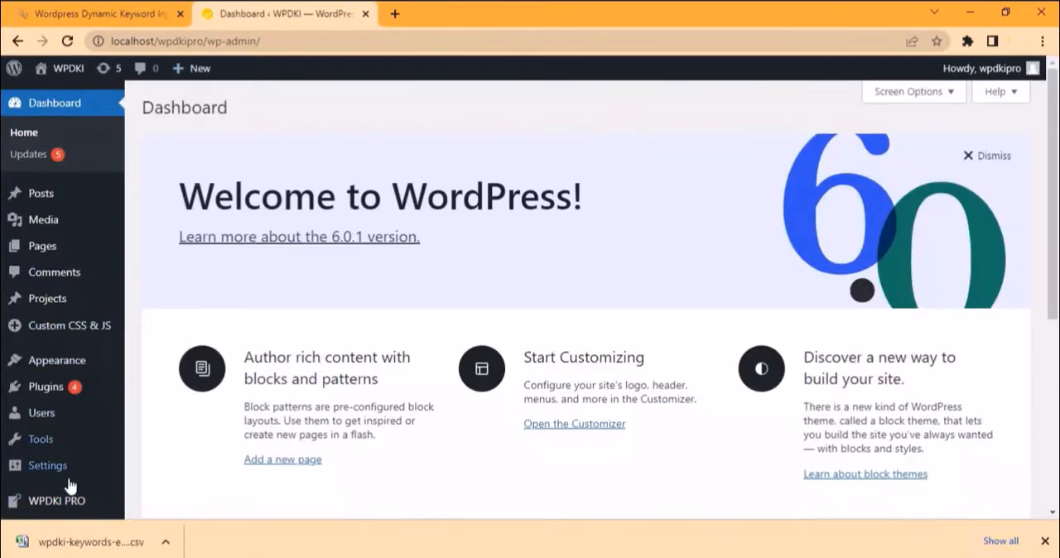
# On the localhost wp-admin, open WPDKI PRO and scroll down to the Keyword Set Manager.
pyautogui.click(56, 501)
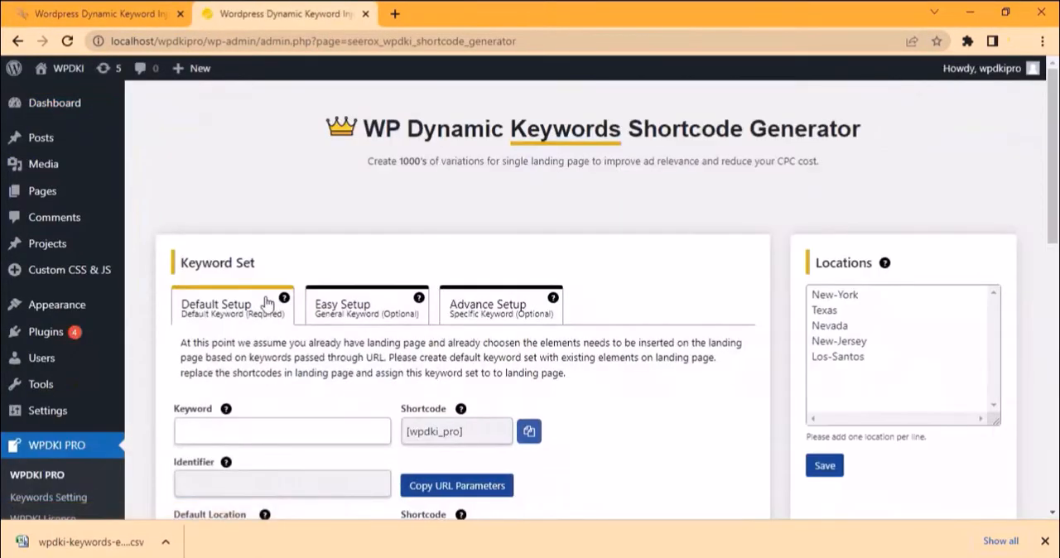
pyautogui.scroll(-3)
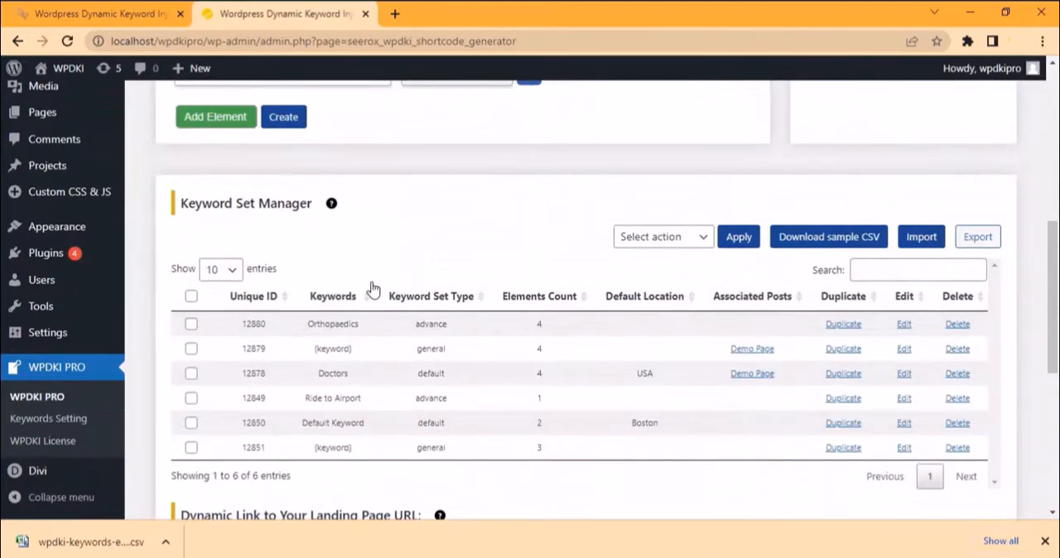
pyautogui.click(921, 236)
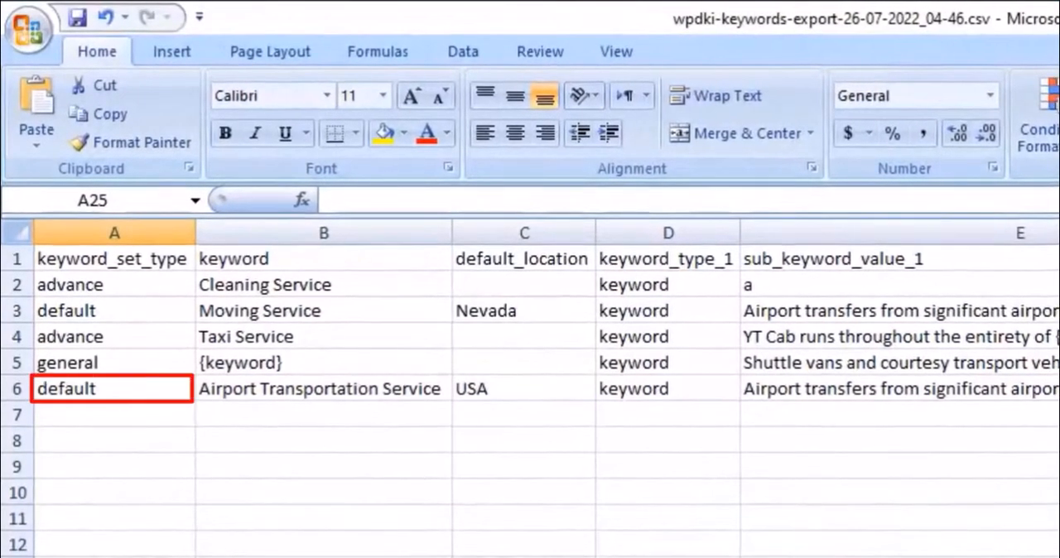
# Open the wpdki-keywords-export CSV in Excel and scroll right through its columns.
pyautogui.click(114, 337)
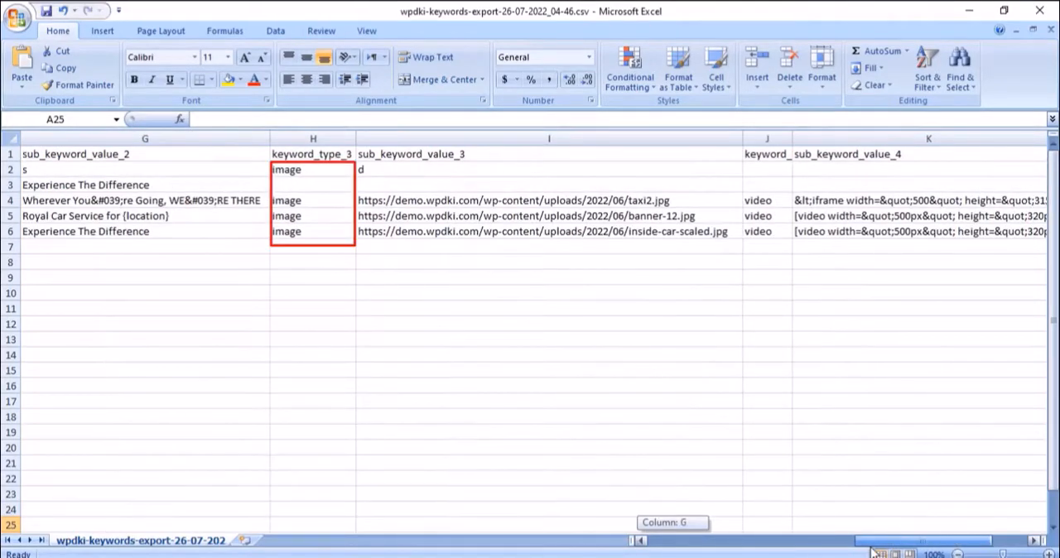
pyautogui.hscroll(3)
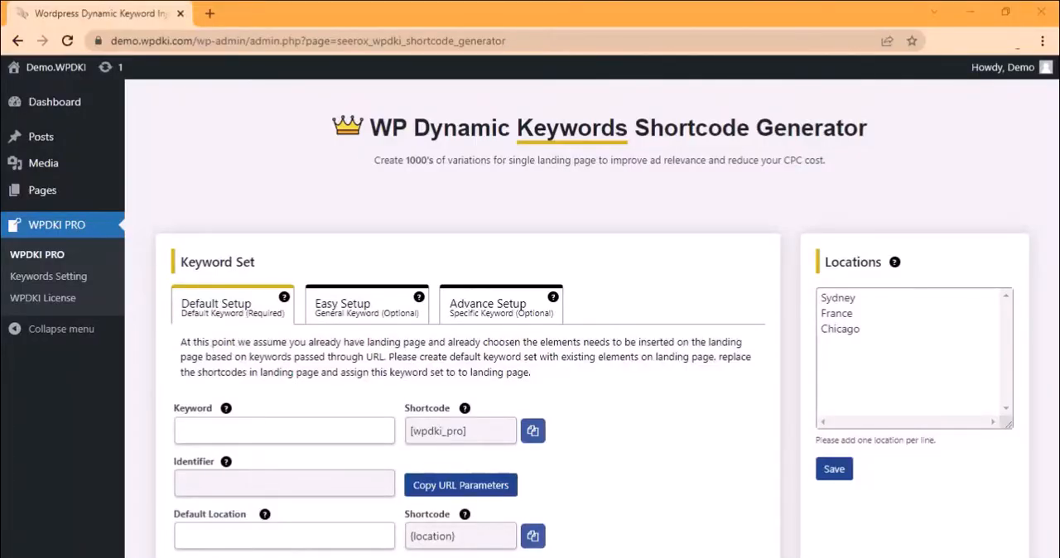
pyautogui.scroll(-3)
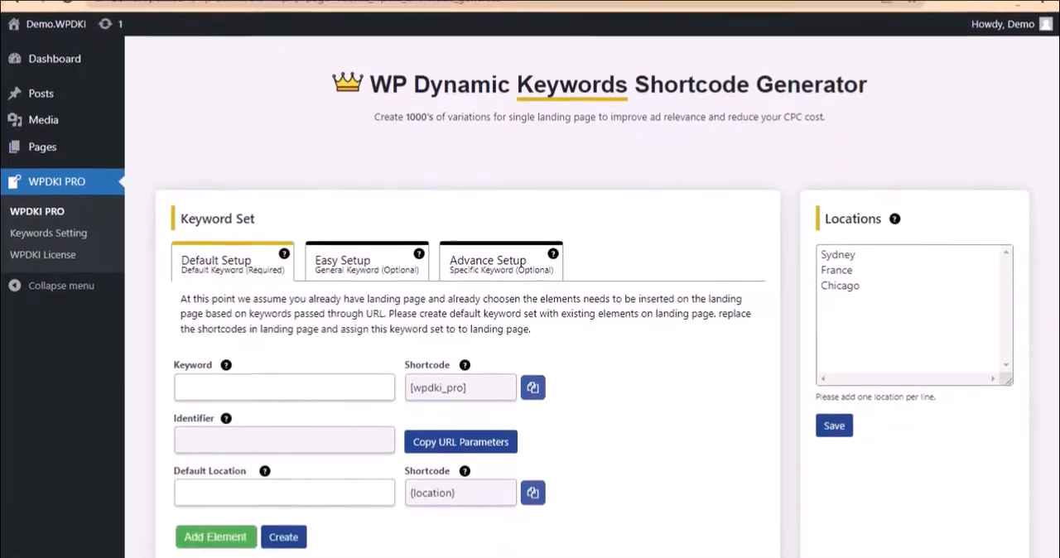
pyautogui.scroll(-3)
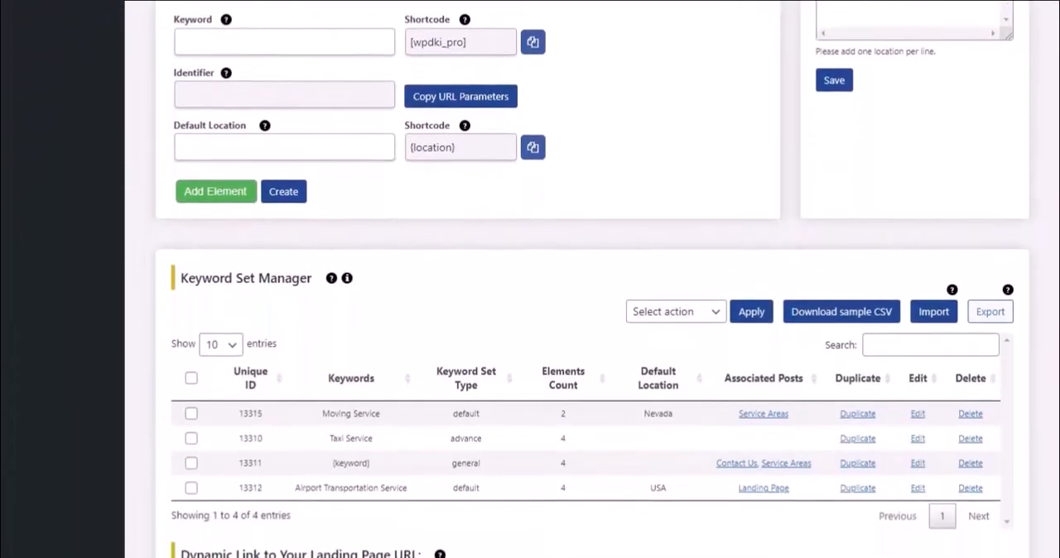
pyautogui.scroll(-3)
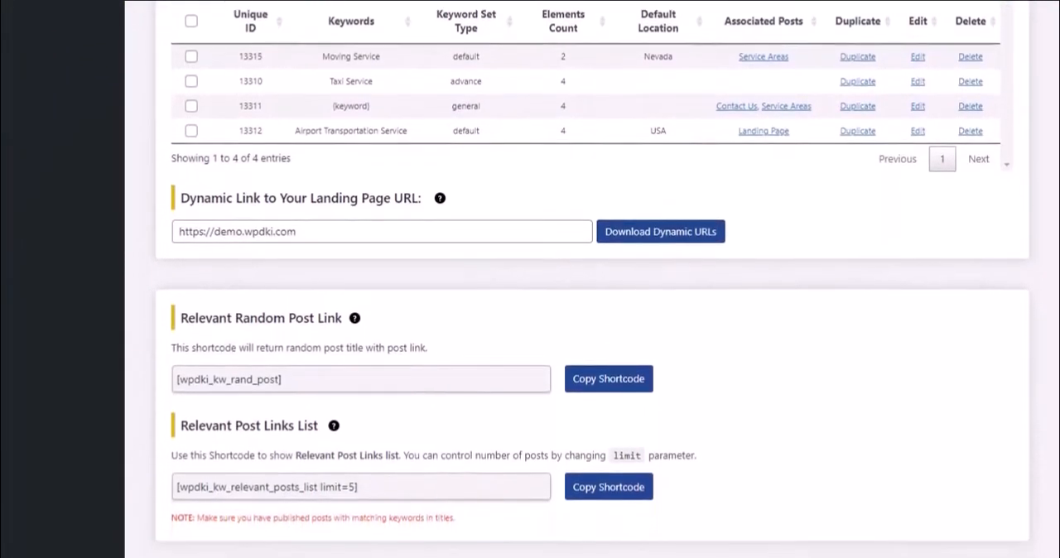
pyautogui.scroll(-3)
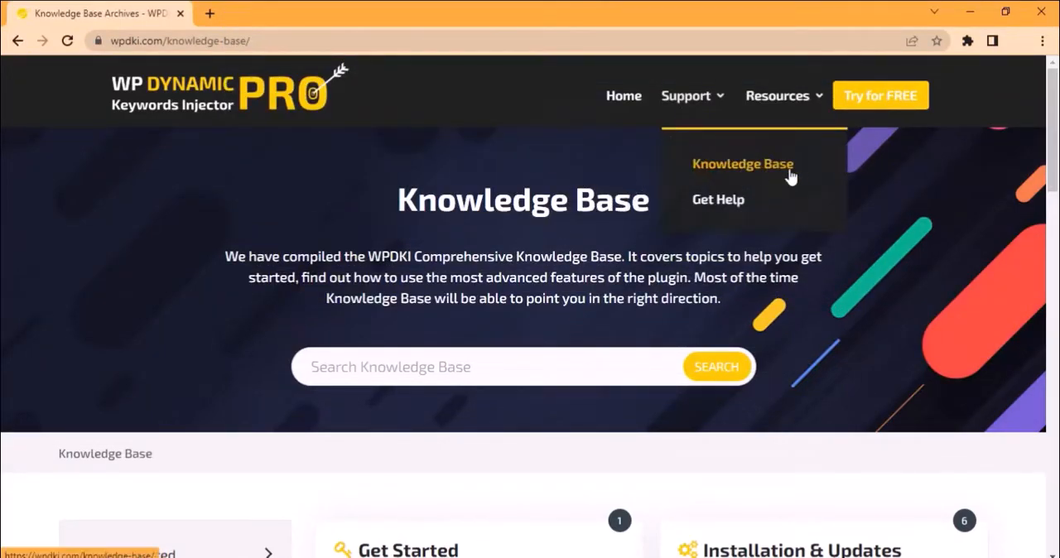
pyautogui.moveTo(824, 178)
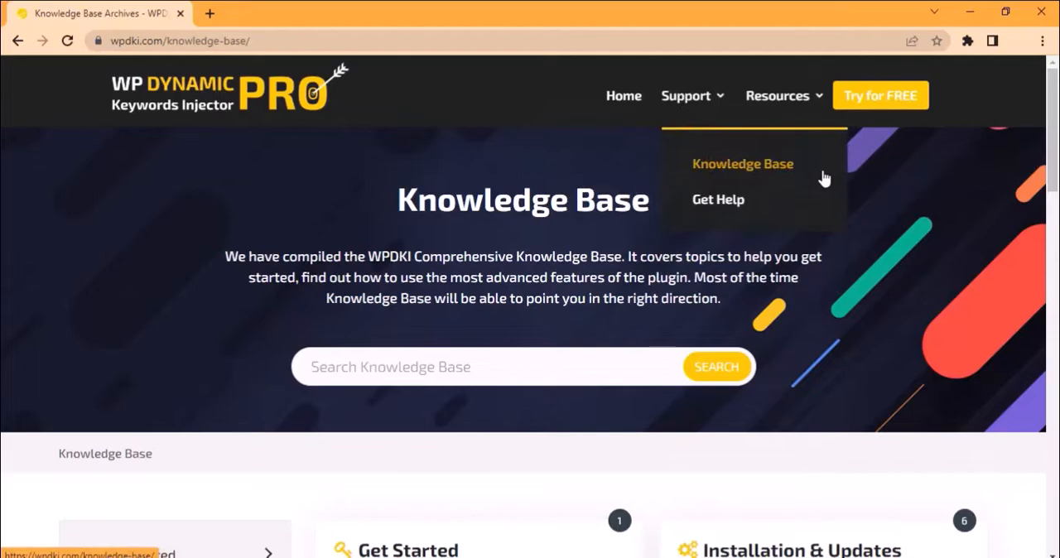
pyautogui.moveTo(892, 232)
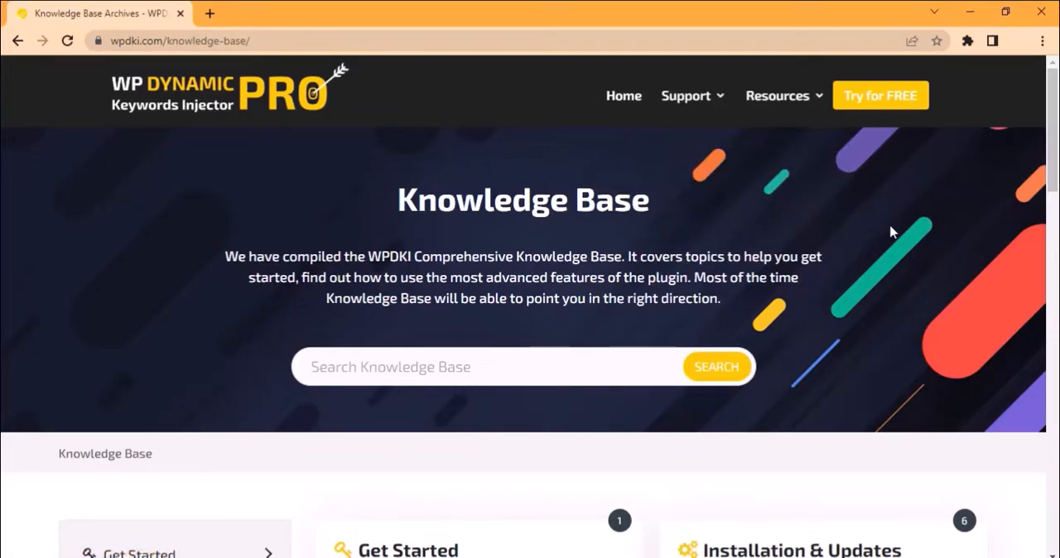
pyautogui.moveTo(898, 99)
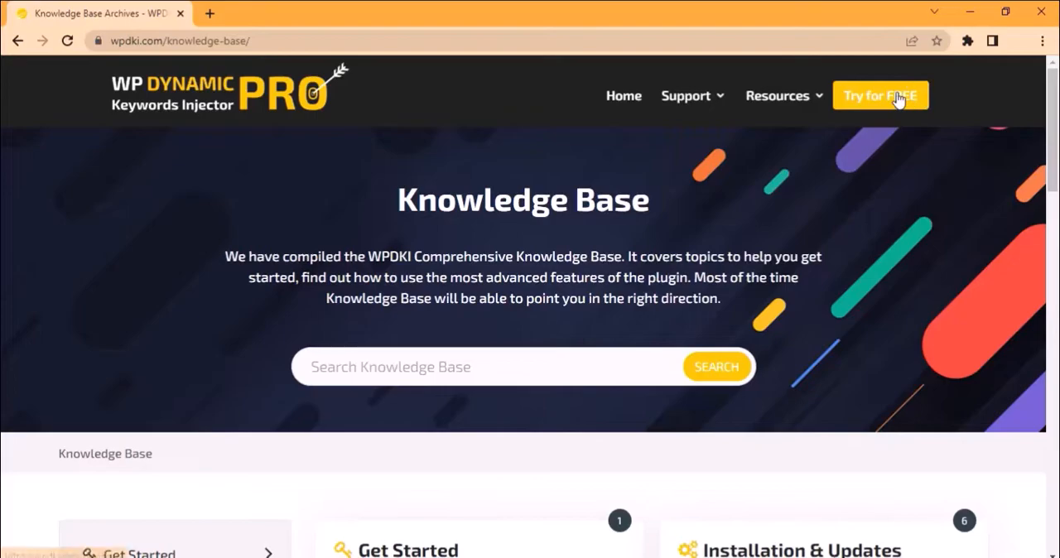
# Visit the license plans and the 14 Days Trial form, then return to Buy Now pricing.
pyautogui.click(881, 96)
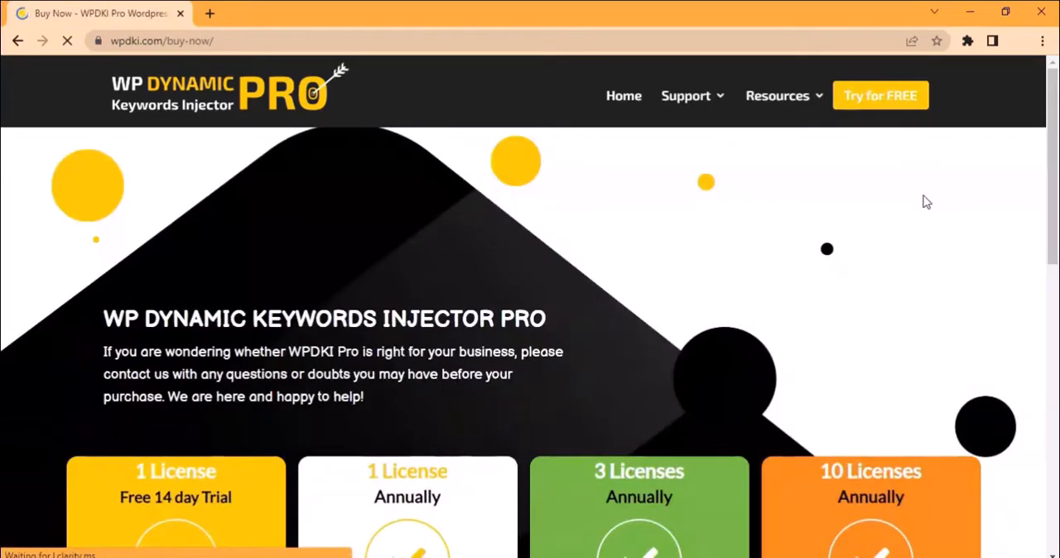
pyautogui.scroll(-3)
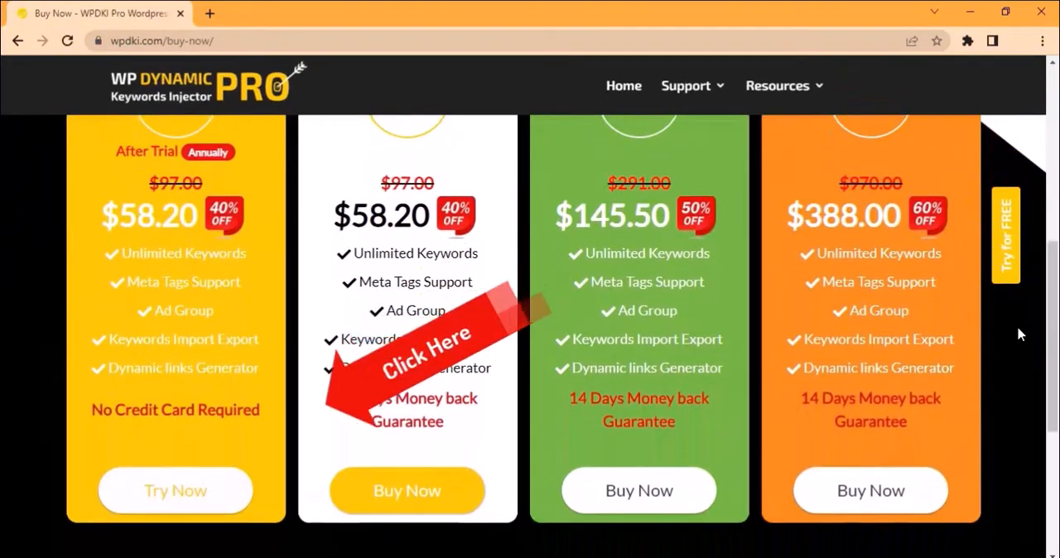
pyautogui.click(175, 489)
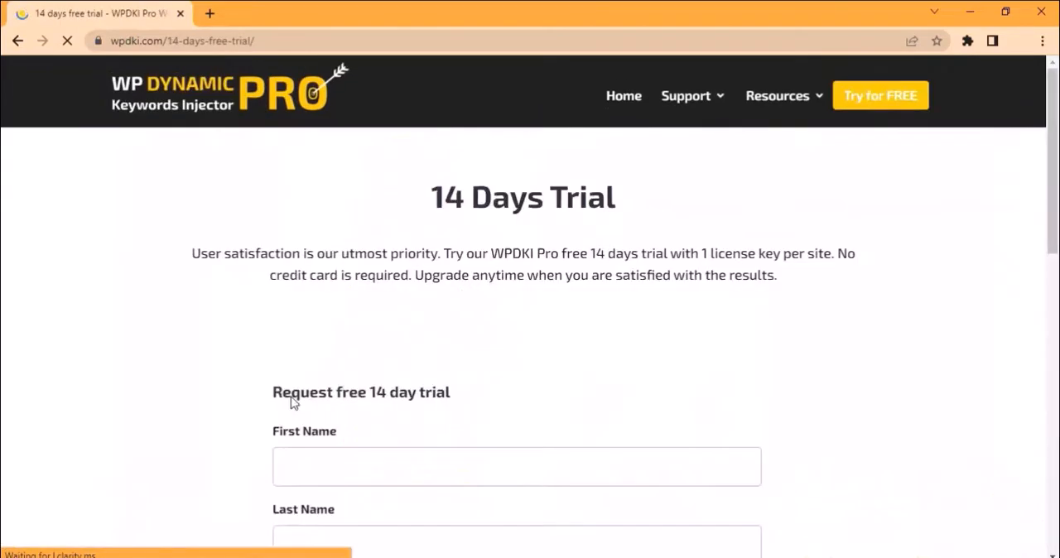
pyautogui.scroll(-3)
pyautogui.write('John')
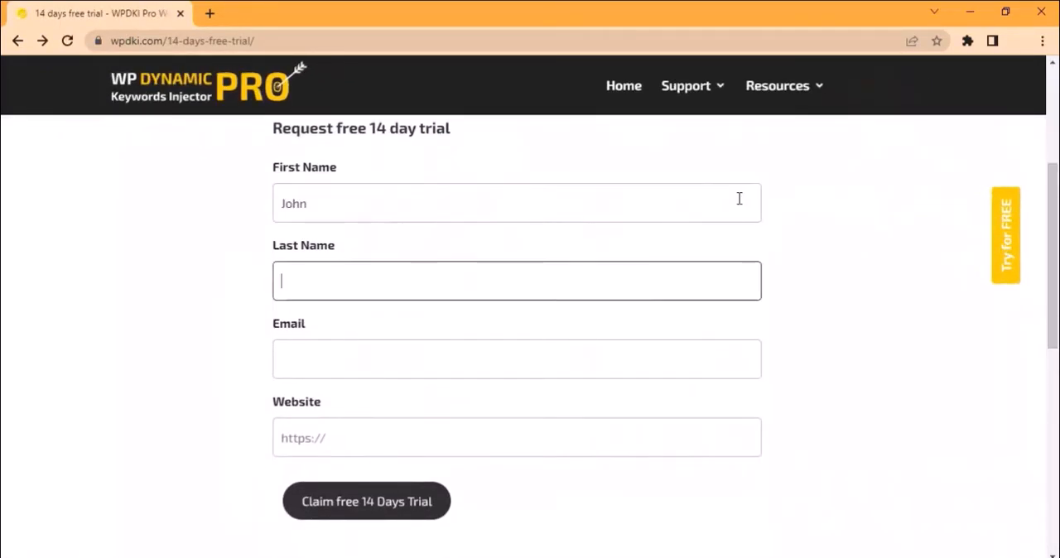
pyautogui.write('johnsmith')
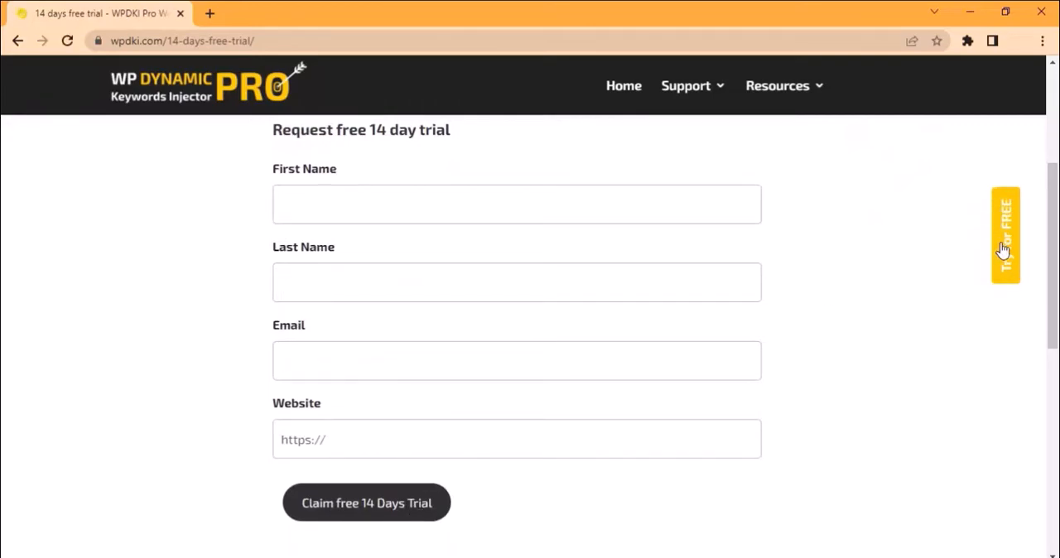
pyautogui.click(1005, 234)
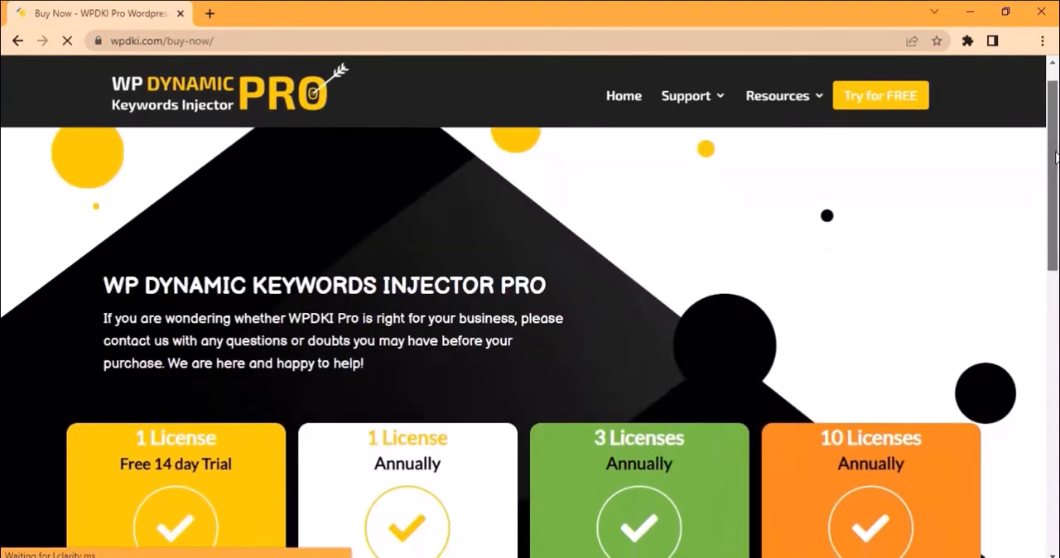
# Visit the Schedule Premium Support Call page, then come back to the Contact Us form.
pyautogui.scroll(-3)
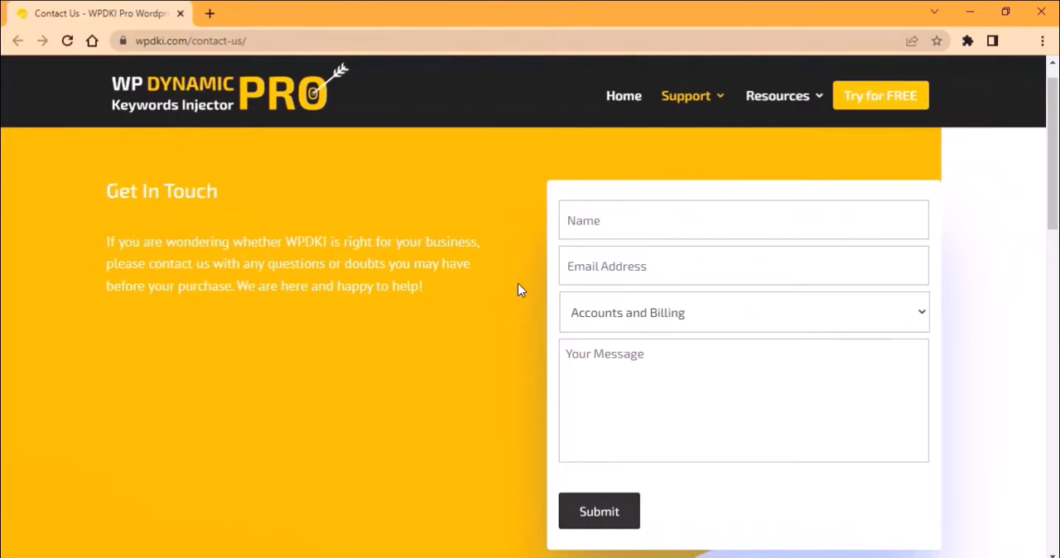
pyautogui.moveTo(956, 297)
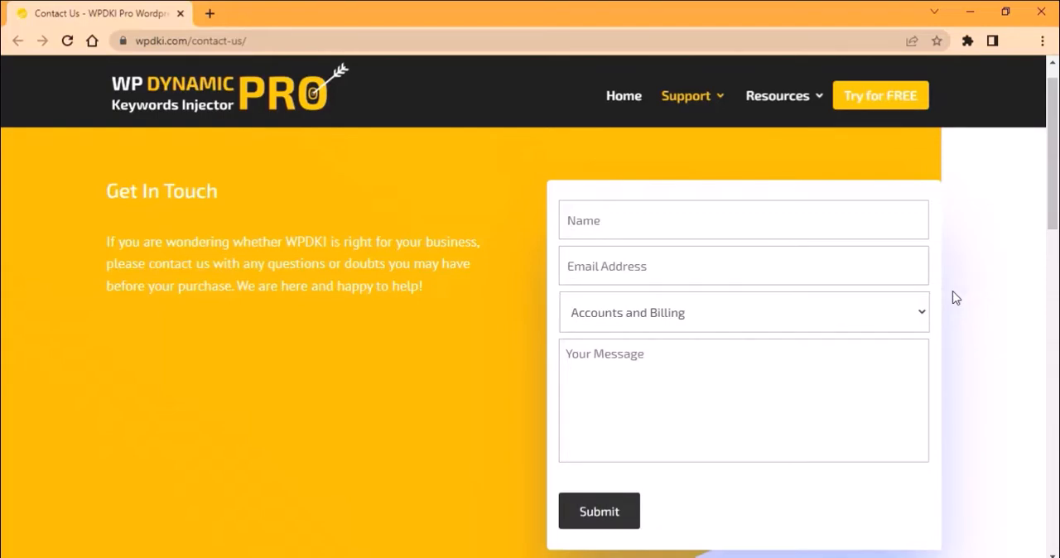
pyautogui.moveTo(926, 280)
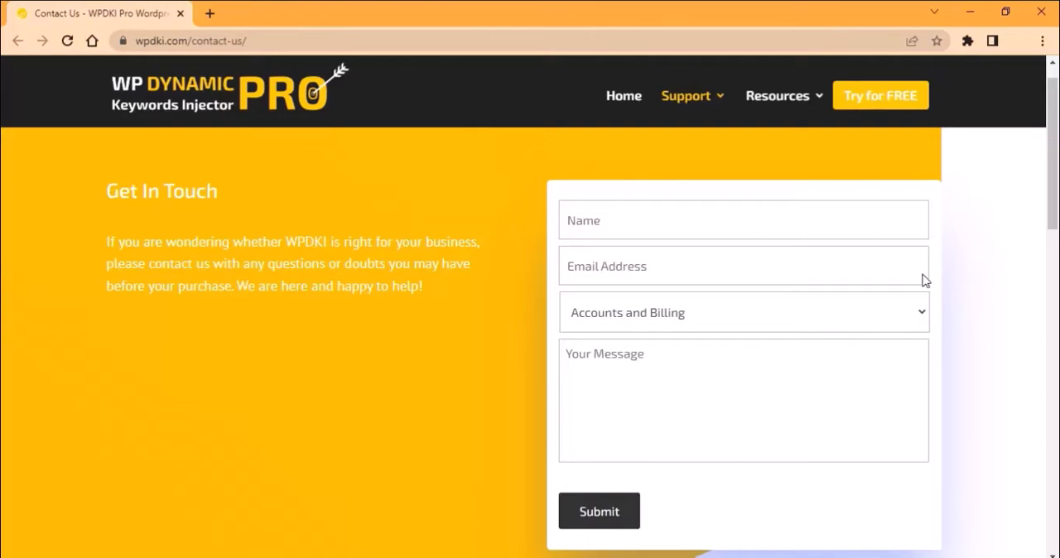
pyautogui.click(686, 95)
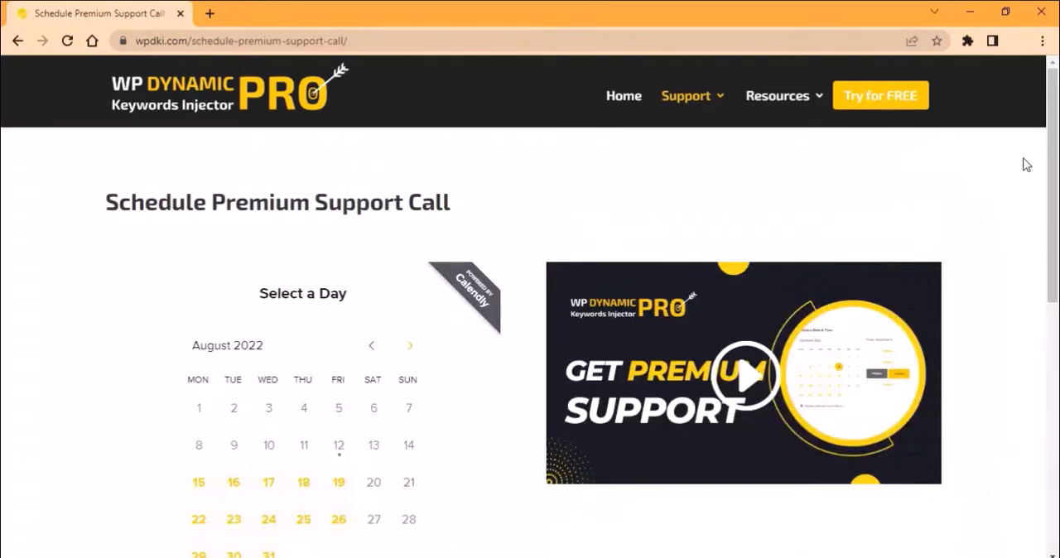
pyautogui.scroll(-3)
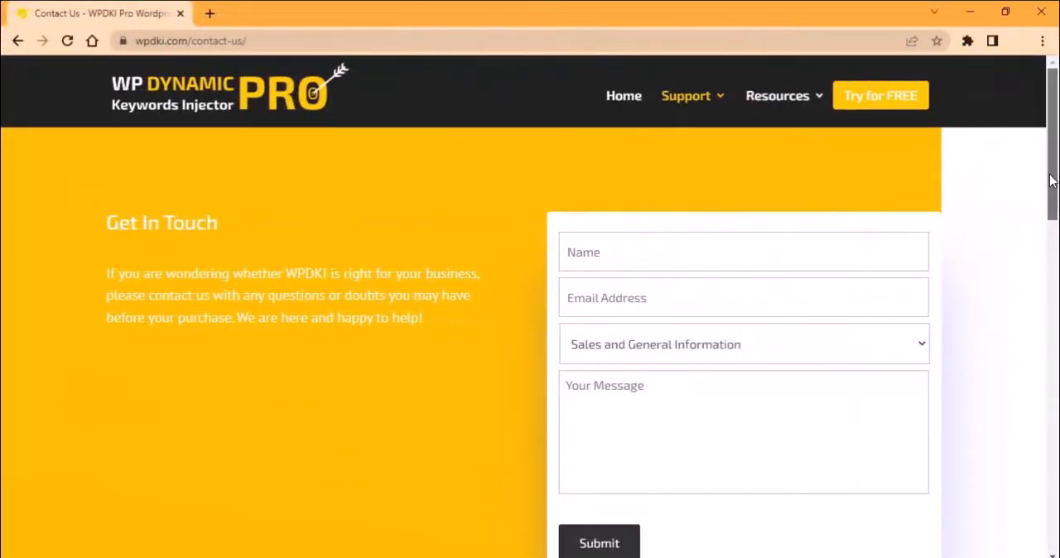
# Submit the contact form as John Smith with Premium Support topic, requesting WPDKI PRO setup help.
pyautogui.write('John')
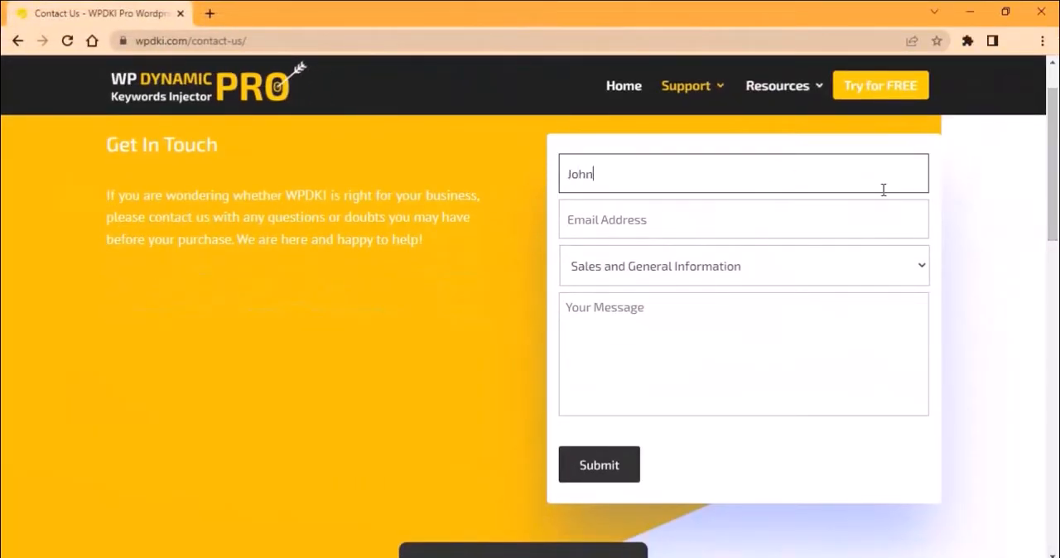
pyautogui.write('Smith')
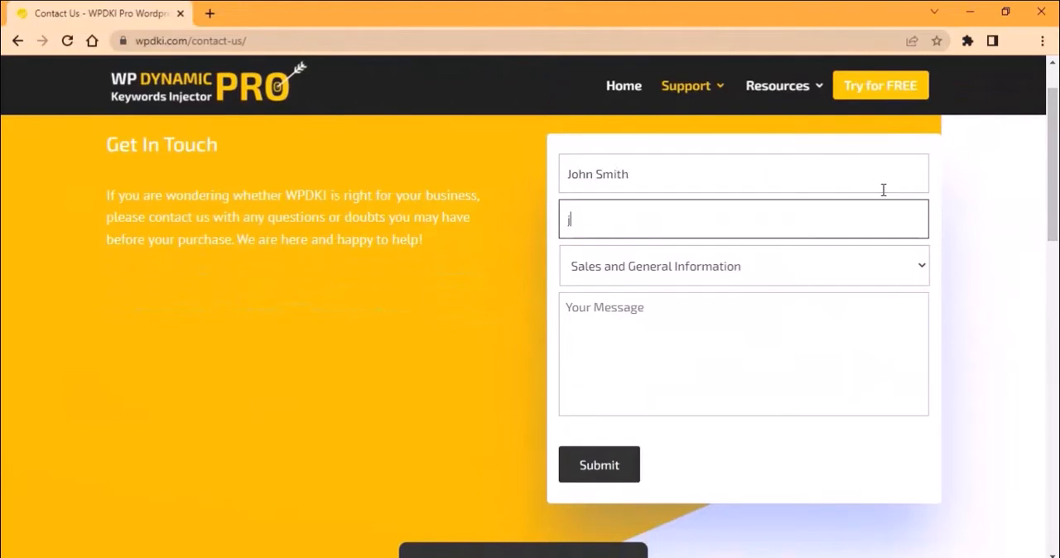
pyautogui.write('johnsmith@')
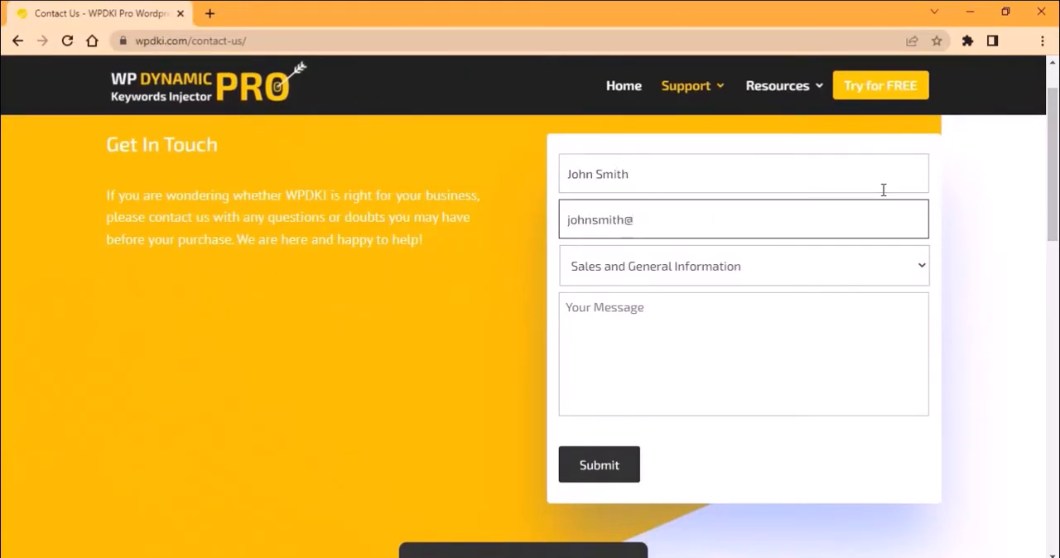
pyautogui.click(743, 265)
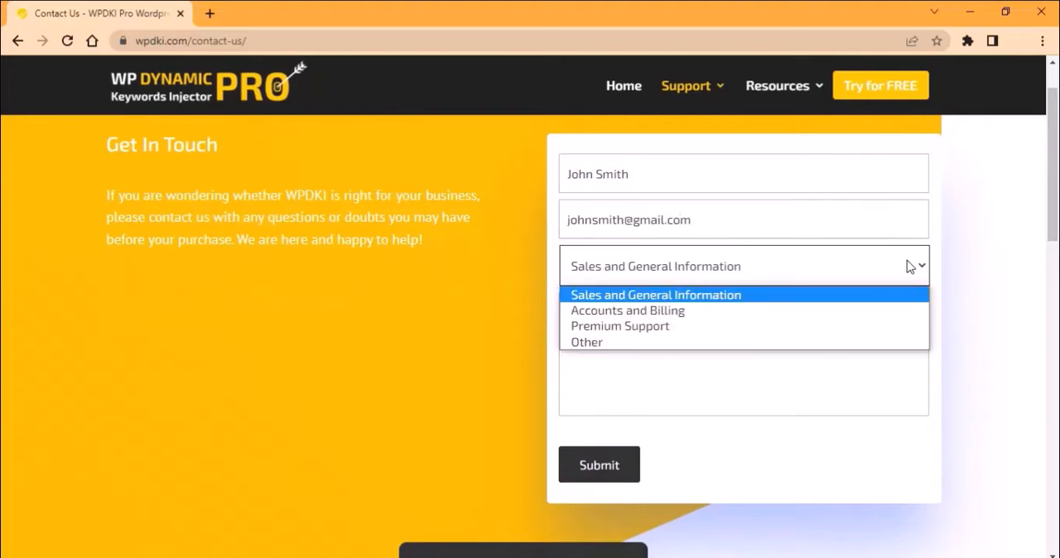
pyautogui.click(620, 326)
pyautogui.write('I need help with setting up WPDKI PRO on m')
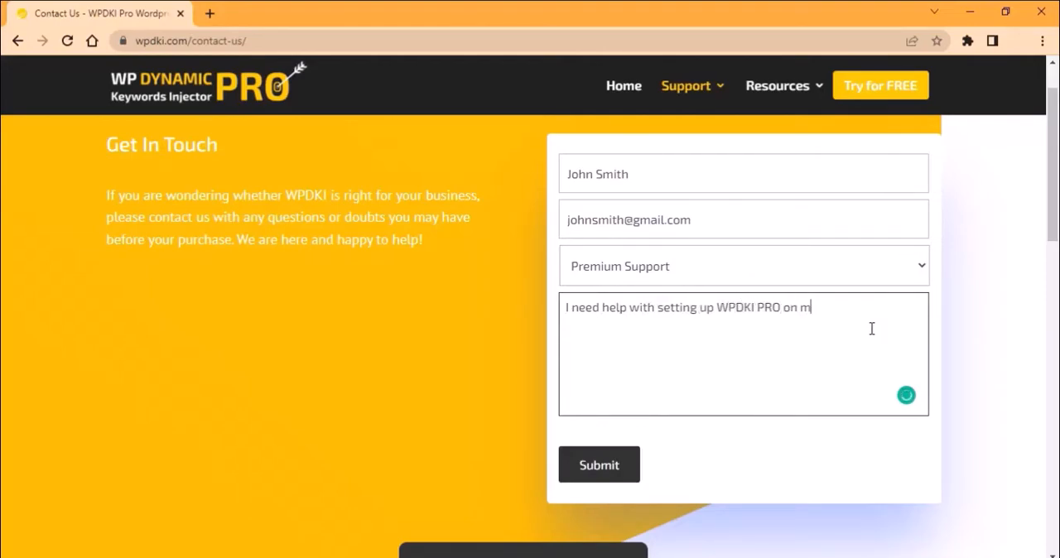
pyautogui.write('y website')
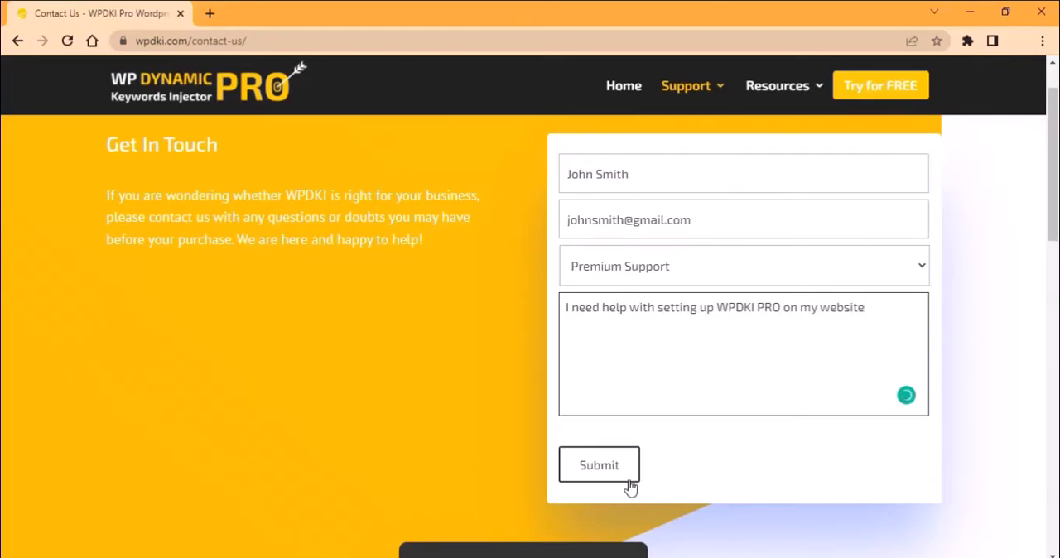
pyautogui.click(599, 464)
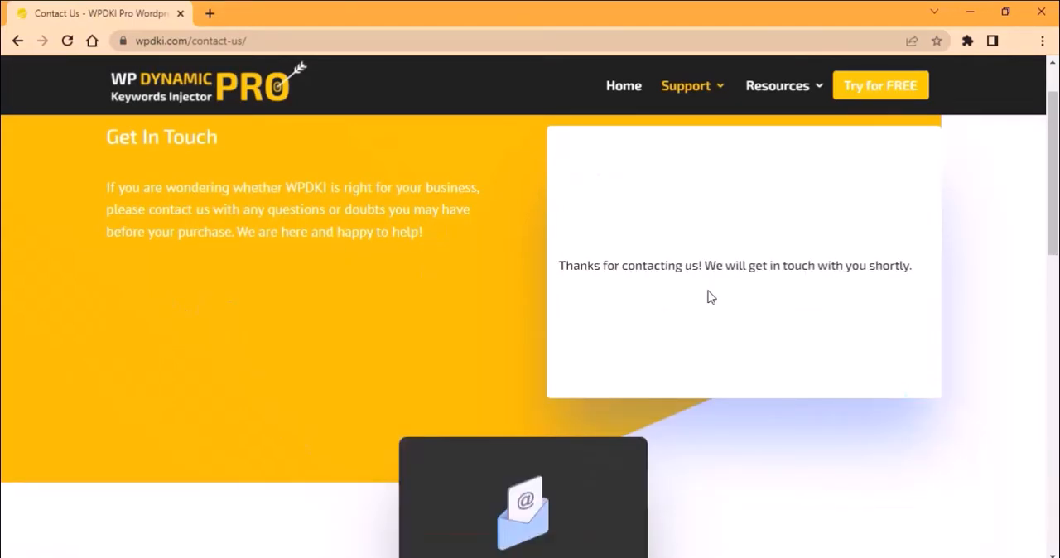
pyautogui.moveTo(1005, 250)
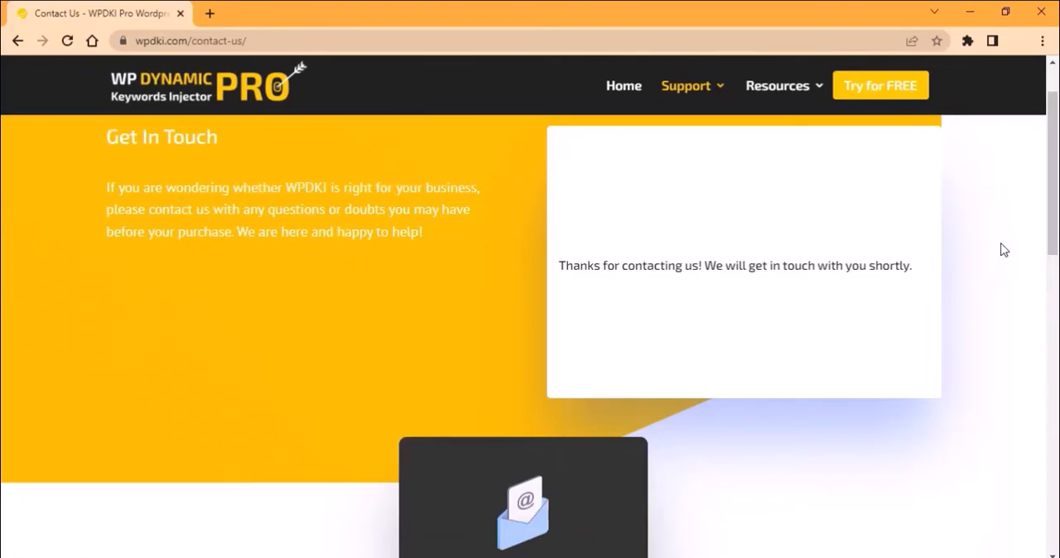
pyautogui.moveTo(999, 248)
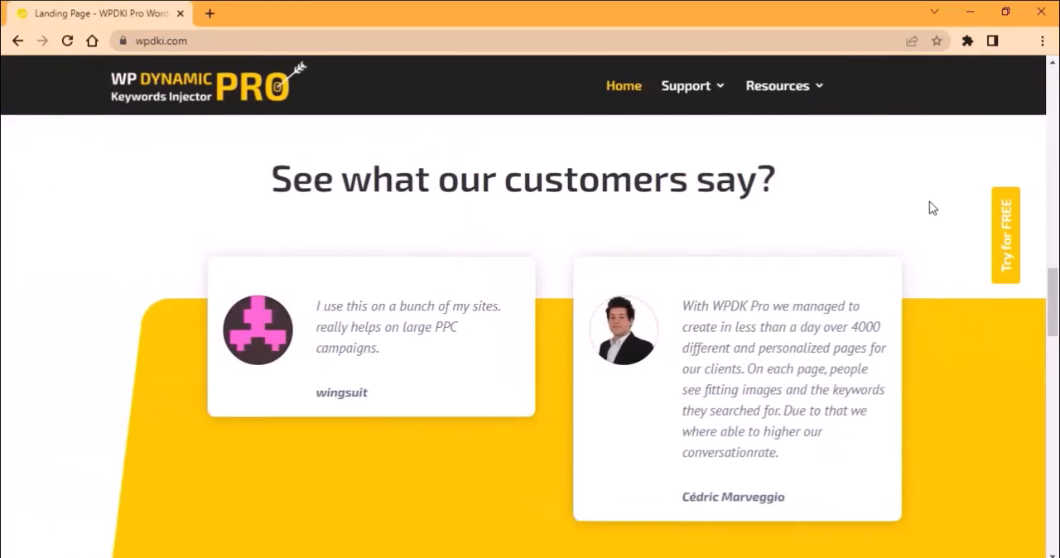
# Open the license plans and choose Try Now on the 14-day free trial plan.
pyautogui.click(1004, 234)
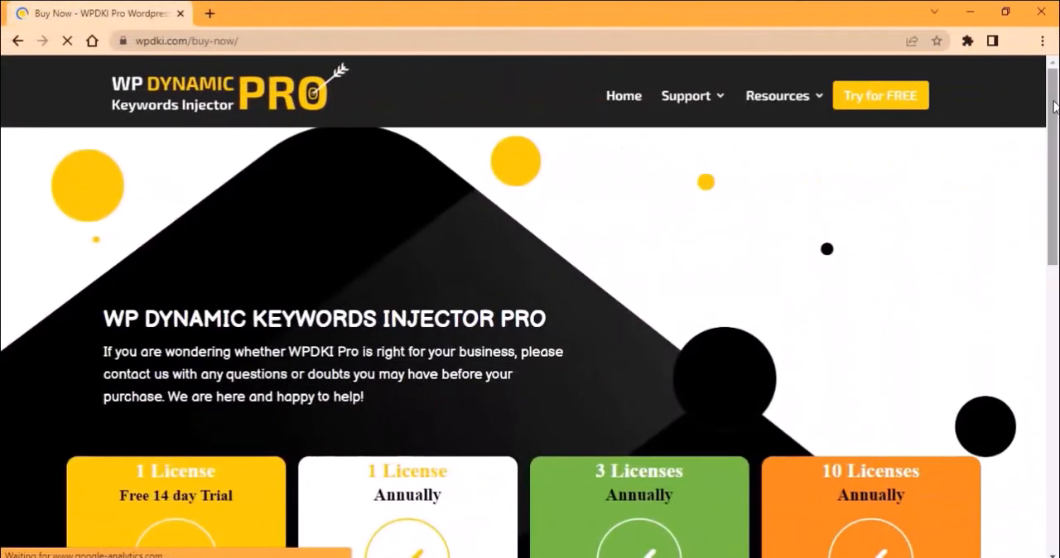
pyautogui.scroll(-3)
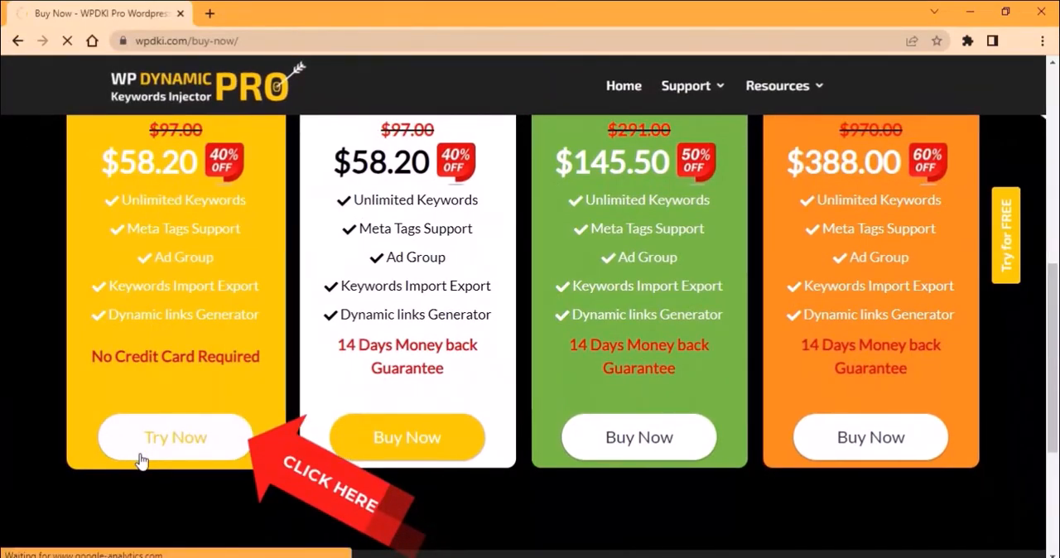
pyautogui.click(175, 437)
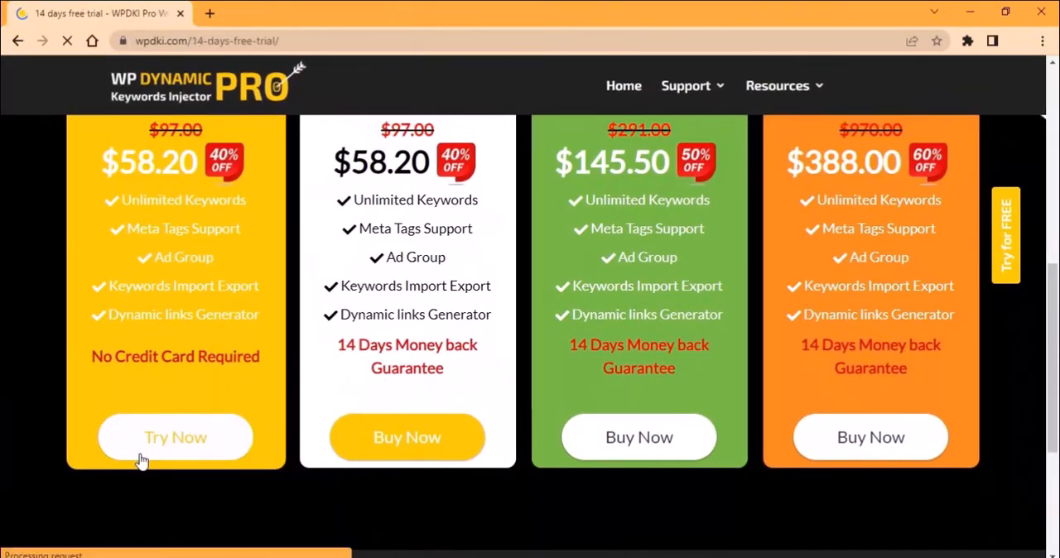